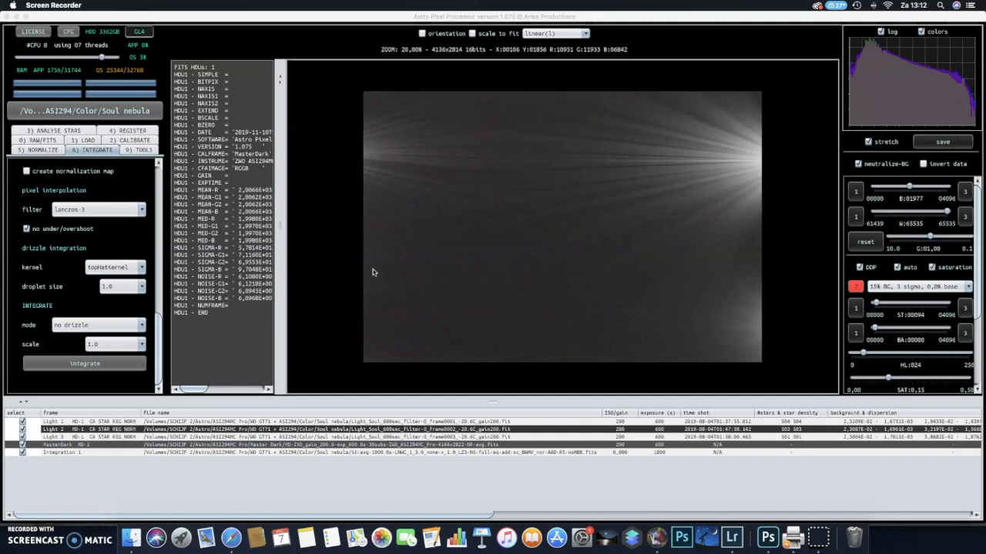
mouse_move(817, 329)
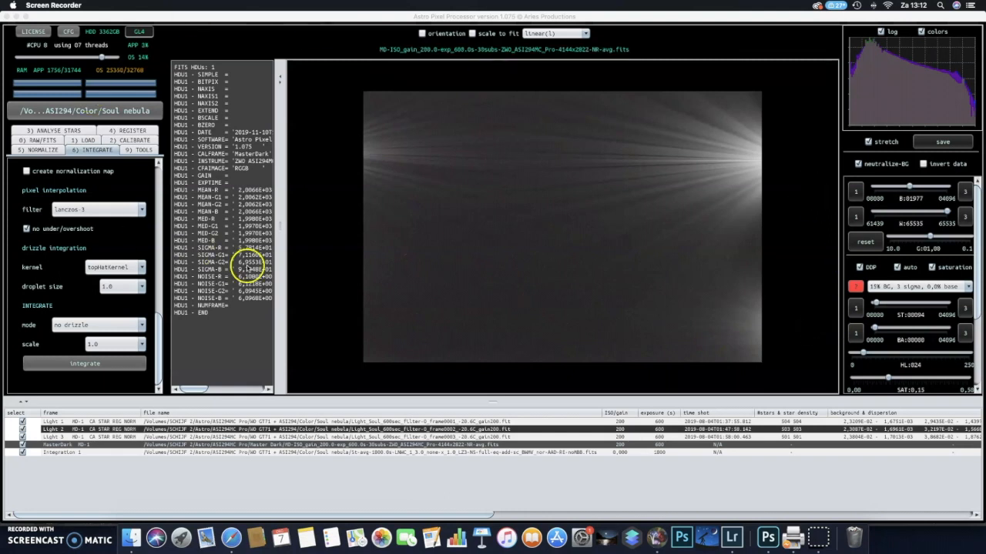
mouse_move(822, 245)
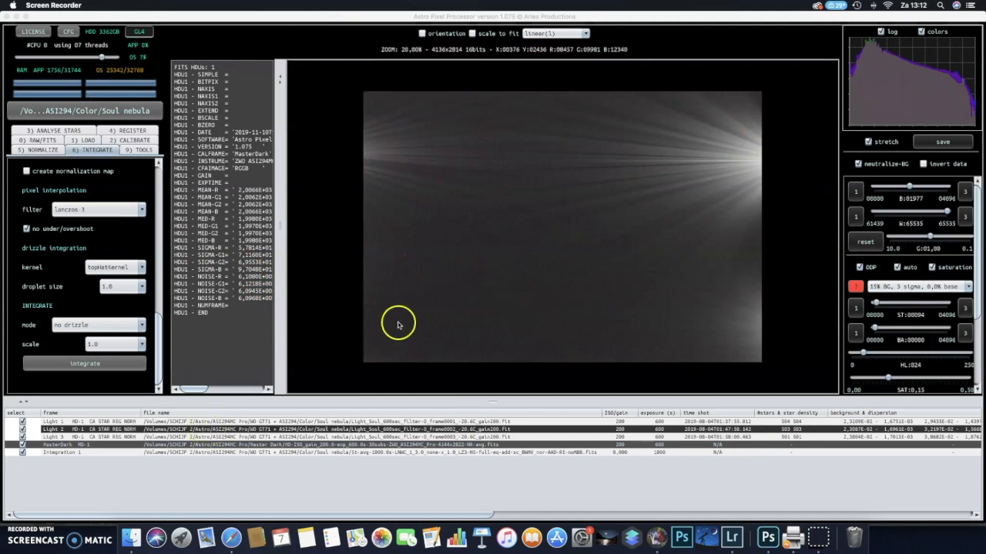
mouse_move(806, 295)
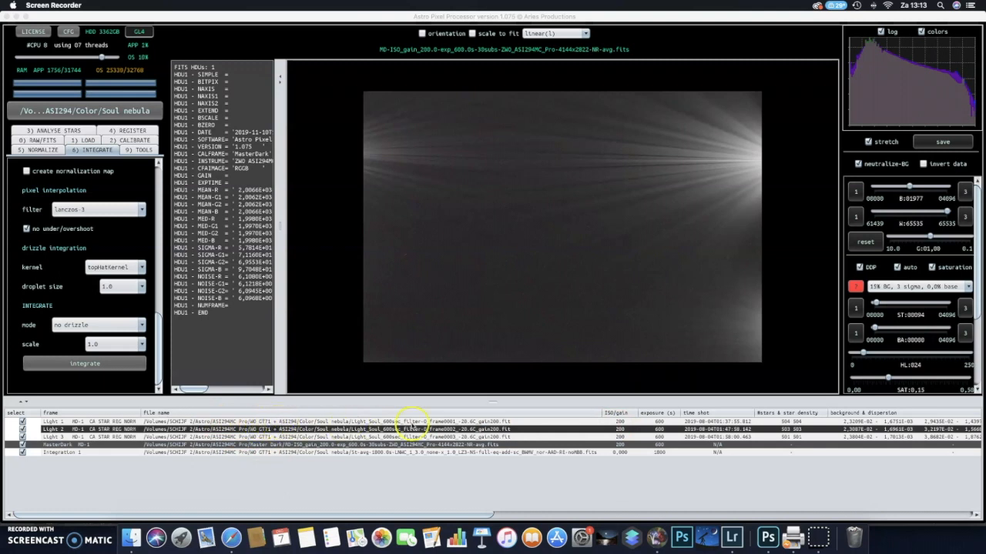
mouse_move(460, 424)
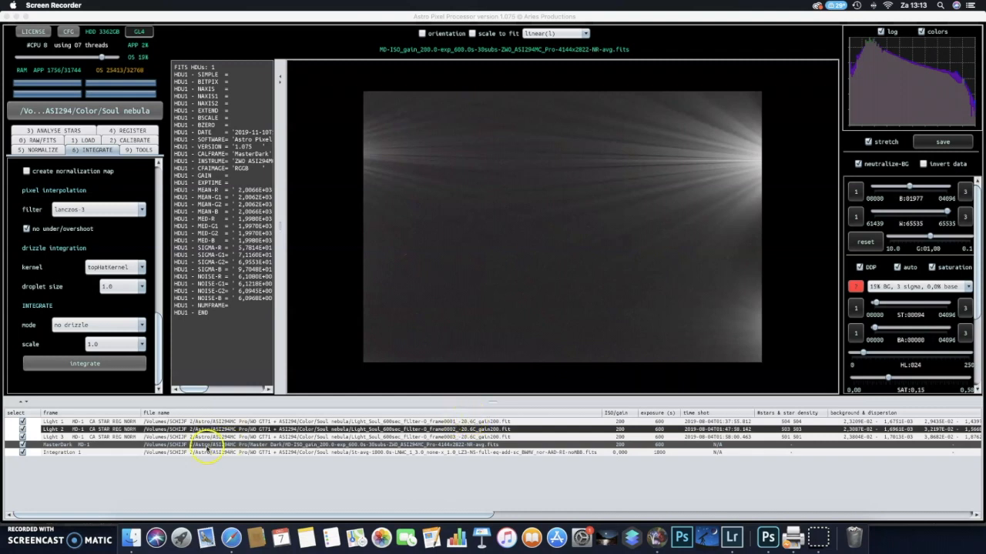
mouse_move(438, 450)
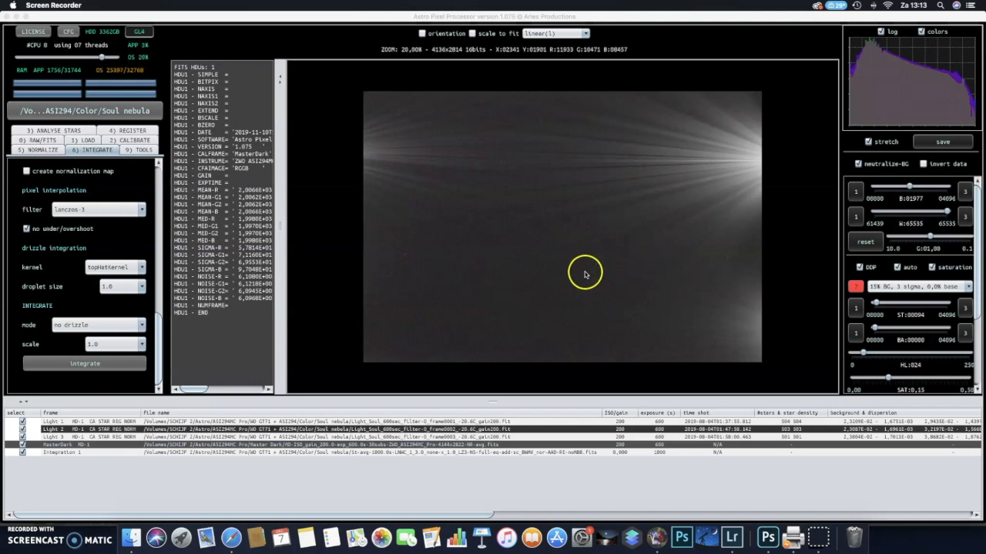
mouse_move(528, 194)
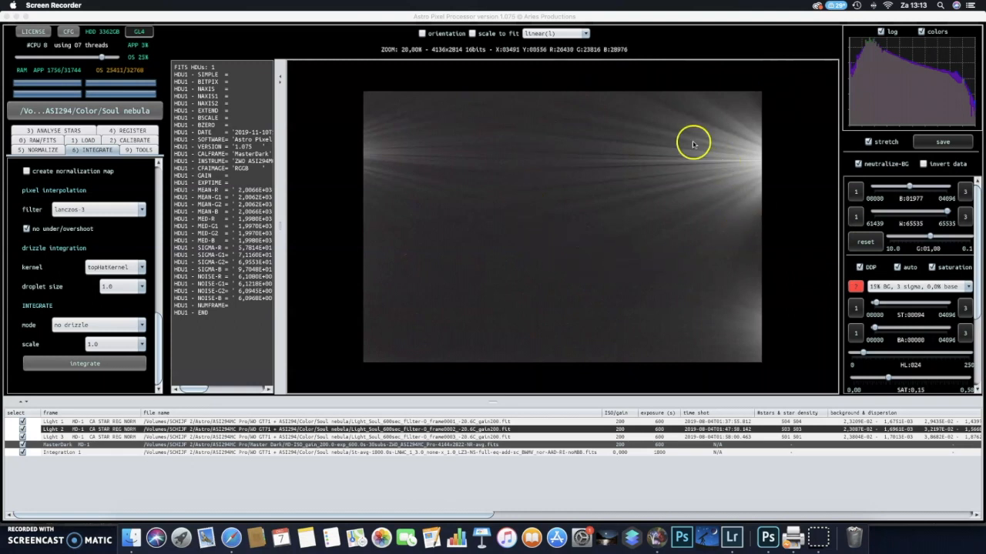
mouse_move(622, 249)
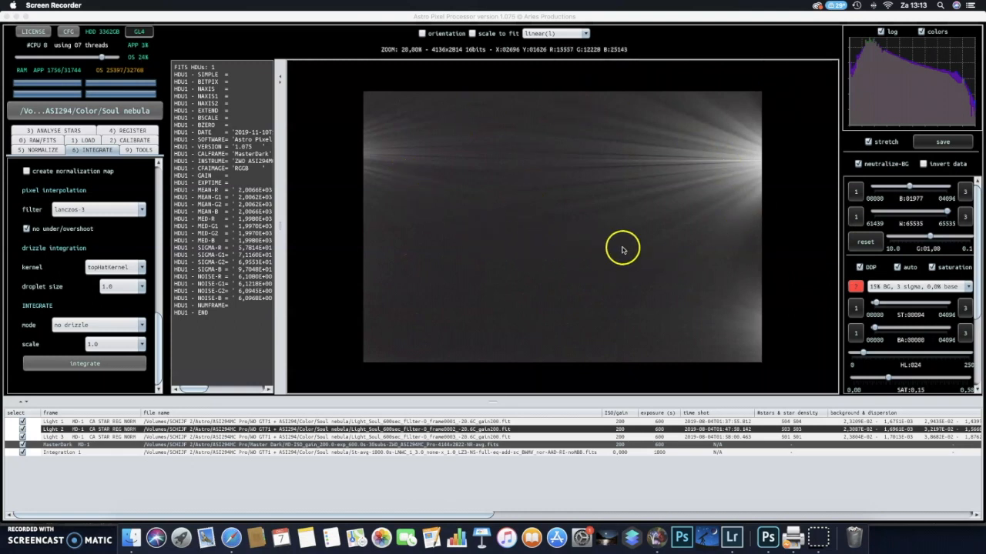
mouse_move(574, 198)
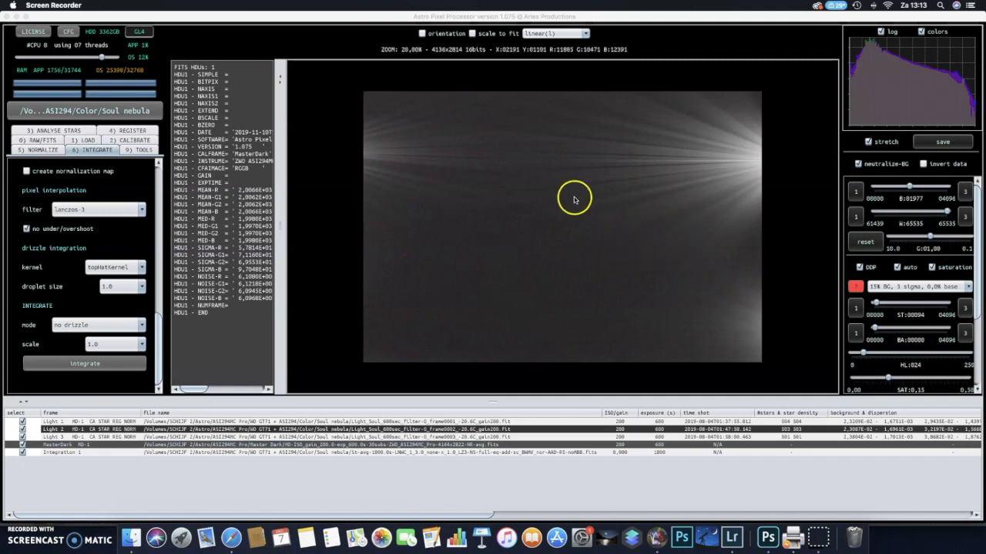
mouse_move(703, 198)
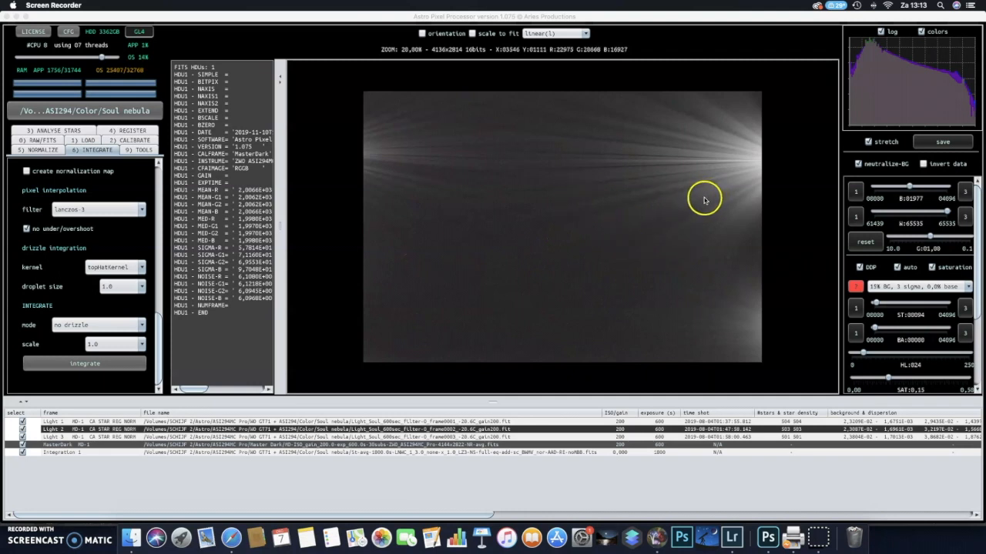
mouse_move(681, 233)
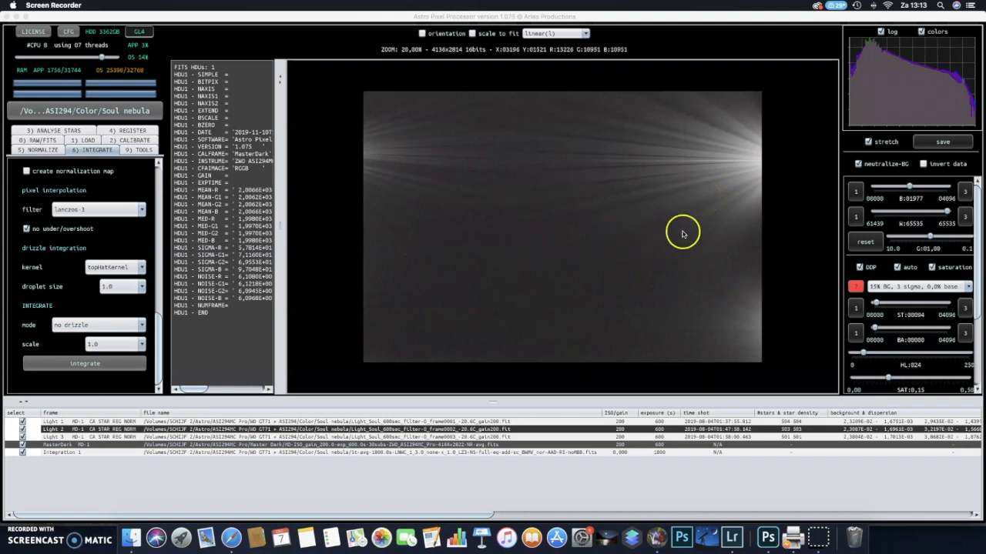
mouse_move(506, 274)
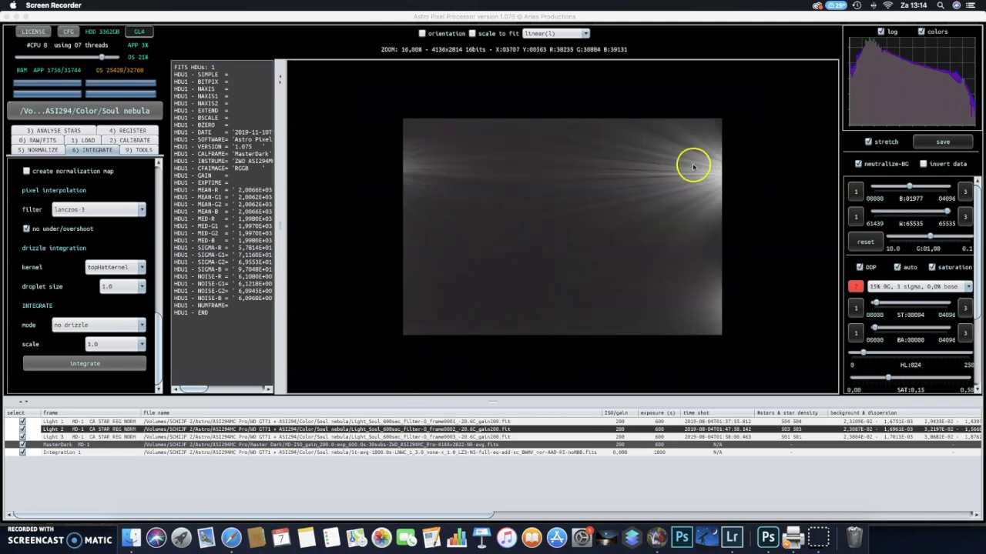
mouse_move(468, 200)
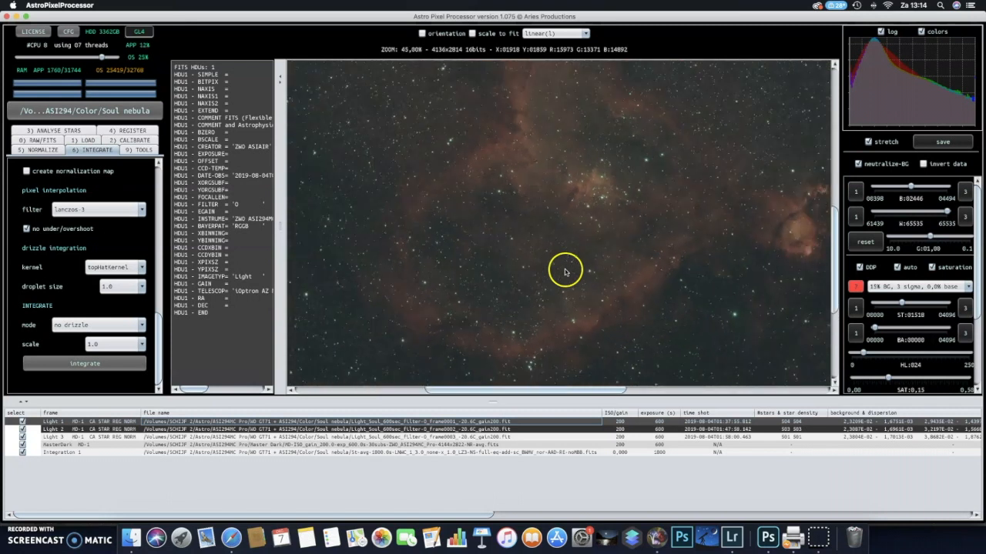
Scroll the file list toward the first Soul nebula light frame
scroll("down", 3)
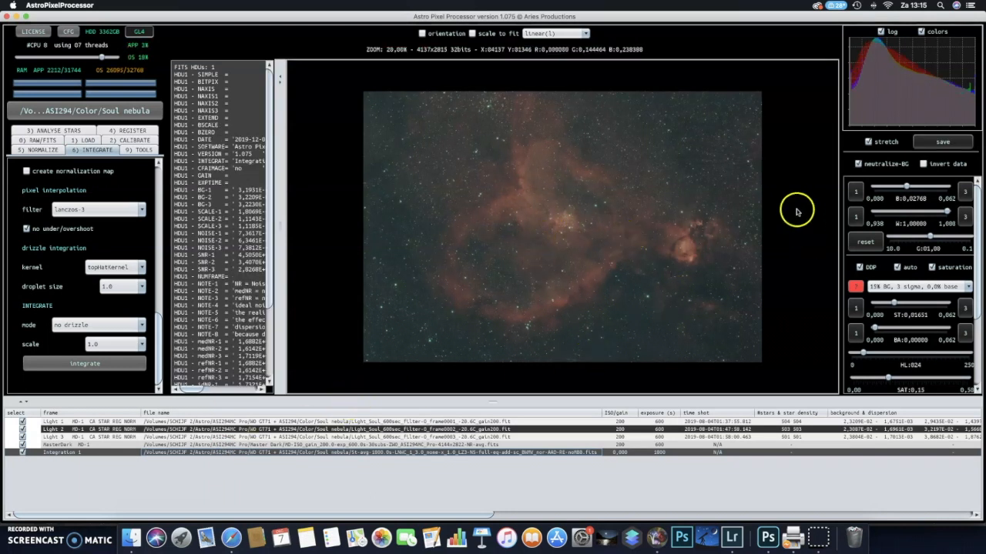
mouse_move(705, 195)
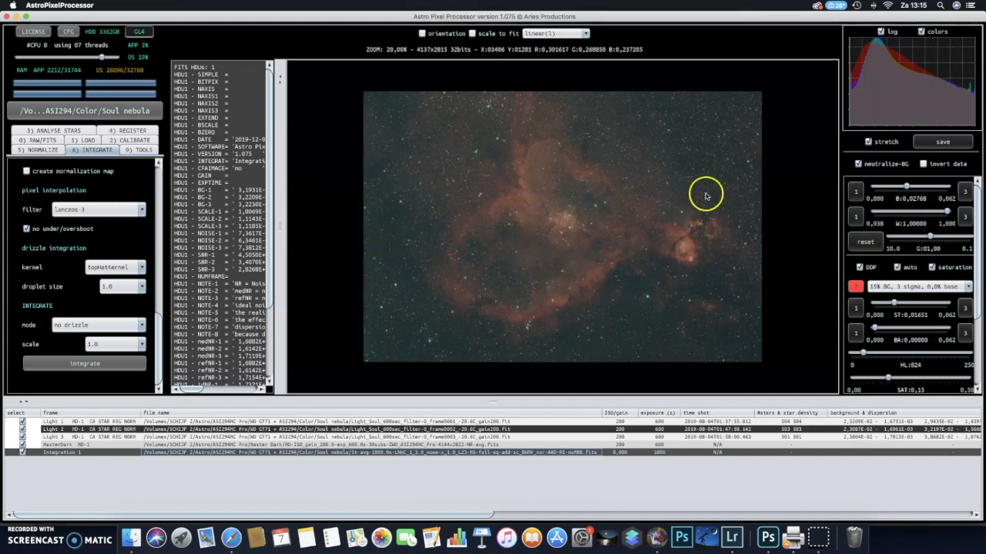
mouse_move(716, 116)
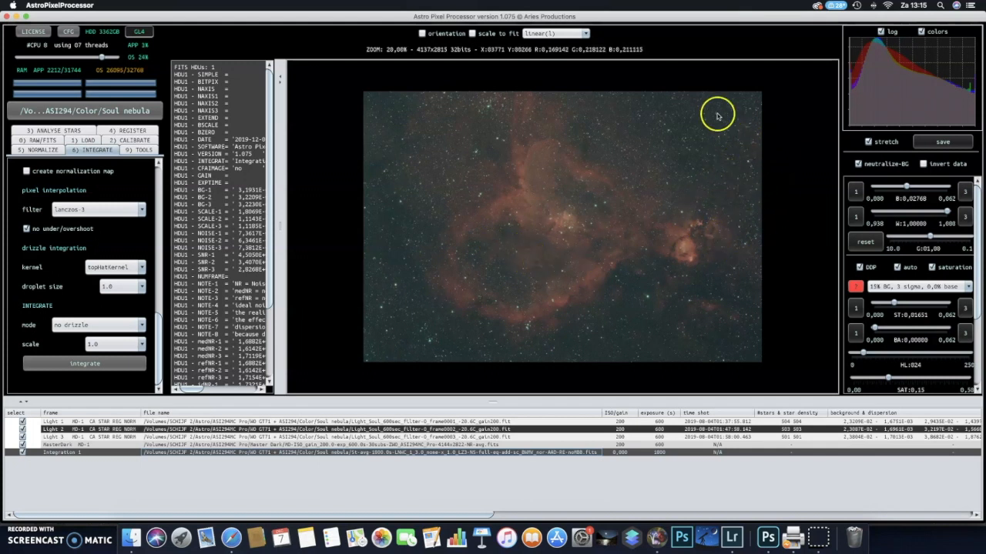
mouse_move(574, 233)
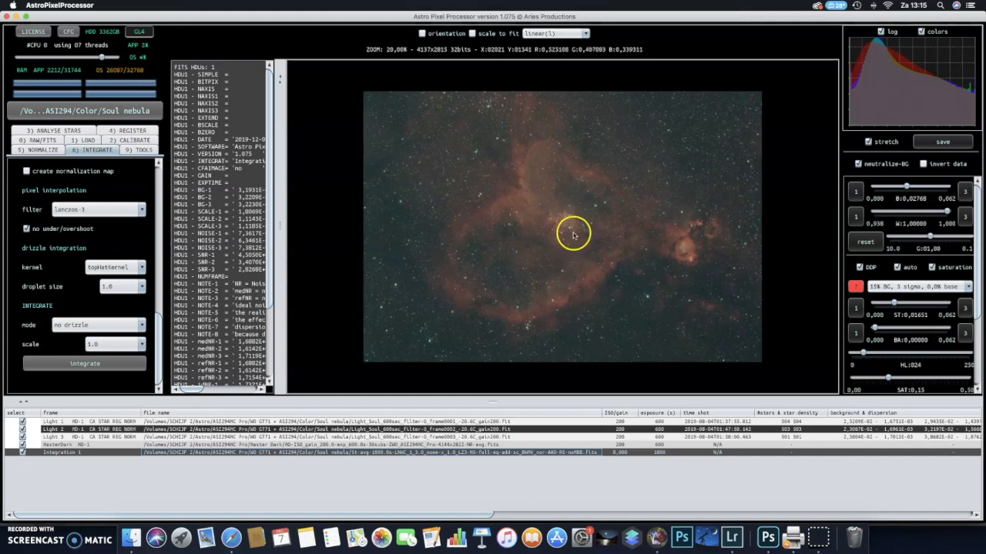
mouse_move(442, 267)
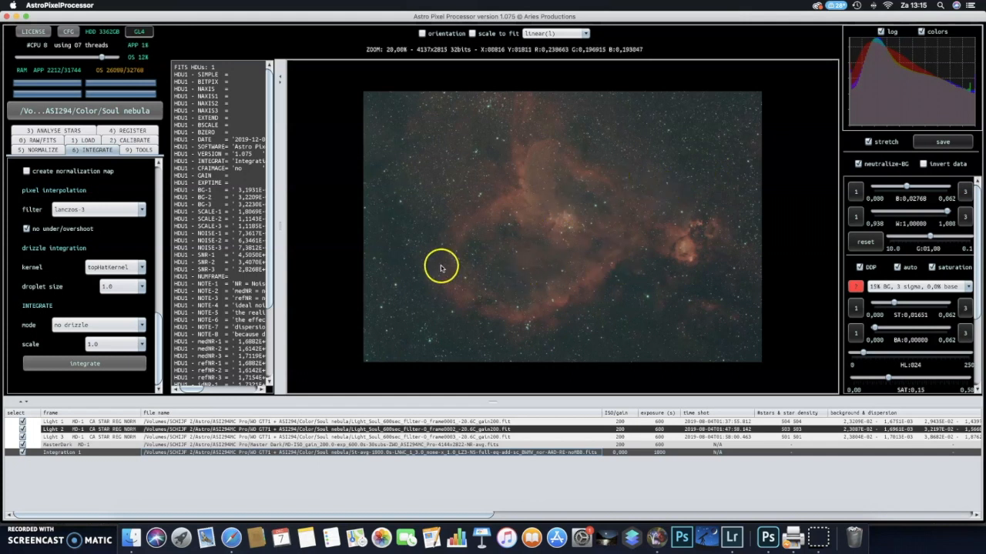
mouse_move(378, 263)
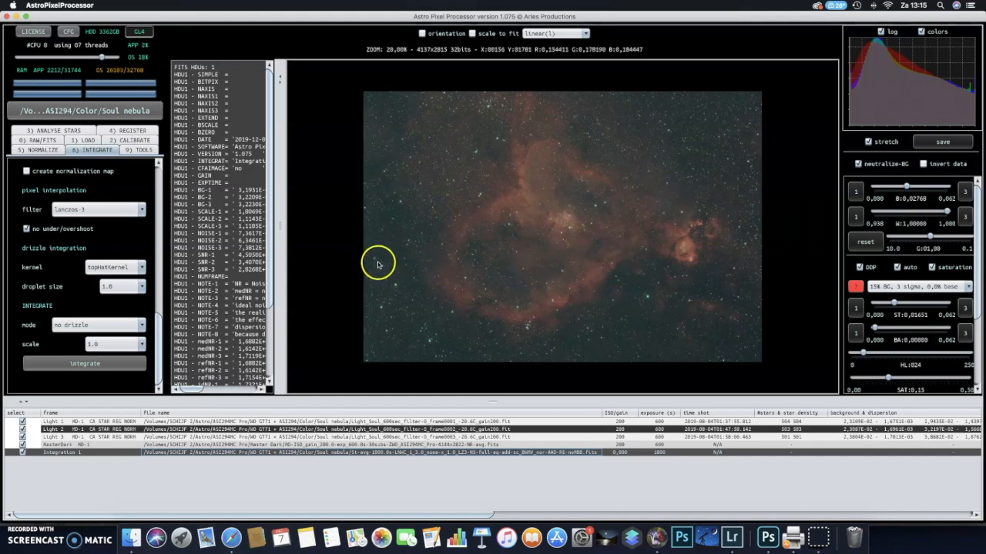
mouse_move(370, 269)
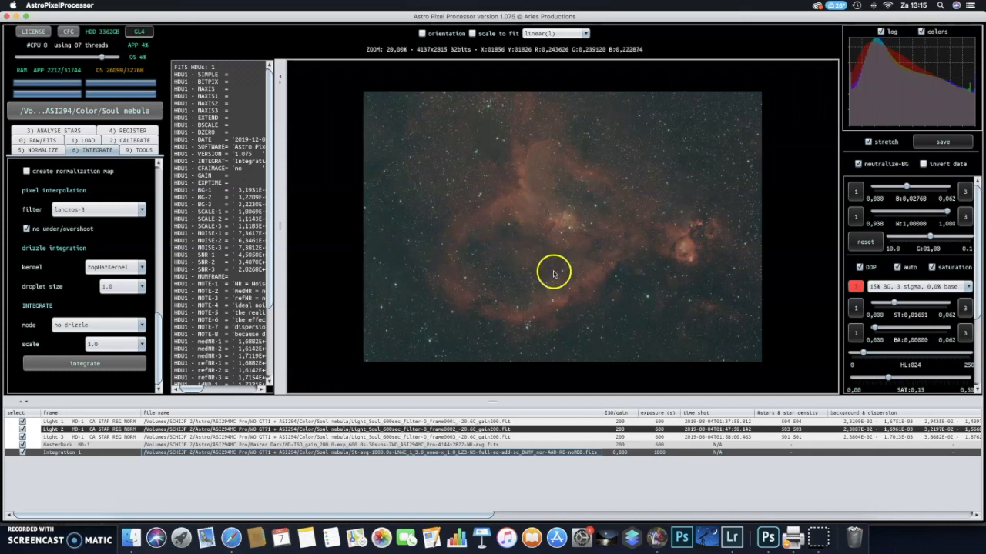
mouse_move(572, 229)
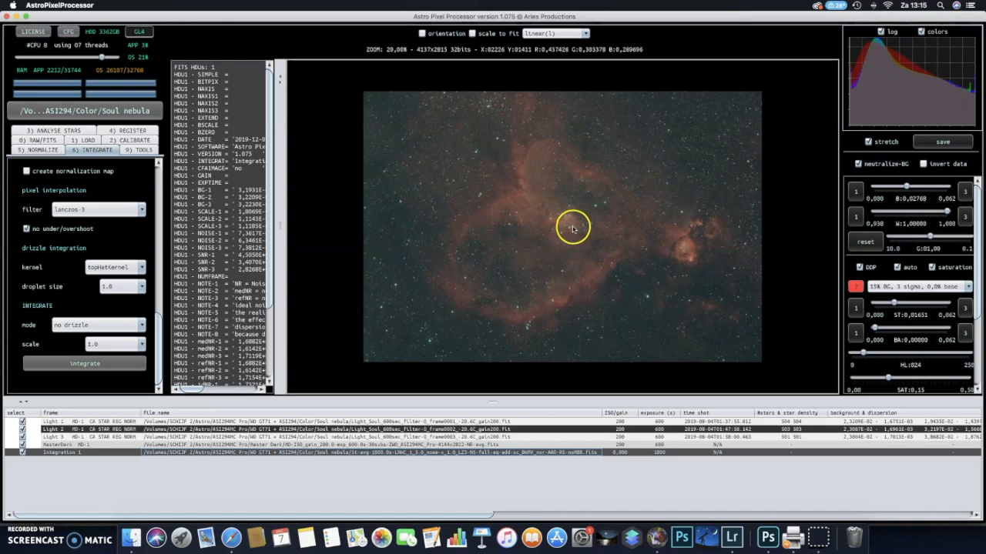
mouse_move(531, 235)
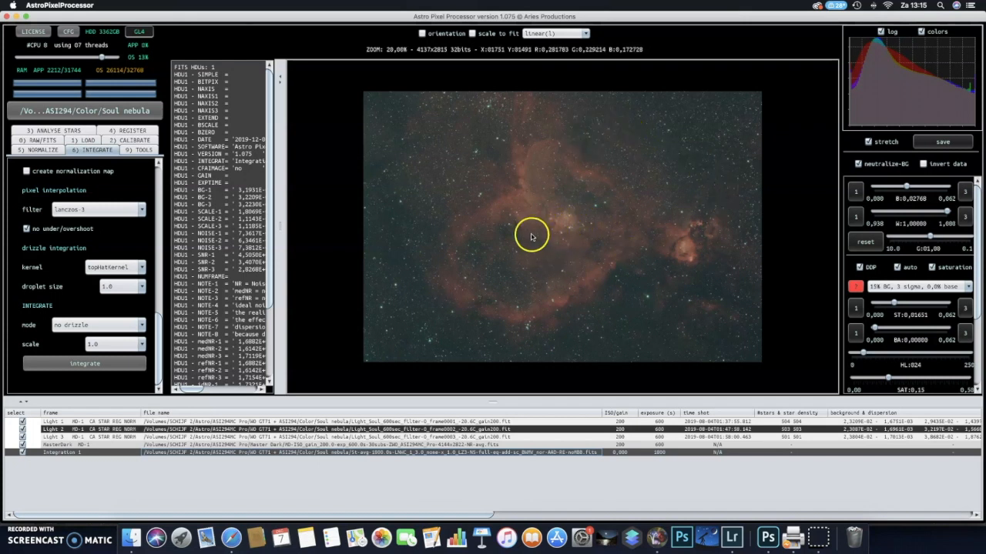
mouse_move(434, 242)
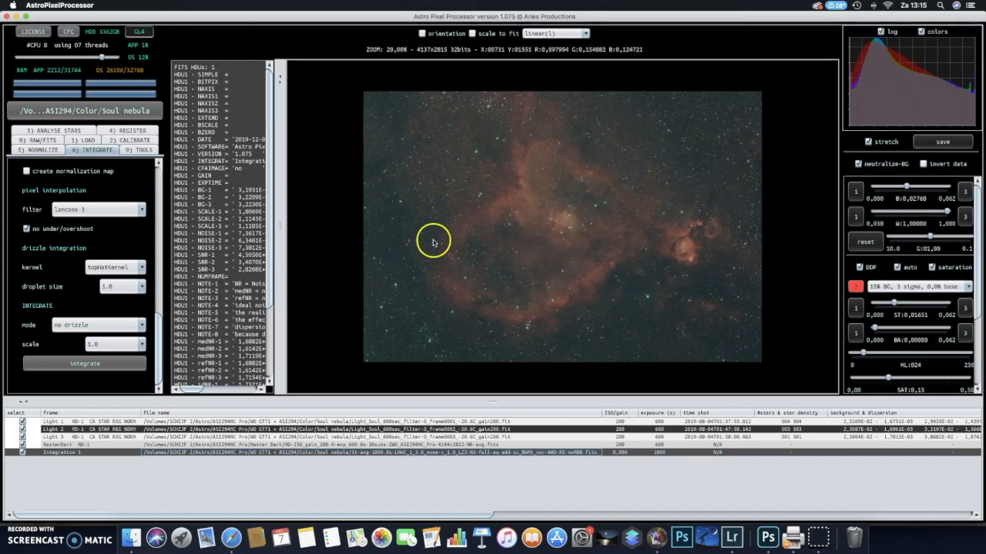
Set the RAW/FITS debayer algorithm to 'Ha-OIII extract Ha' and accept re-normalizing all frames
left_click(38, 150)
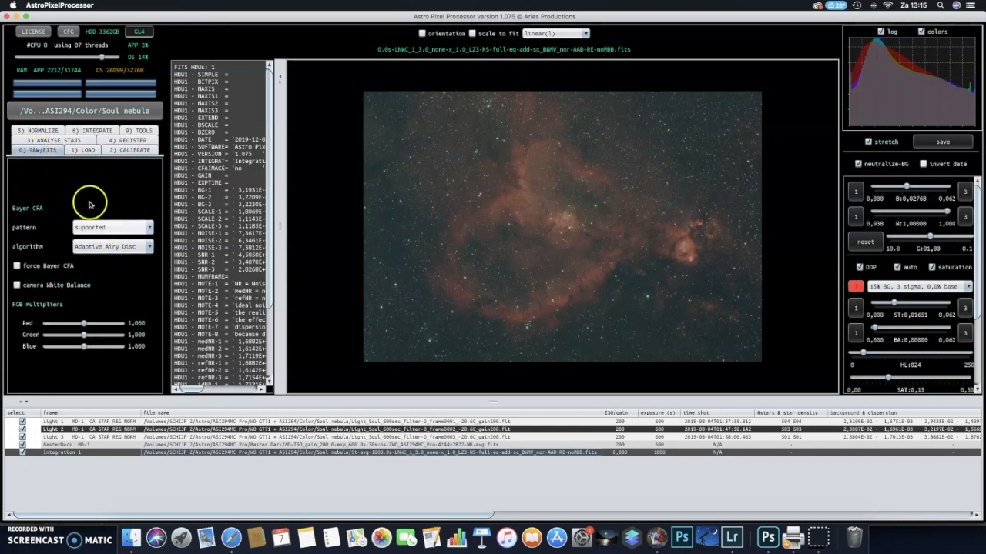
mouse_move(87, 268)
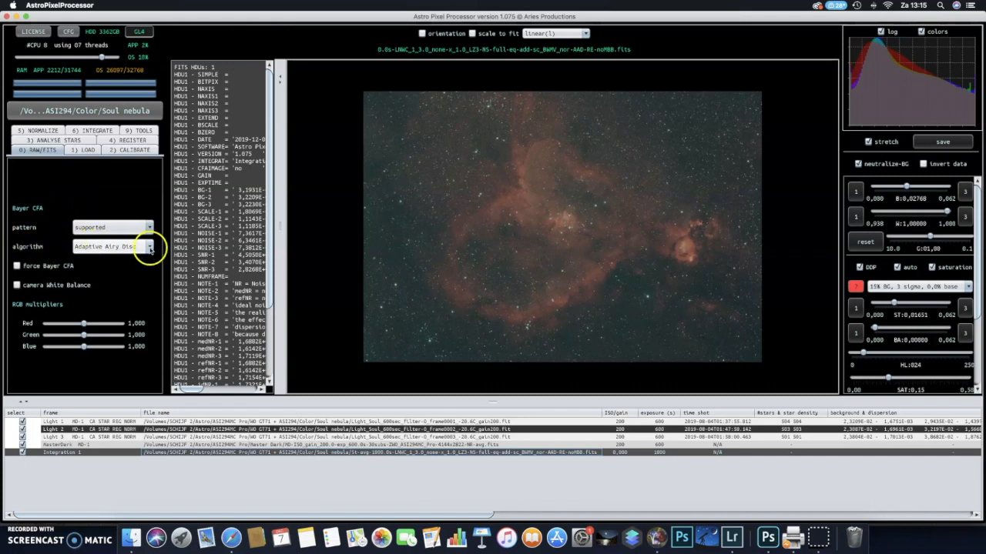
left_click(149, 246)
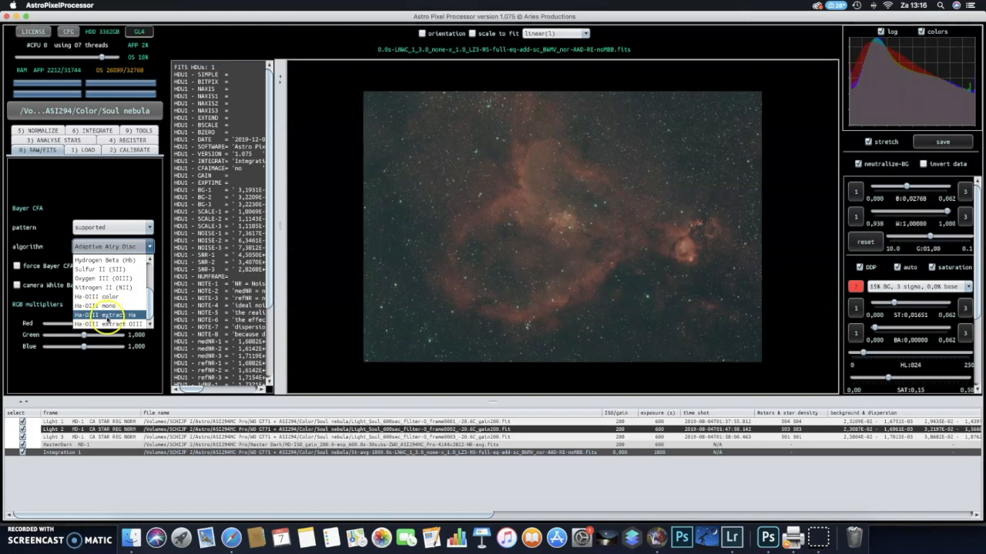
left_click(101, 314)
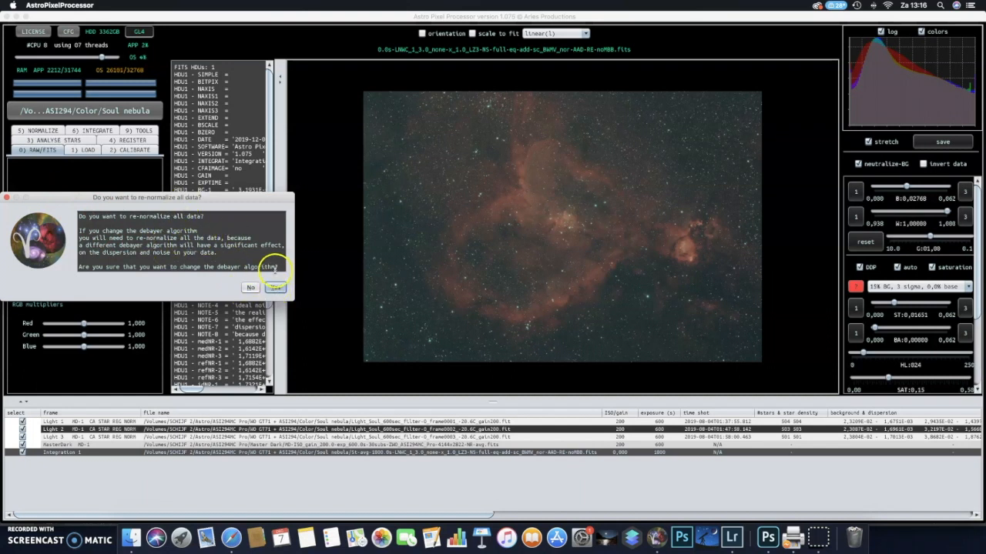
left_click(275, 286)
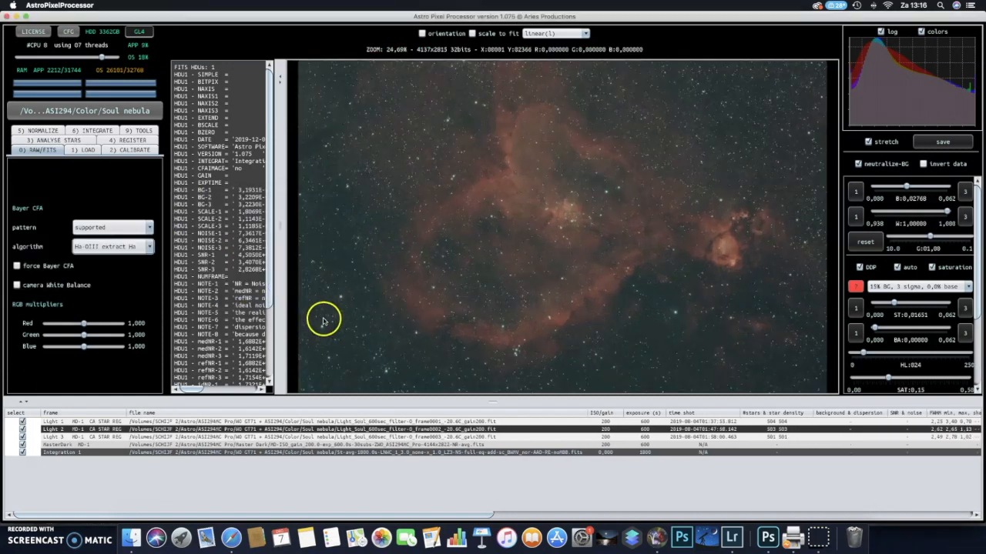
left_click(92, 149)
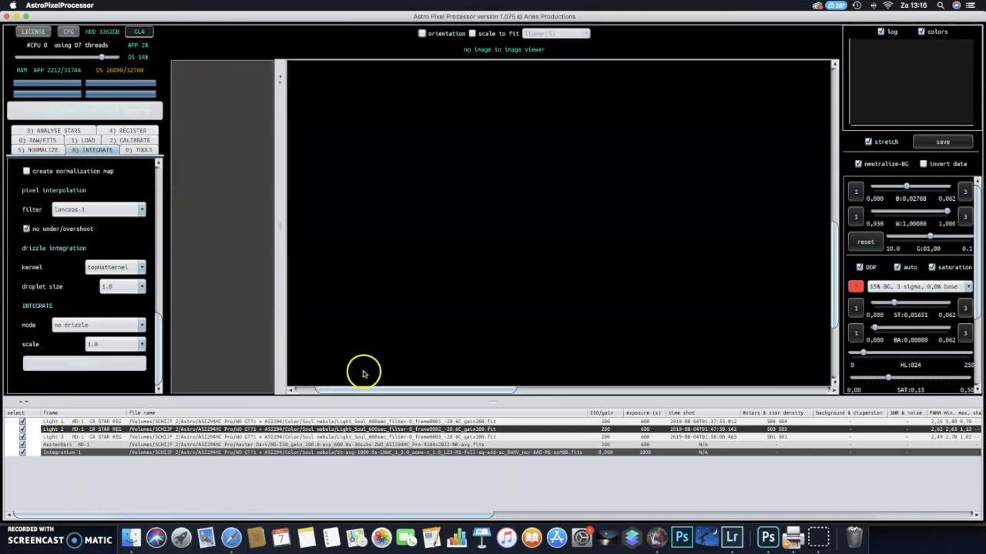
Integrate the Ha-extracted light frames and scroll to find the resulting Integration 2
left_click(84, 362)
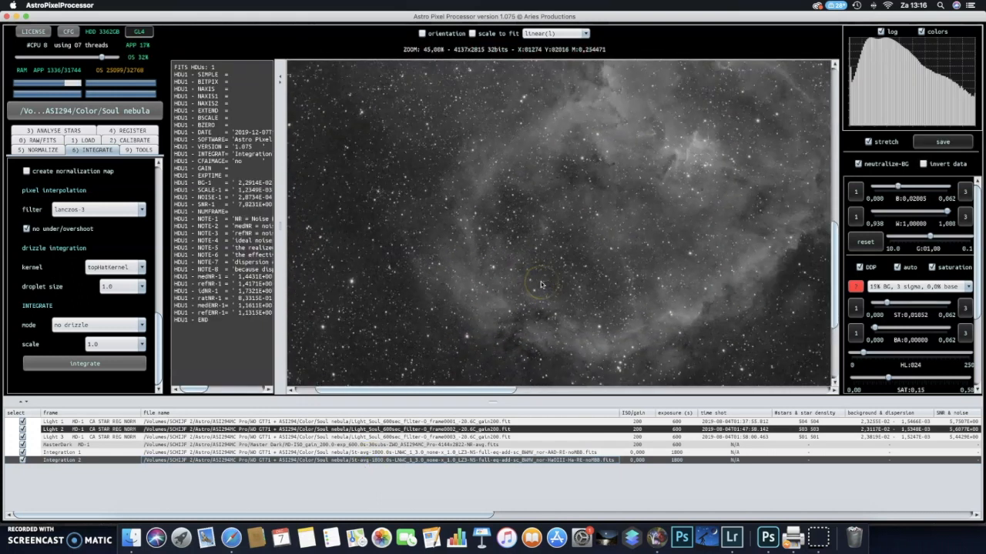
scroll("down", 3)
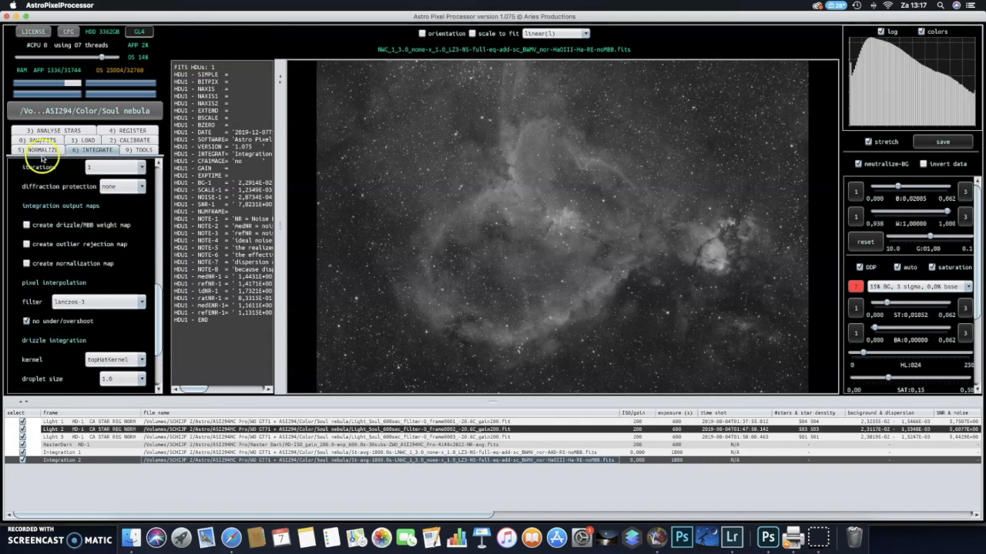
Change the debayer algorithm to 'Ha-OIII extract OIII' and confirm re-normalizing all frames
left_click(38, 151)
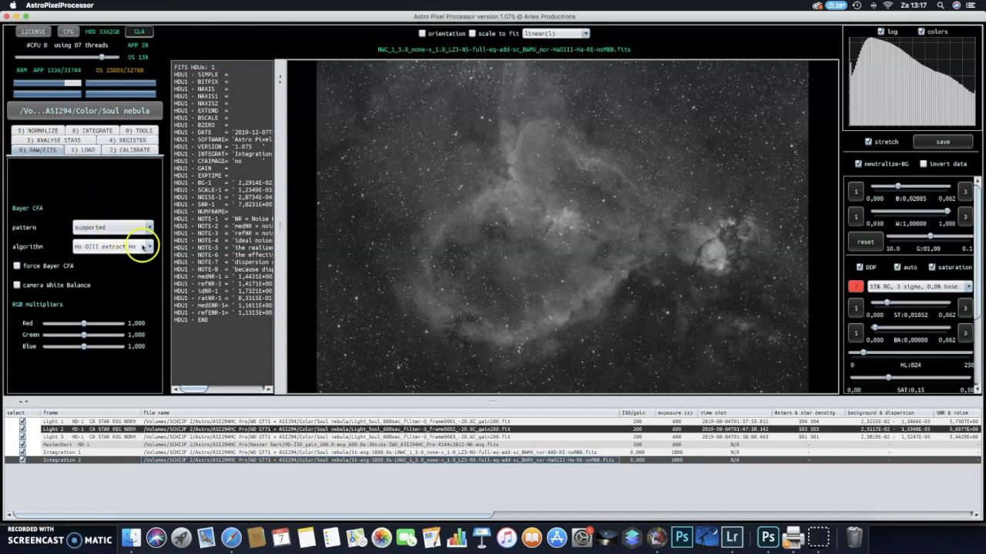
left_click(148, 246)
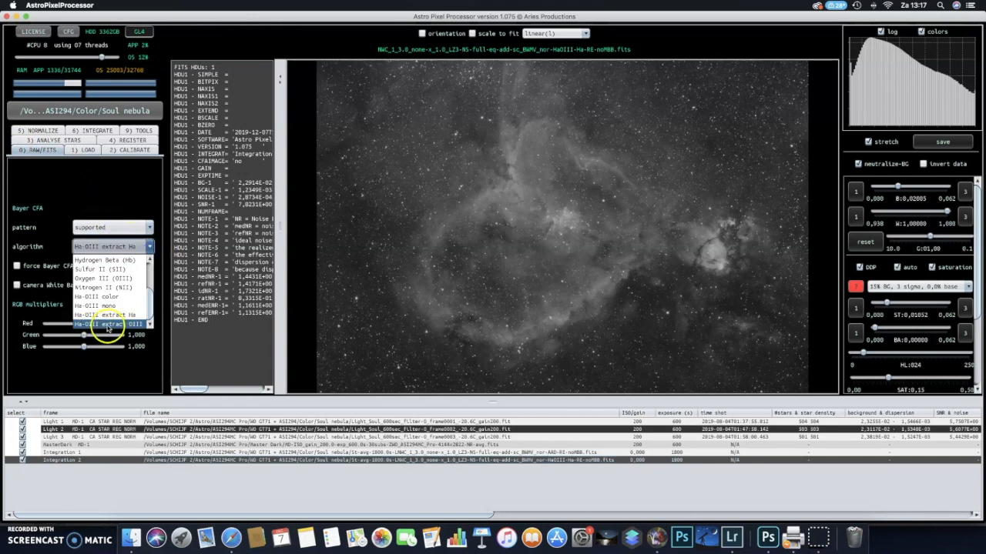
left_click(101, 324)
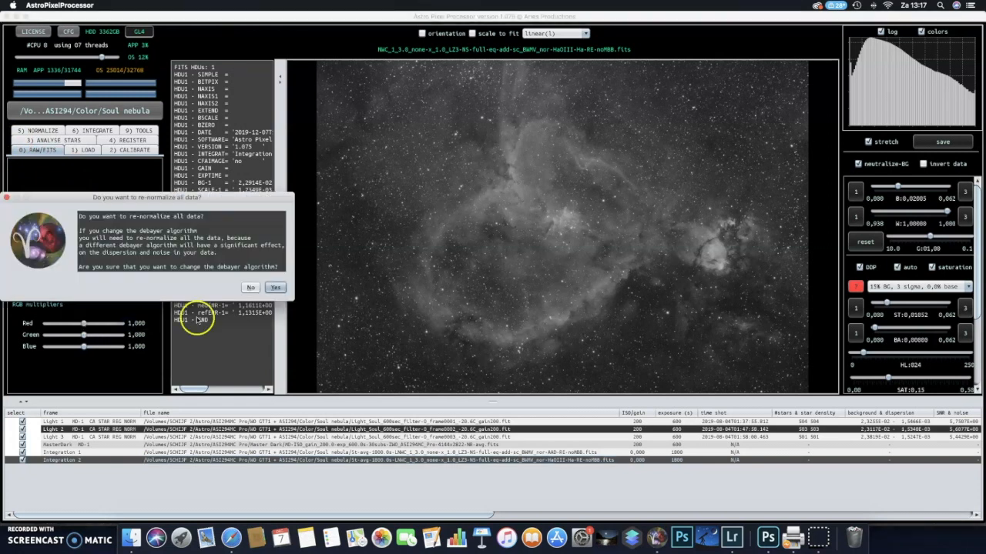
left_click(274, 287)
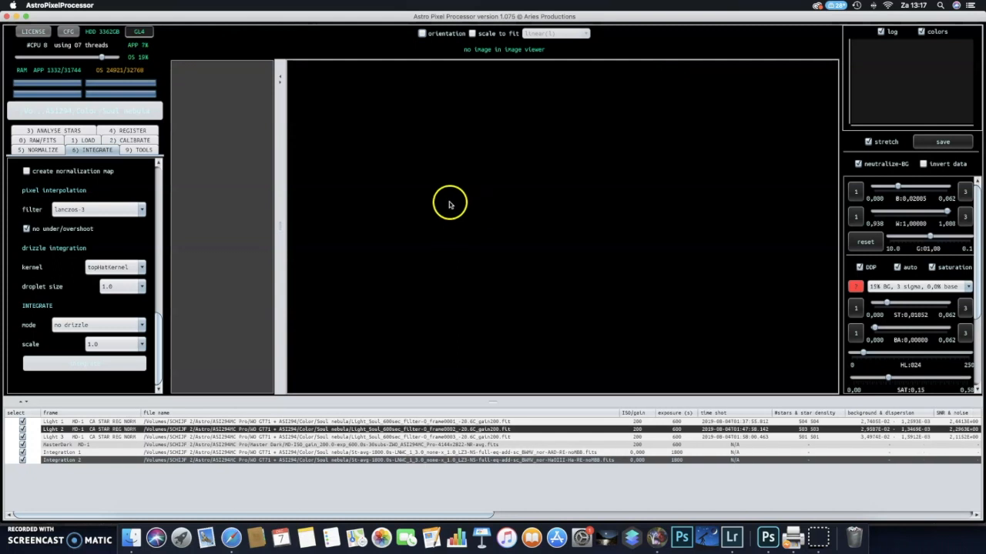
Run integration on the OIII-extracted light frames to produce Integration 3
left_click(85, 363)
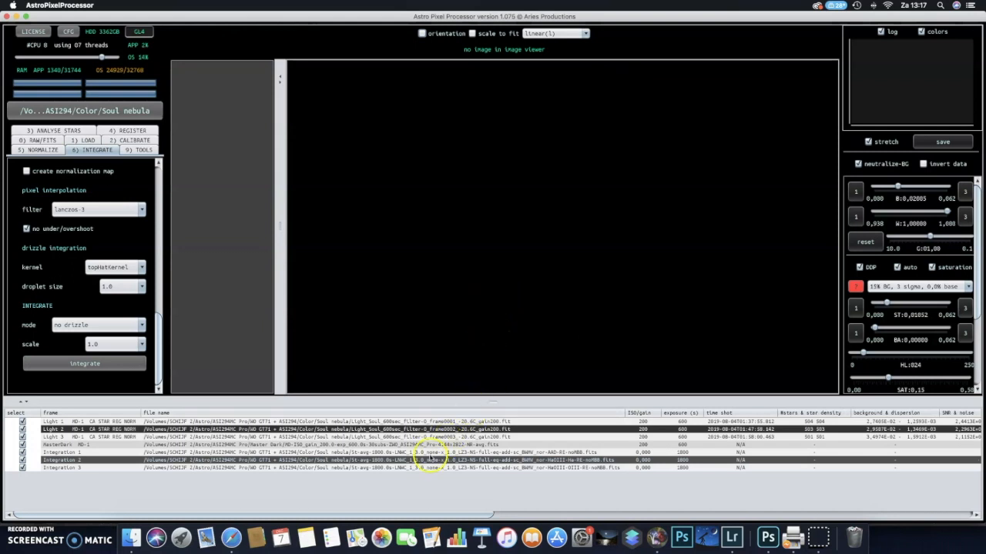
Switch between Integration 3 (OIII) and Integration 2 (Ha), finishing on Integration 3
left_click(424, 467)
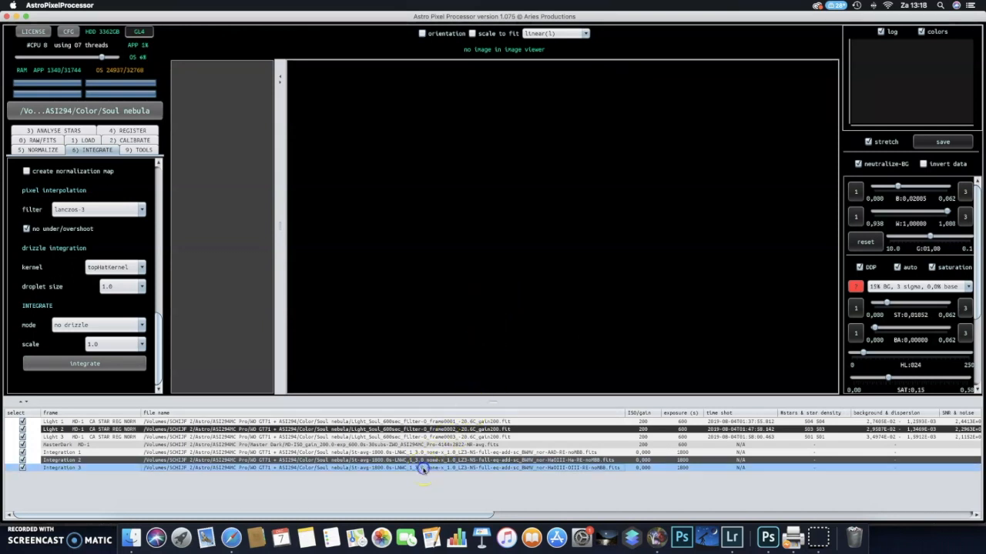
left_click(422, 467)
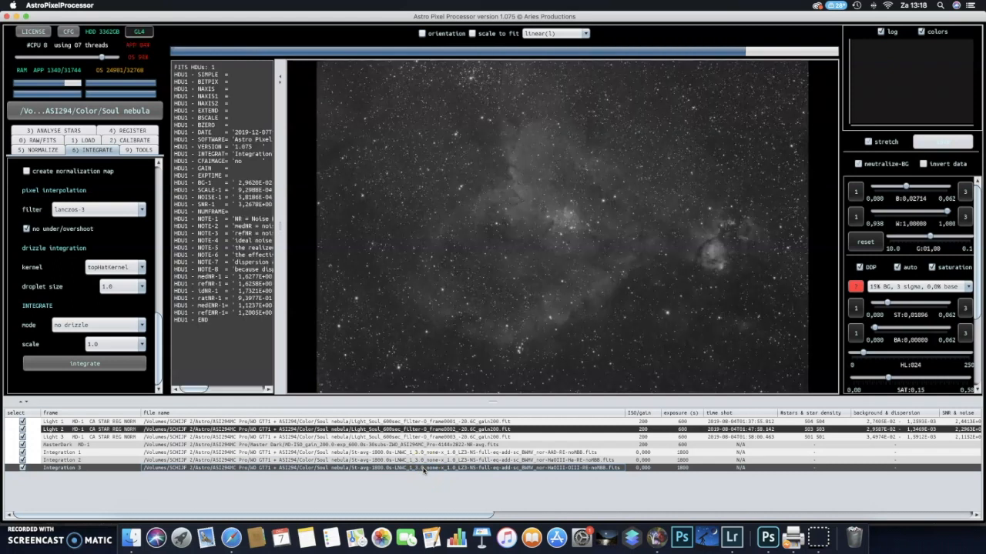
left_click(481, 429)
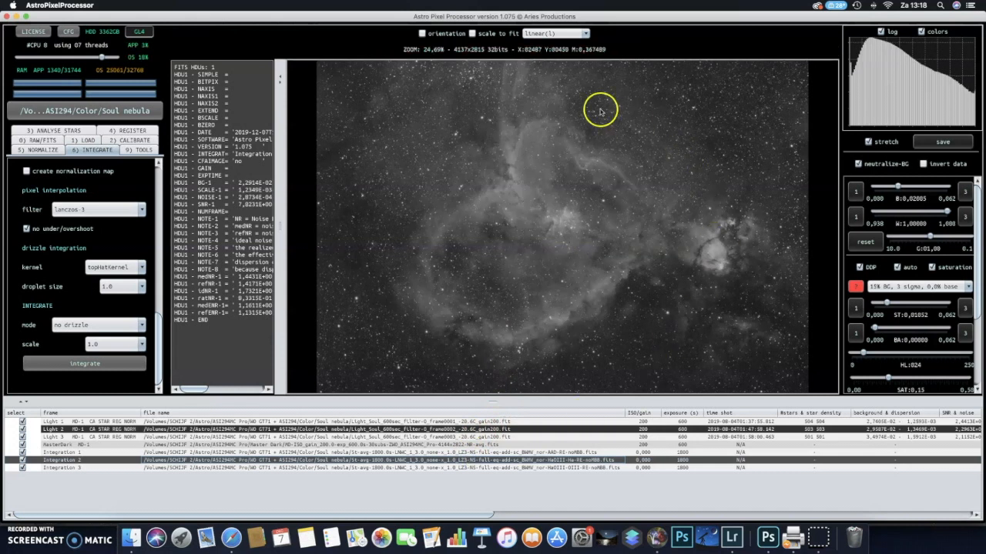
mouse_move(487, 302)
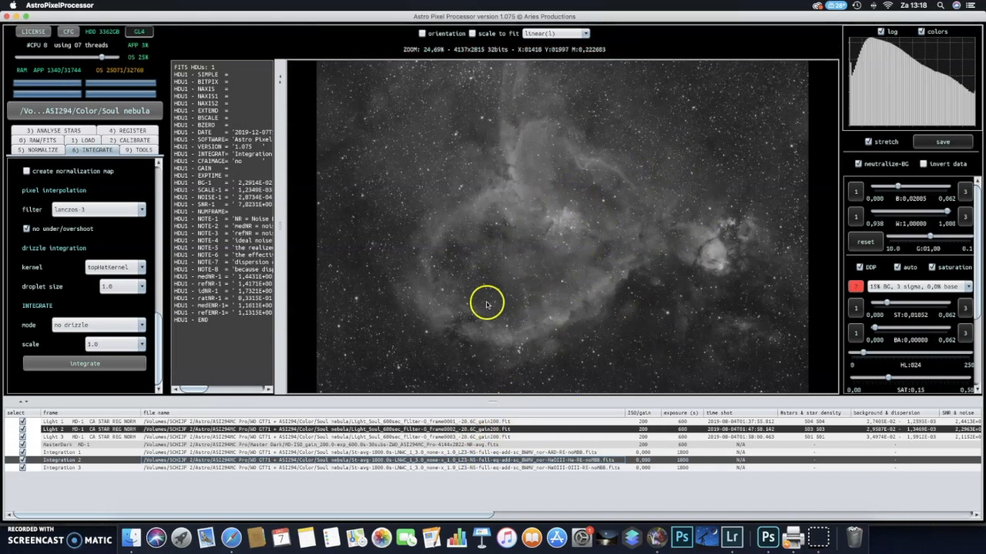
left_click(458, 460)
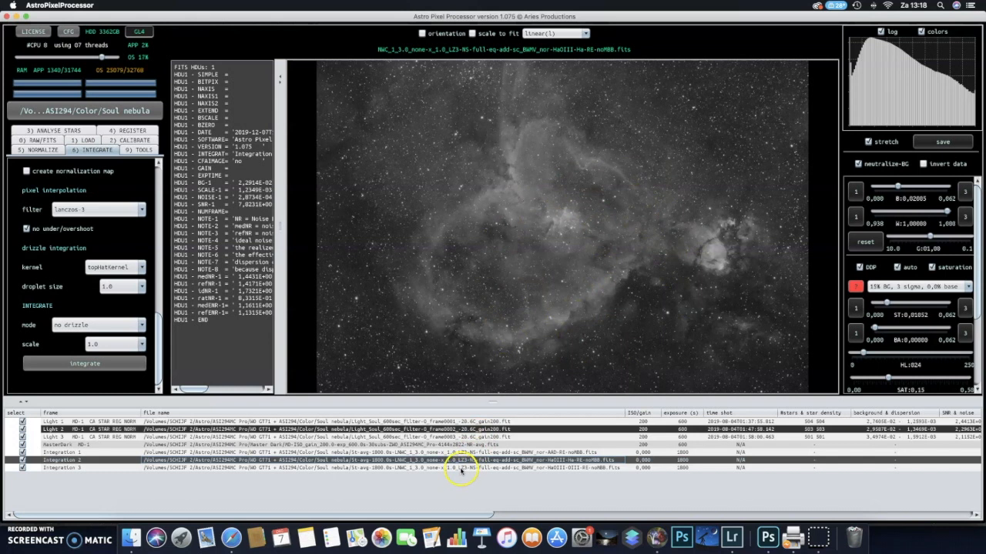
left_click(462, 467)
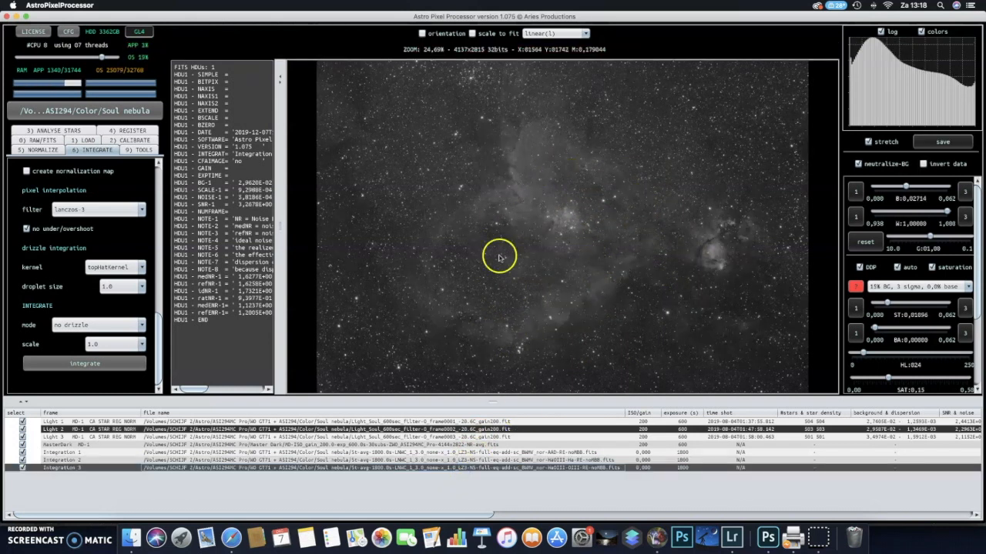
mouse_move(543, 344)
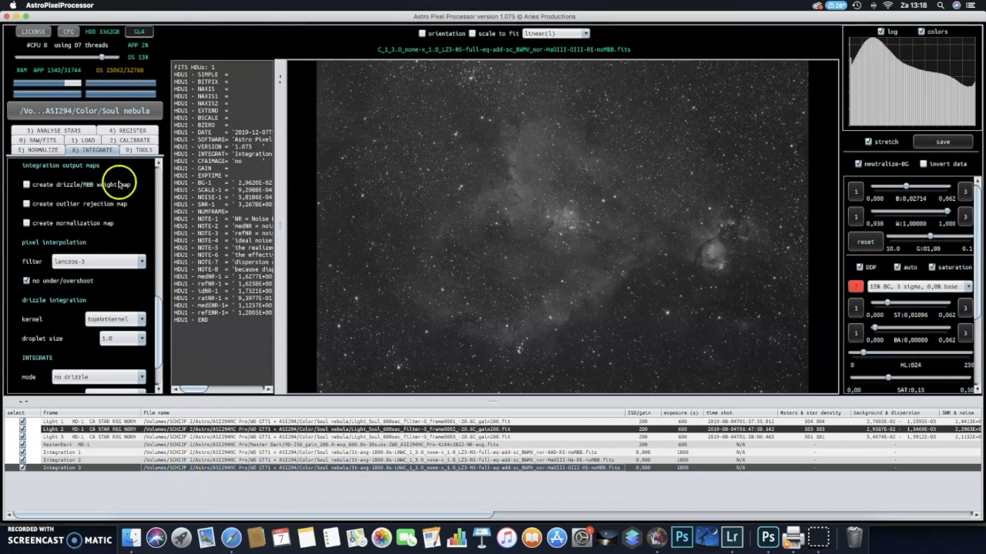
Open the 9) TOOLS tab in the left panel
left_click(144, 149)
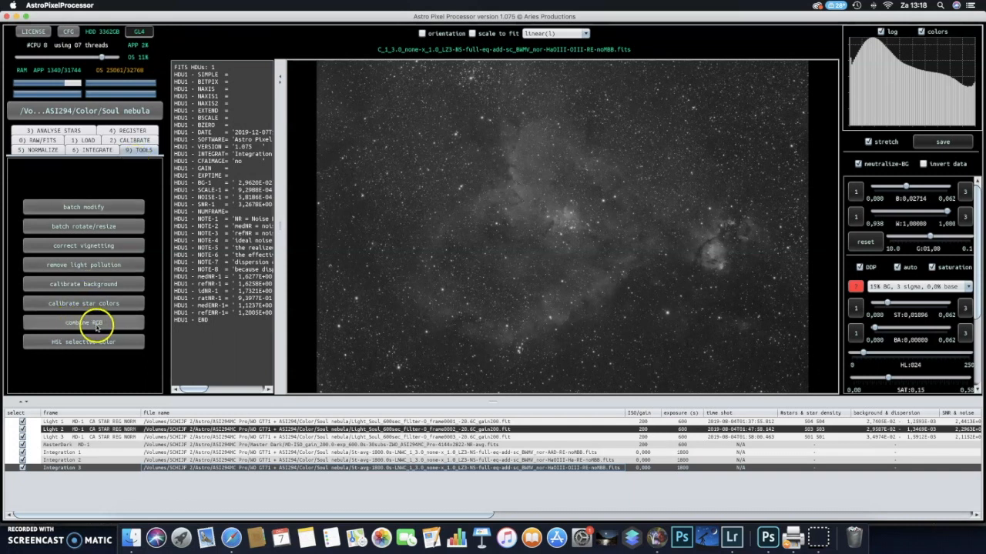
Start an RGB combination and load the HaOIII-Ha stack from the Soul nebula folder
left_click(83, 322)
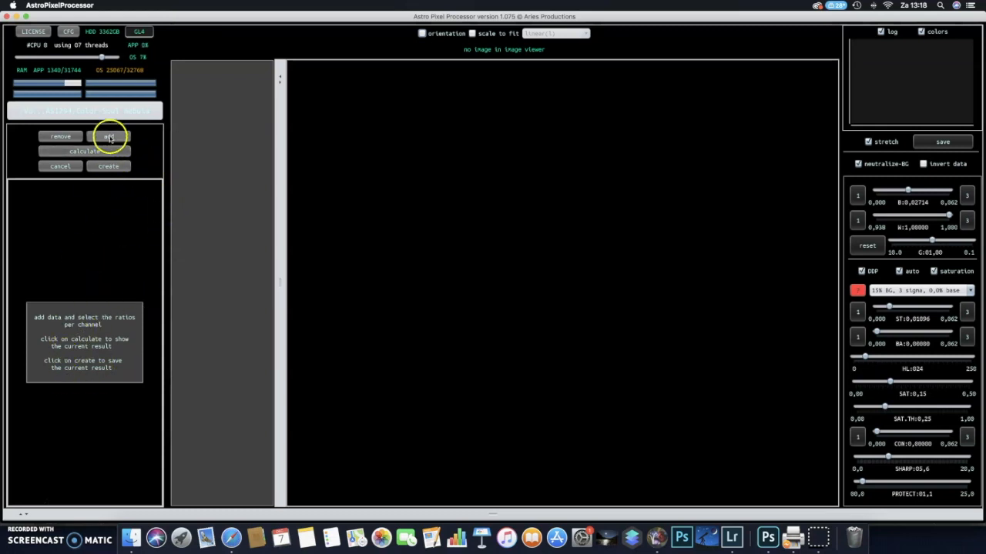
left_click(108, 136)
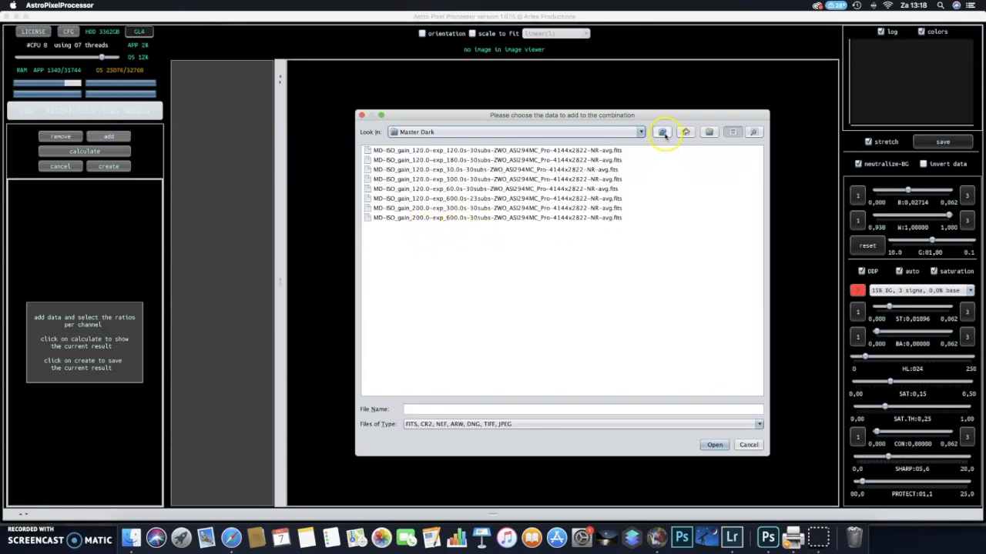
left_click(661, 132)
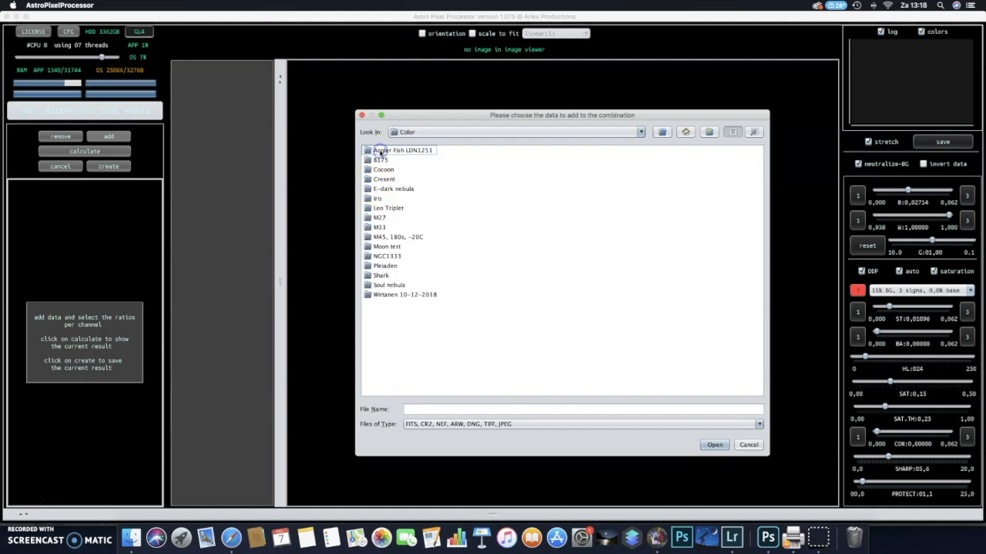
double_click(389, 285)
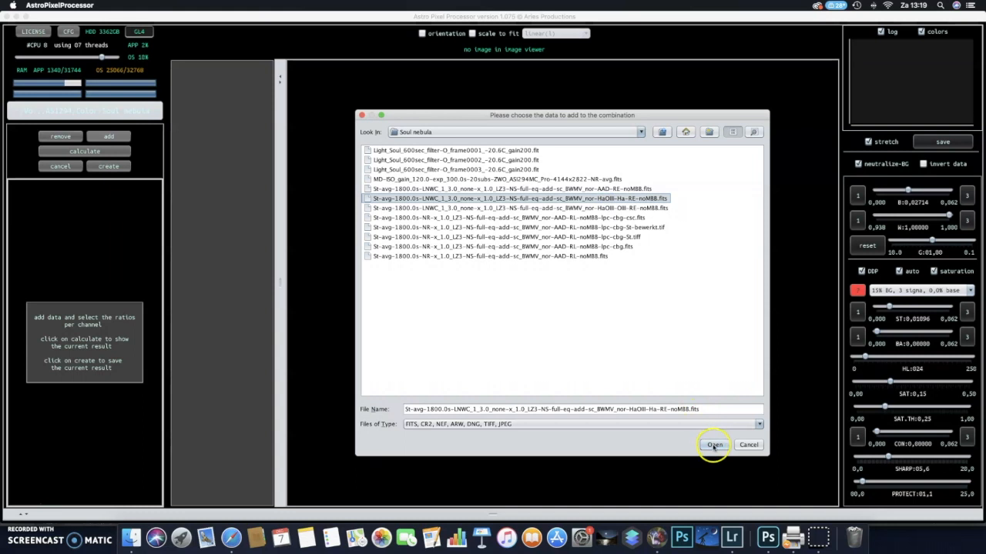
left_click(714, 445)
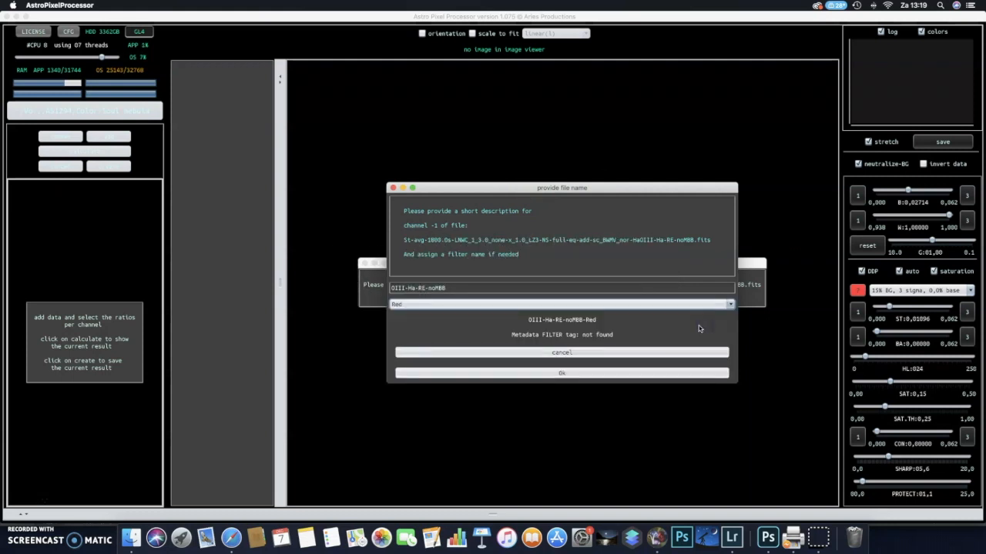
Confirm the Ha stack as Red and add the OIII stack as another channel
left_click(562, 373)
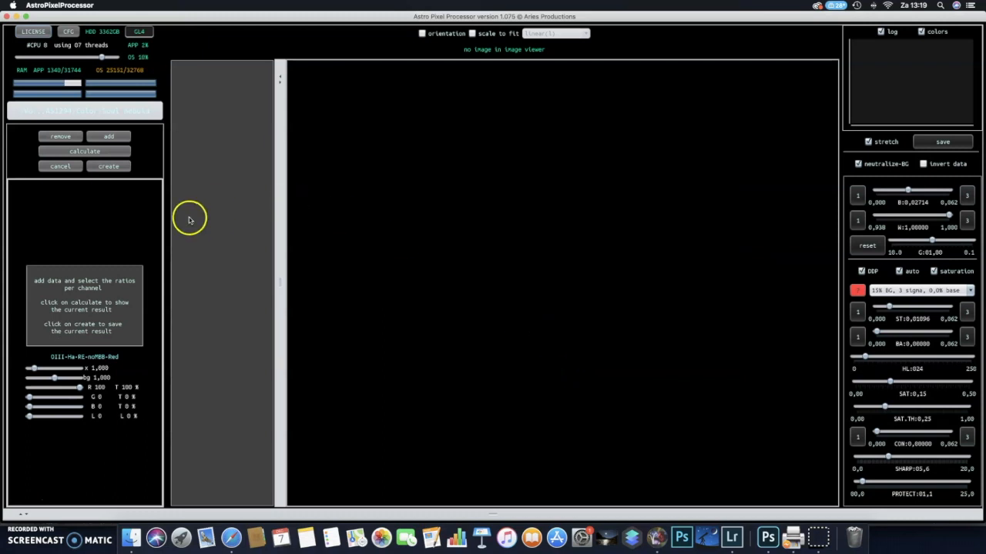
left_click(108, 136)
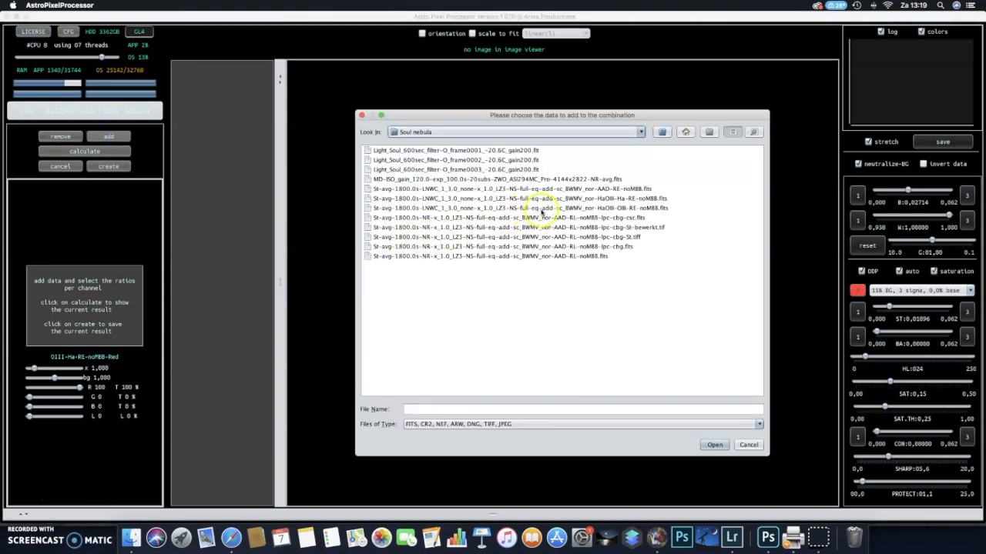
left_click(713, 445)
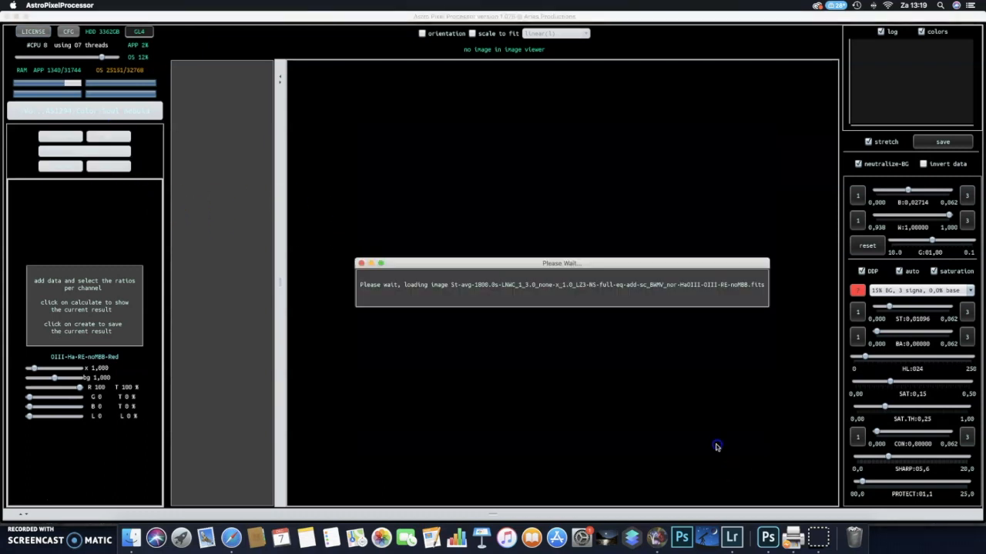
left_click(732, 304)
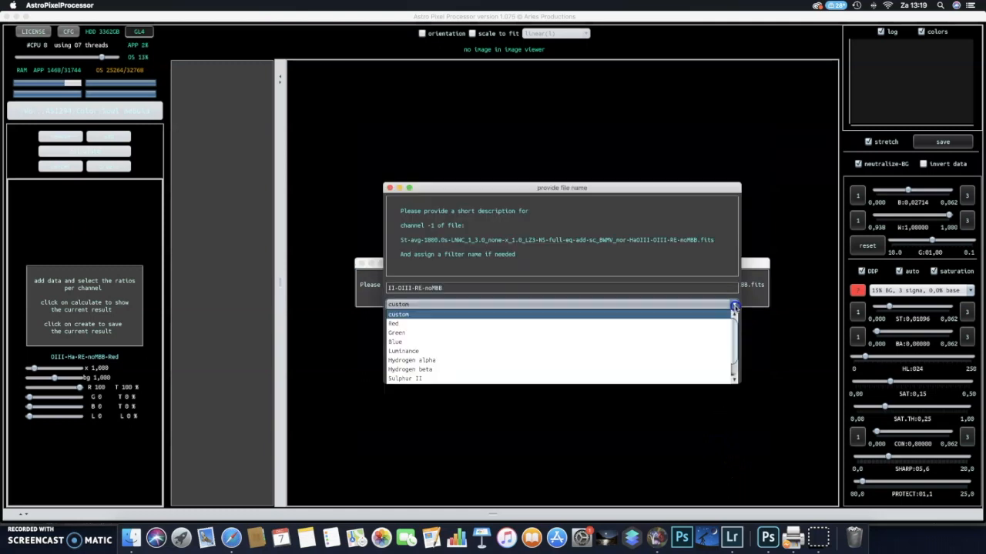
mouse_move(690, 332)
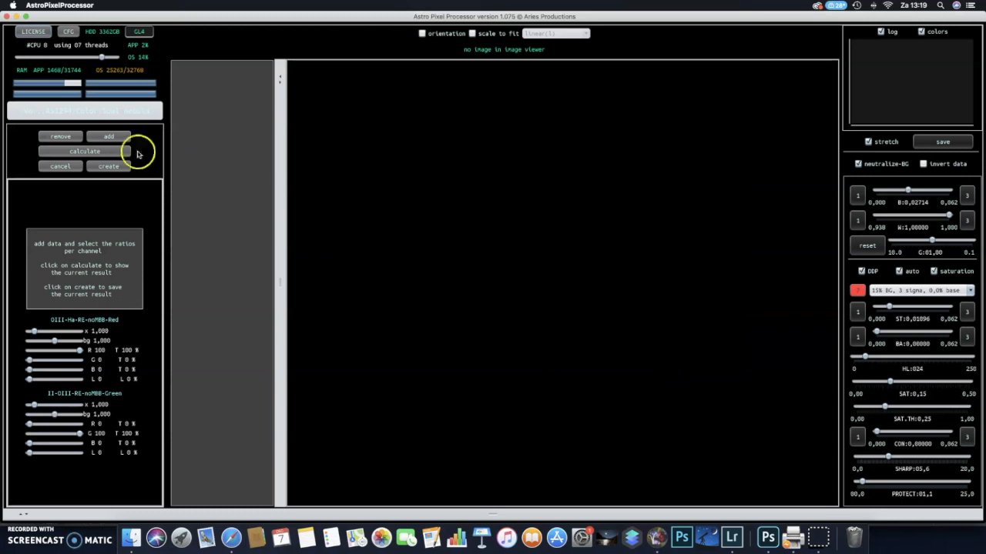
Add the OIII stack again and assign it to the Blue filter
left_click(109, 136)
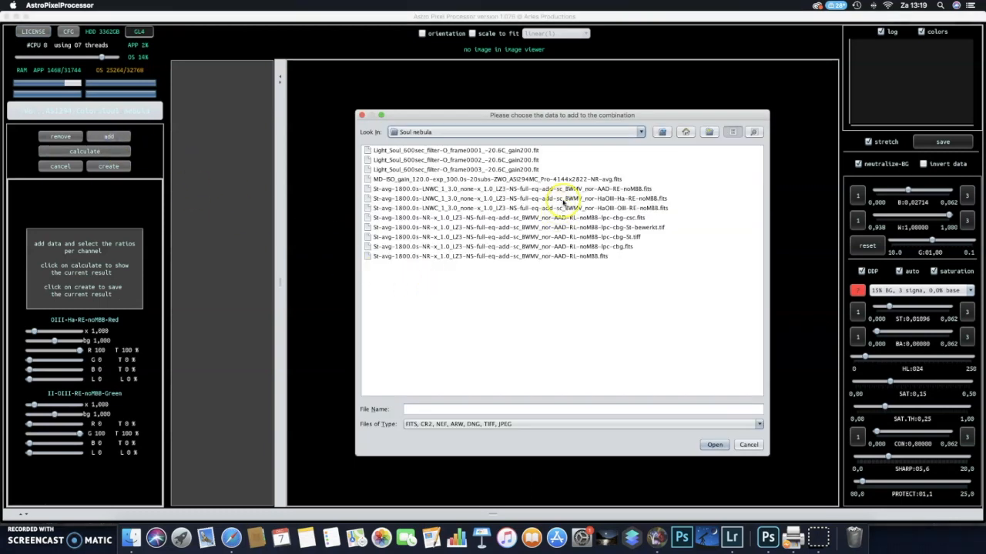
left_click(714, 444)
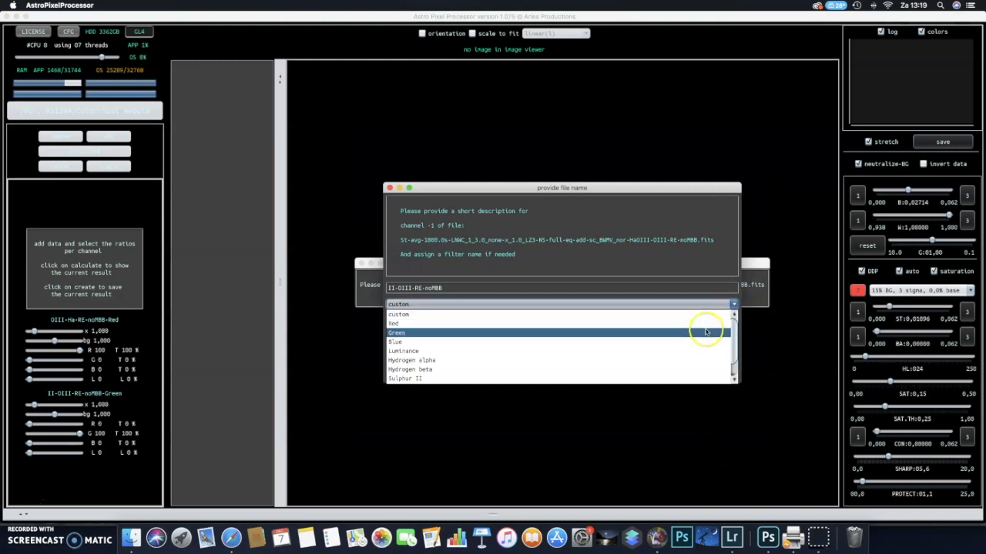
left_click(395, 341)
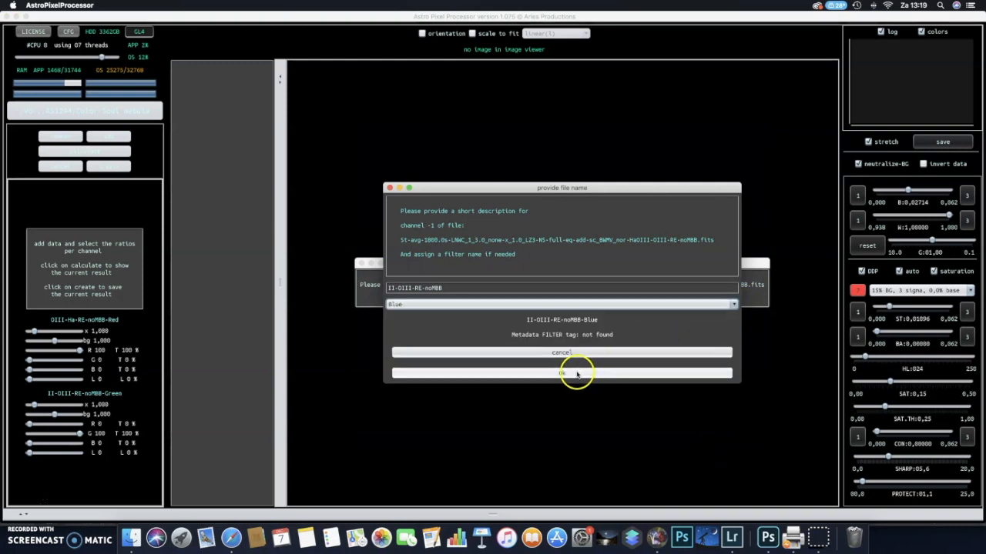
left_click(562, 372)
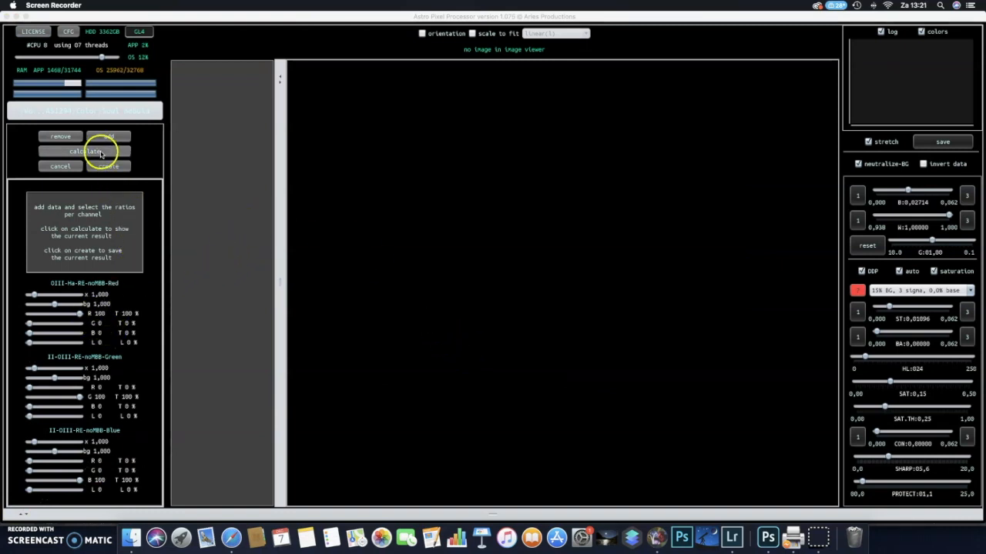
Calculate a temporary RGB combination from the Ha red and OIII green and blue channels
left_click(84, 151)
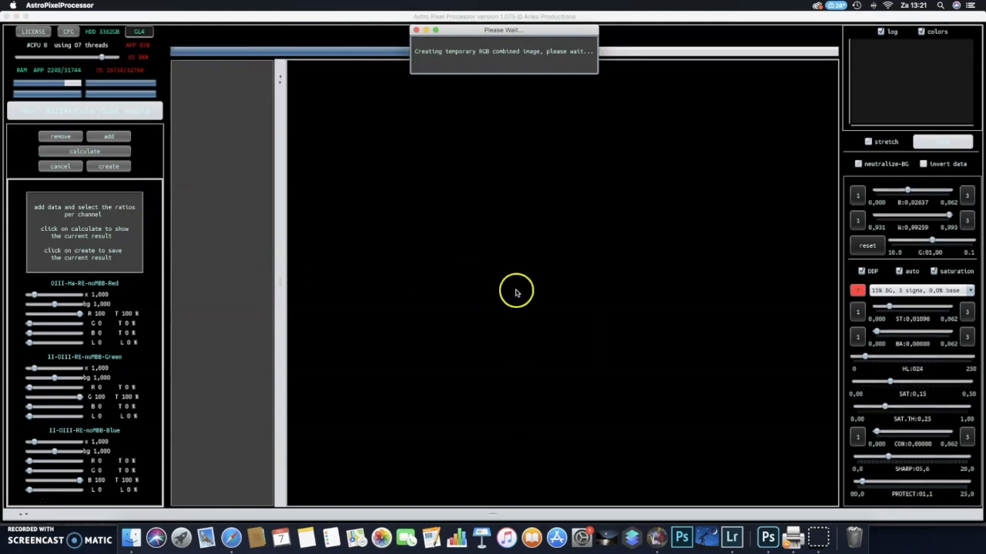
mouse_move(516, 292)
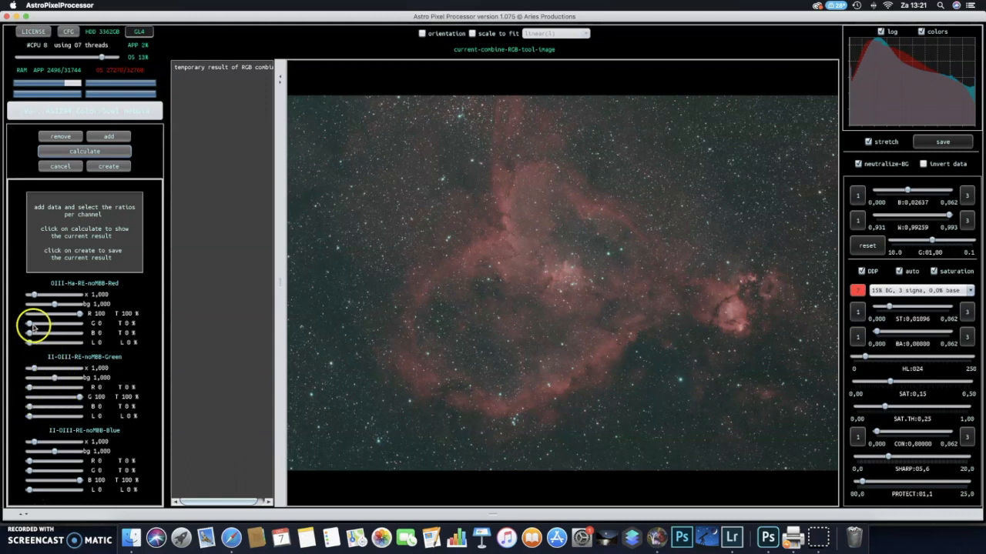
left_click_drag(29, 341, 56, 333)
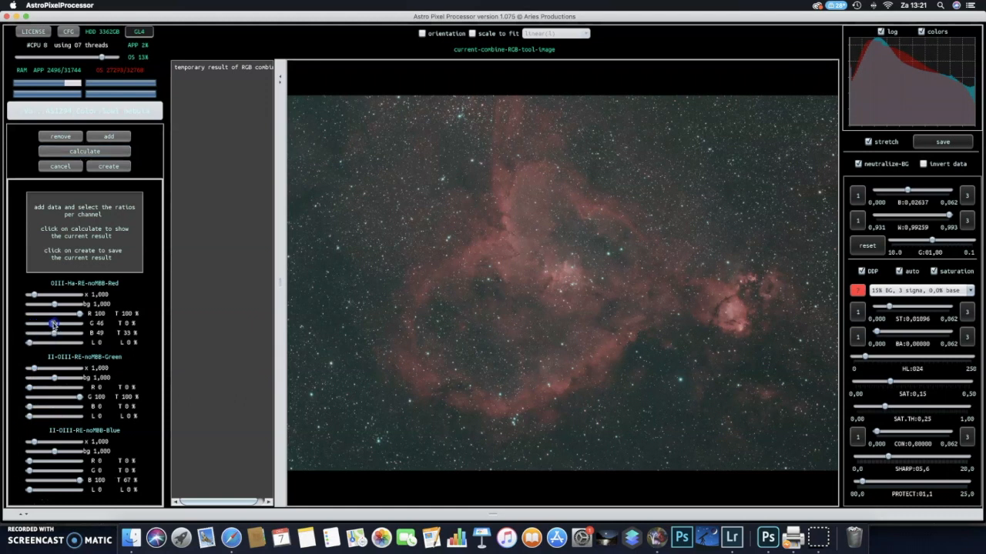
left_click_drag(54, 323, 53, 322)
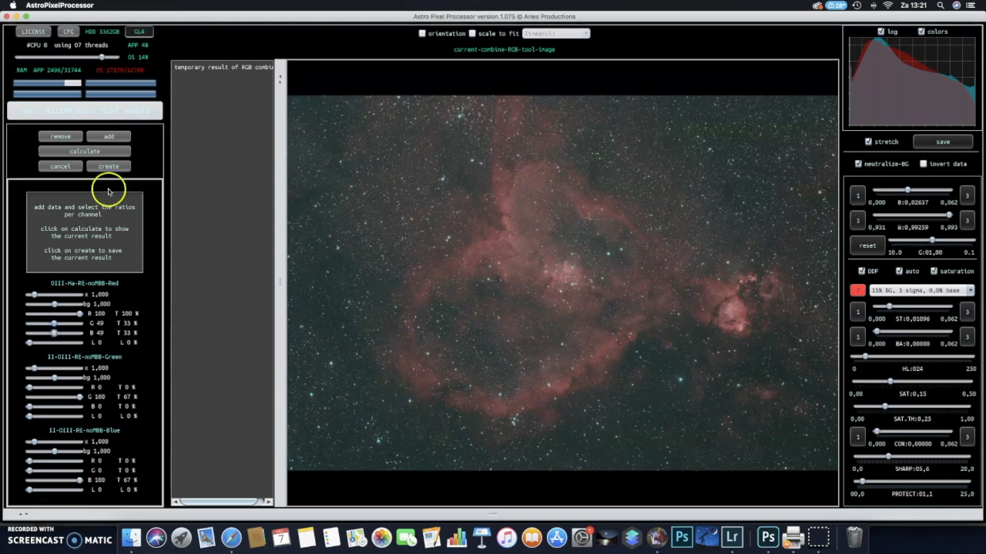
left_click(84, 151)
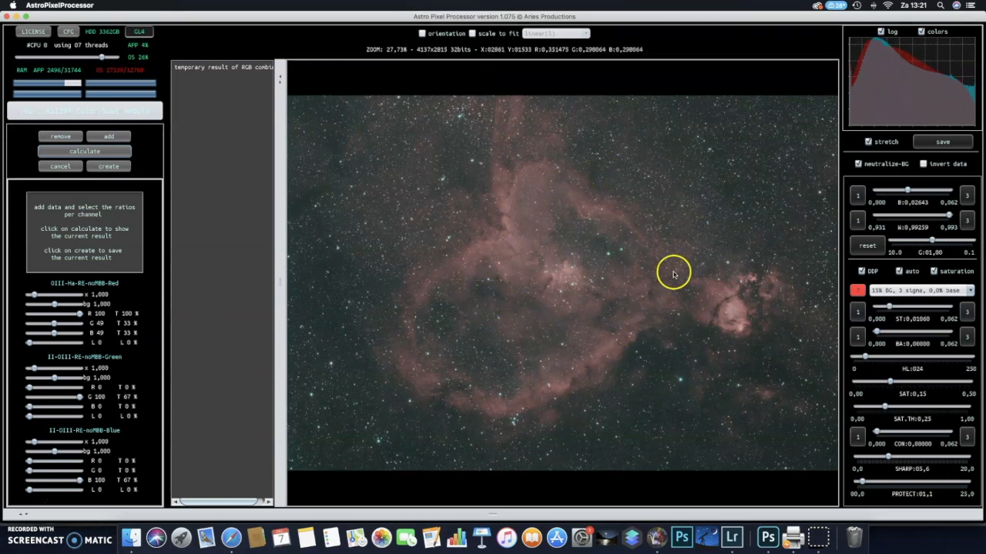
mouse_move(503, 326)
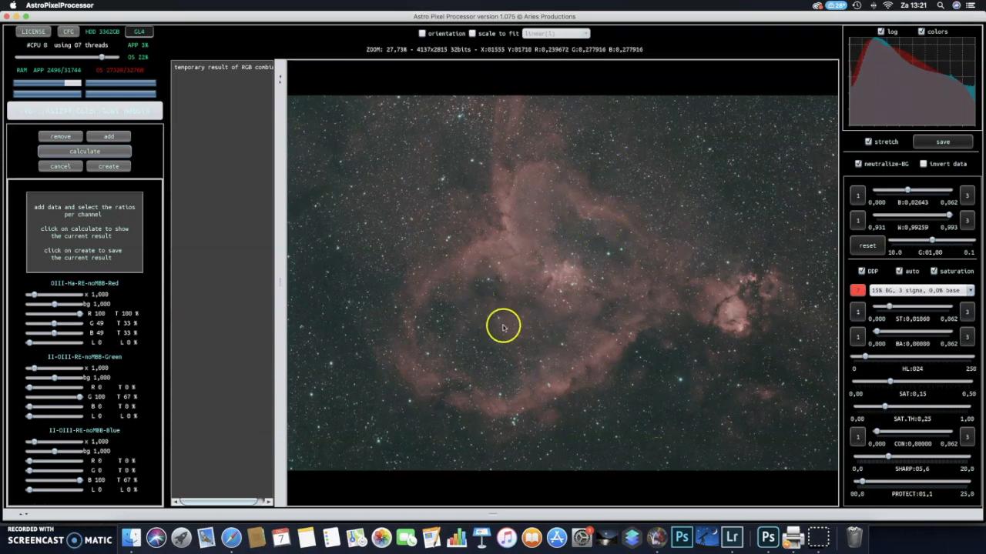
mouse_move(454, 308)
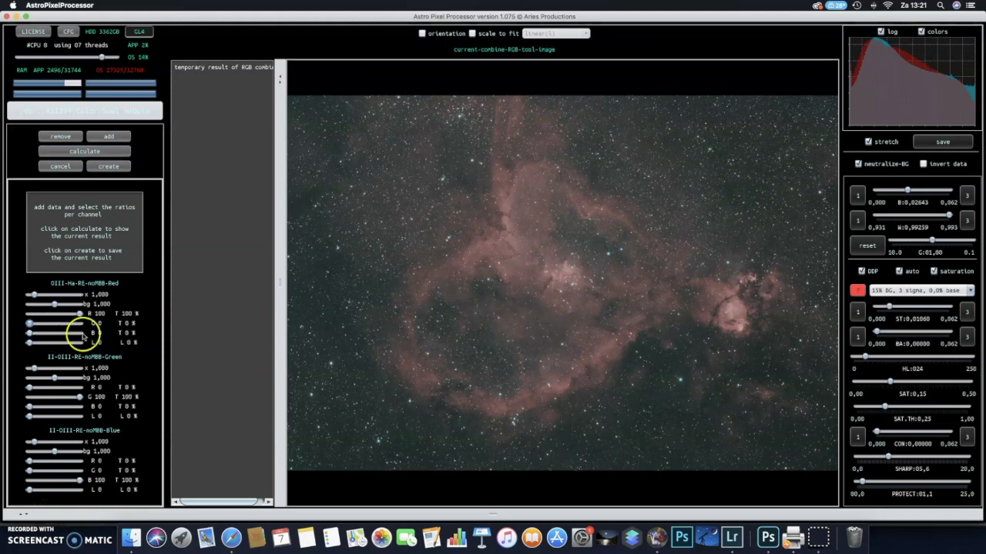
left_click(84, 151)
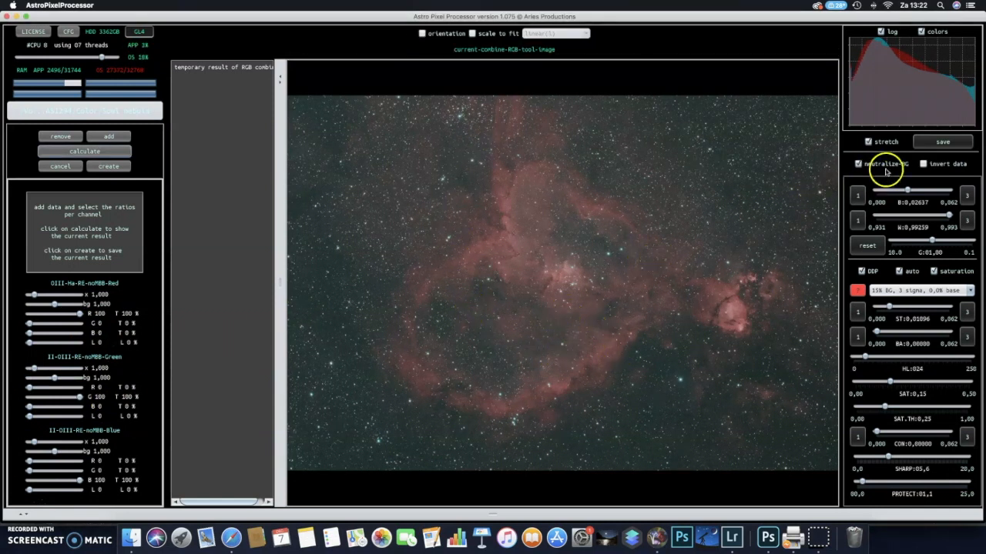
Create the combined image as combine-RGB-image.fits and open it in the viewer
left_click(108, 165)
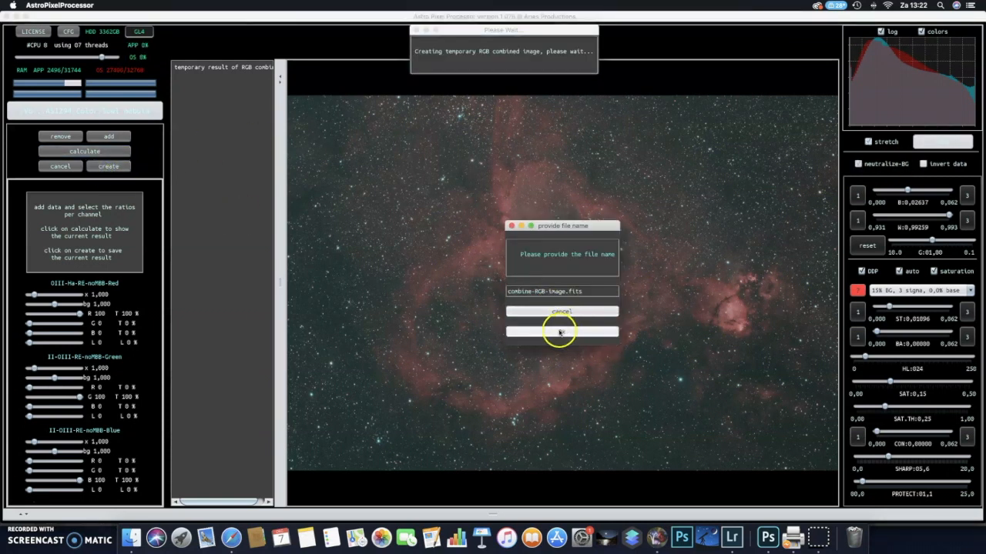
left_click(561, 332)
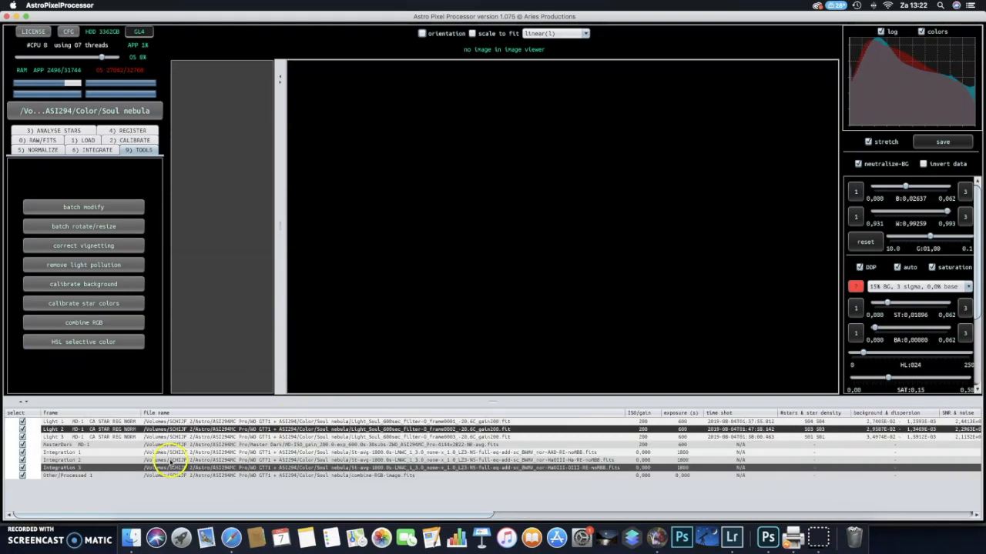
left_click(199, 475)
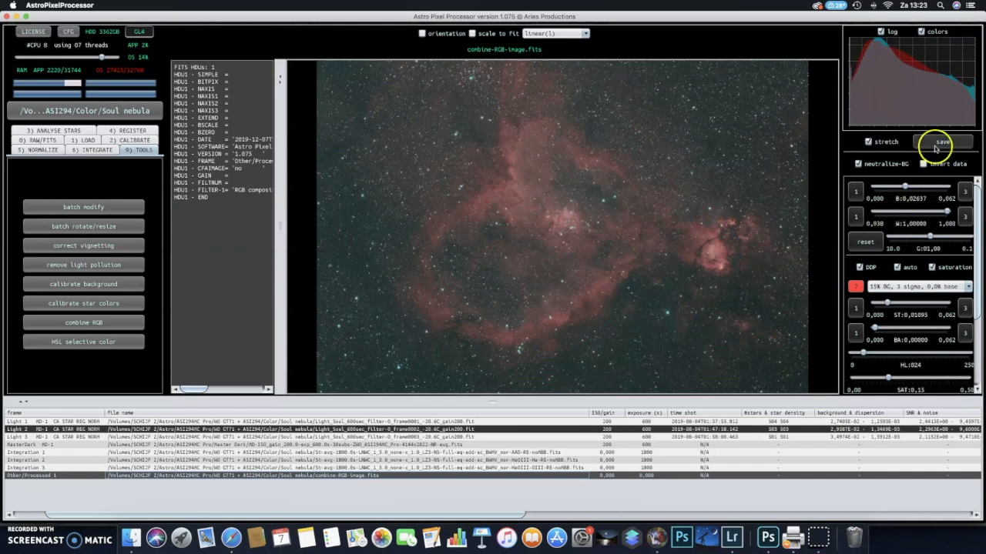
Save the image as Heart_HOO.tiff, a 16-bit integer TIFF with sRGB v2.1 profile
left_click(941, 142)
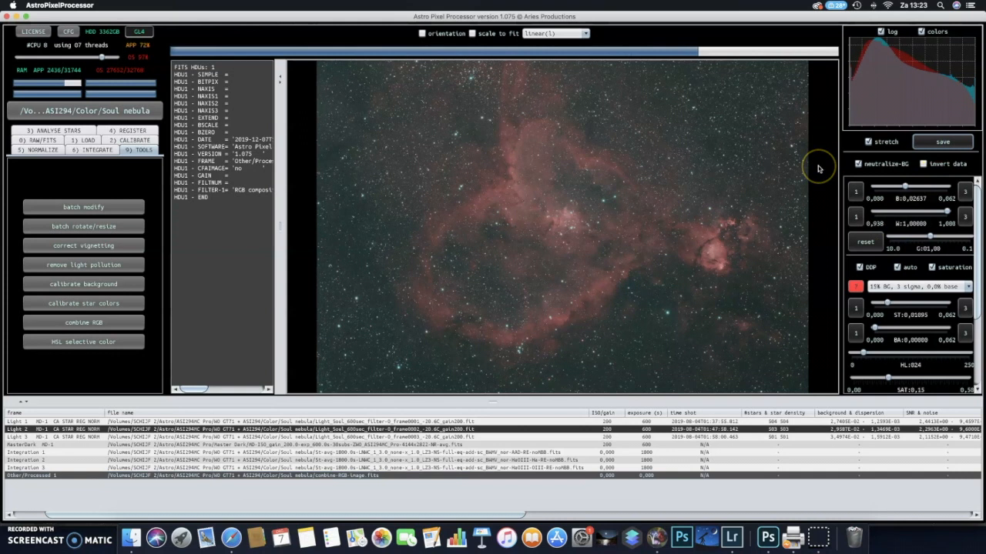
left_click(941, 141)
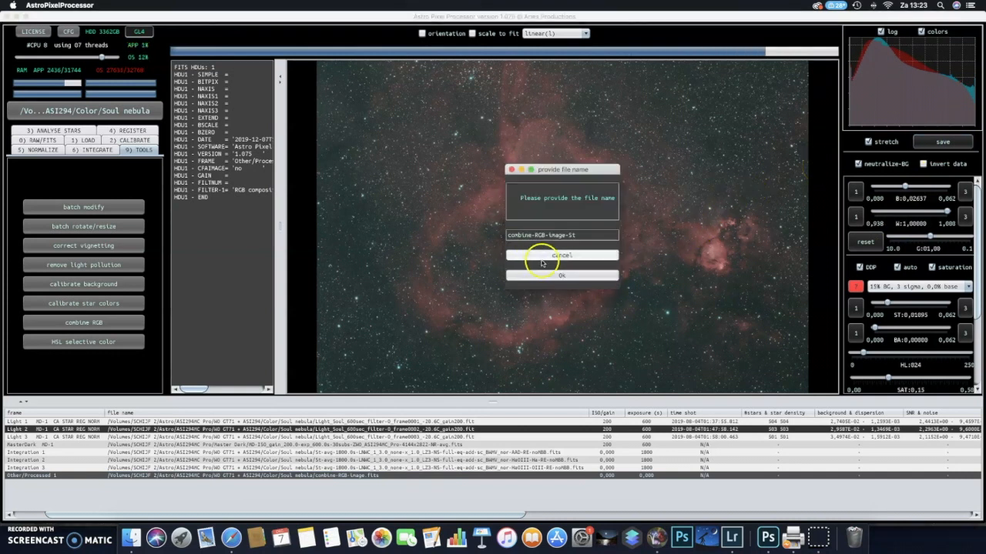
mouse_move(593, 236)
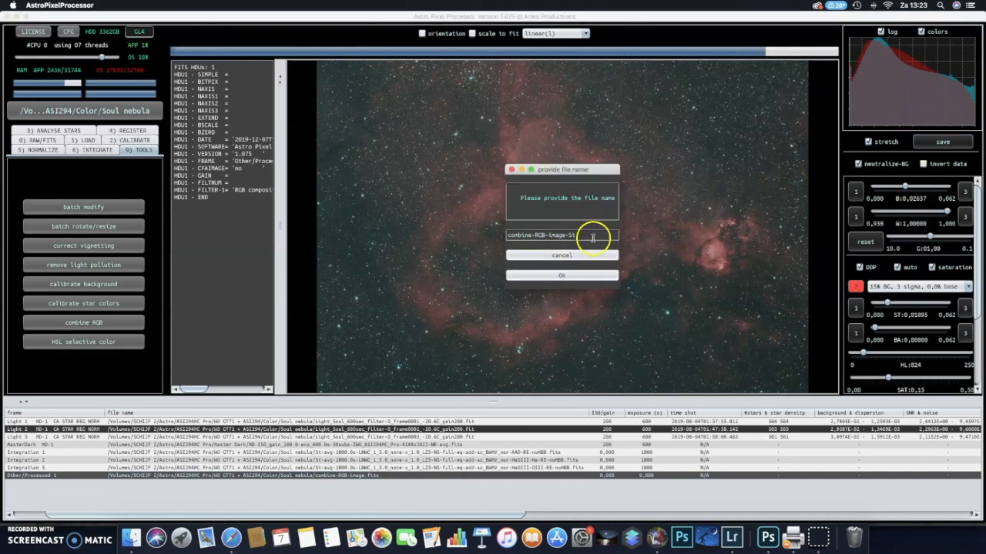
left_click(593, 235)
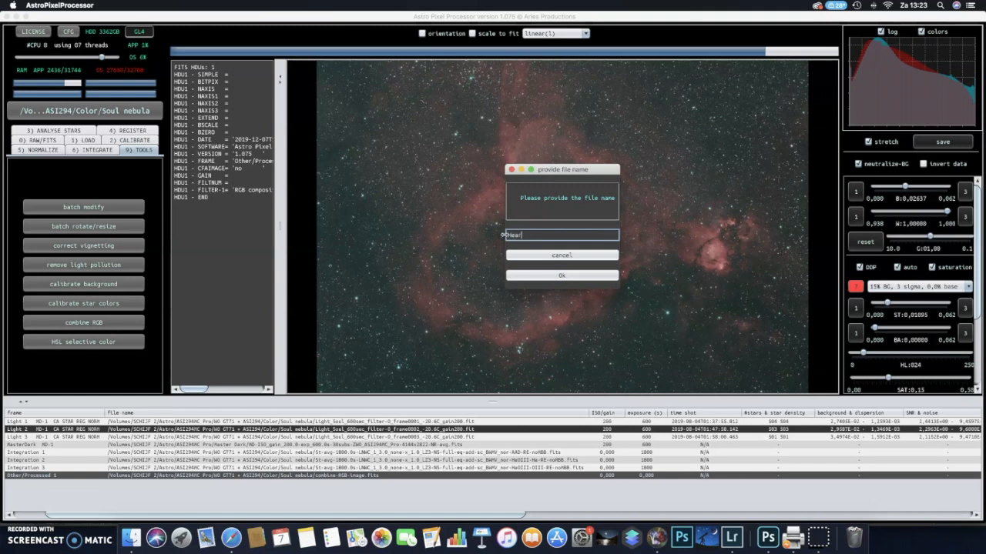
type("Heart H")
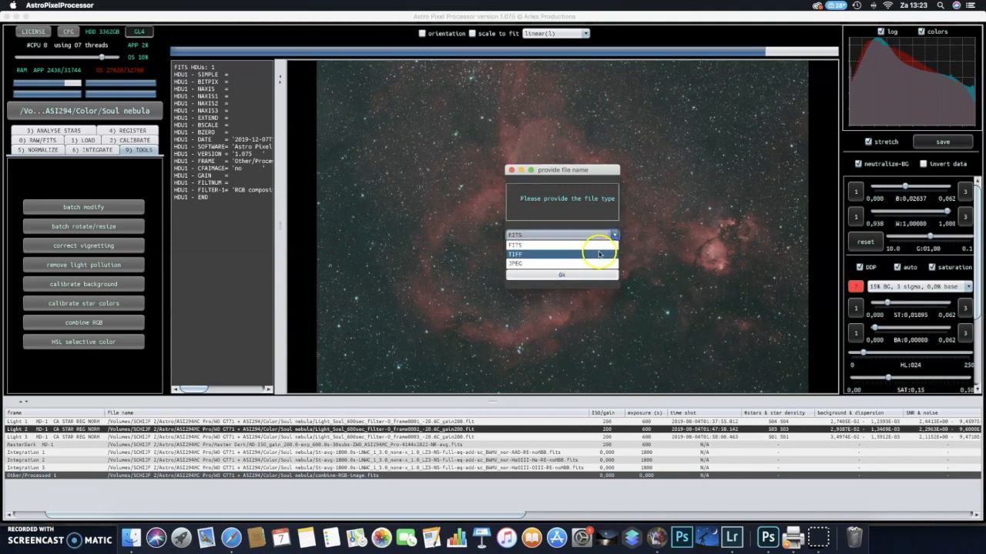
left_click(561, 254)
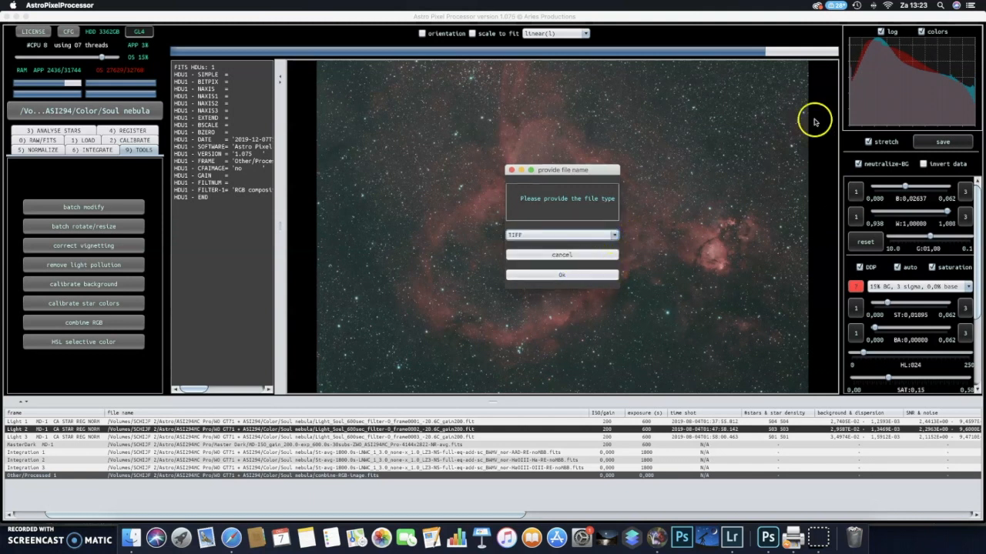
mouse_move(726, 214)
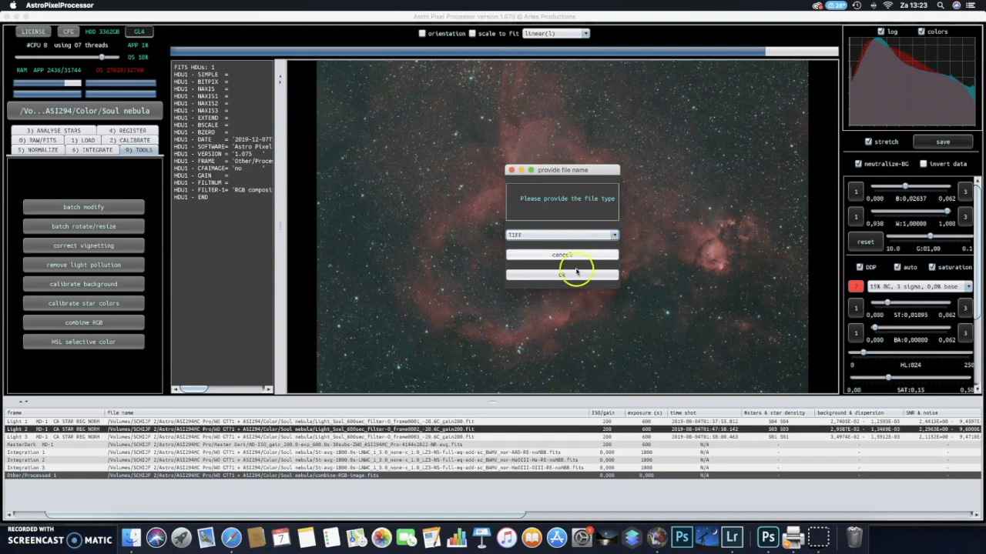
left_click(561, 275)
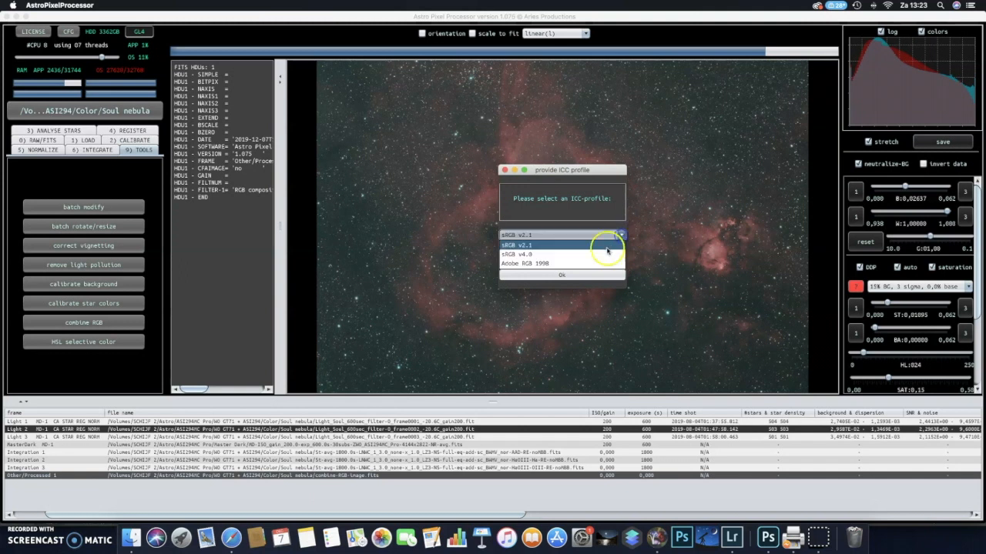
left_click(524, 254)
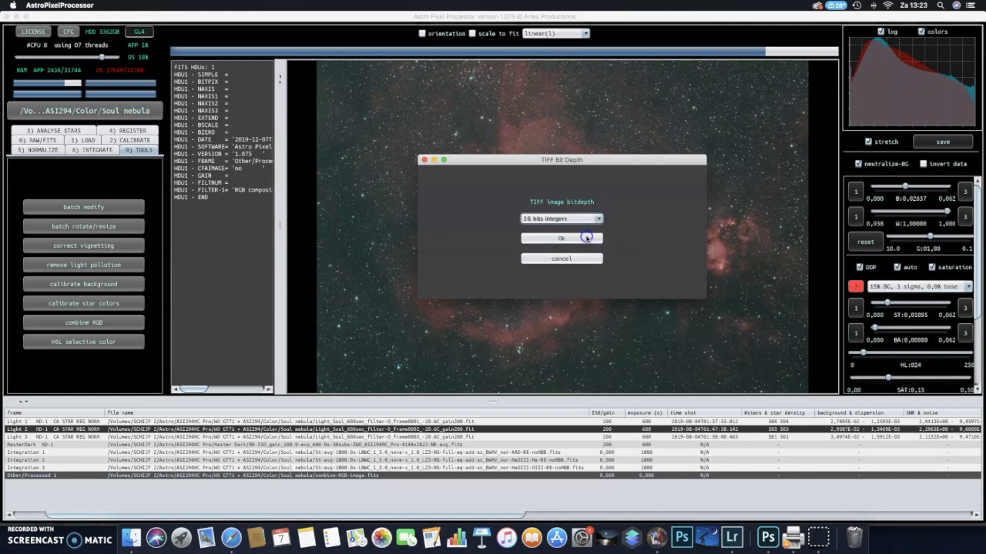
left_click(561, 237)
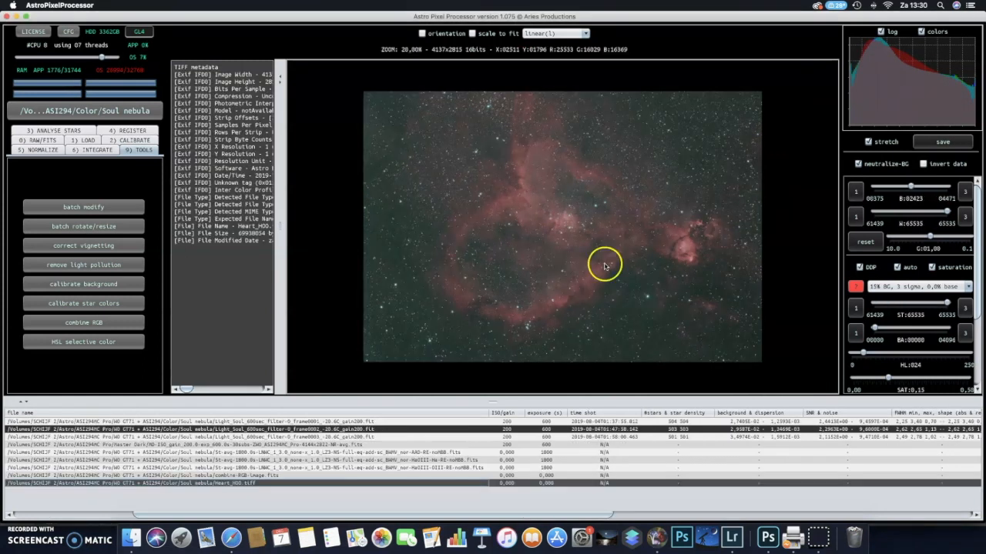
mouse_move(570, 264)
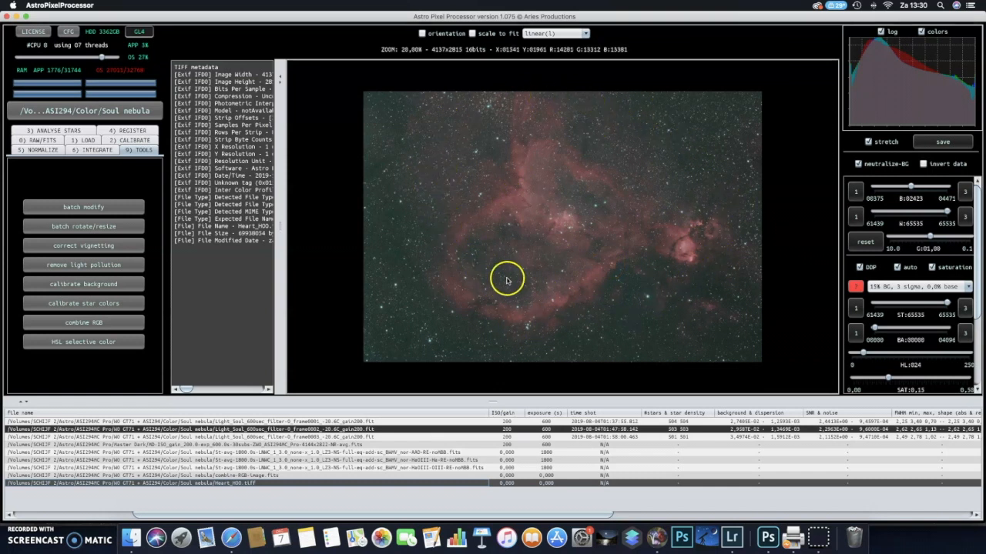
mouse_move(675, 276)
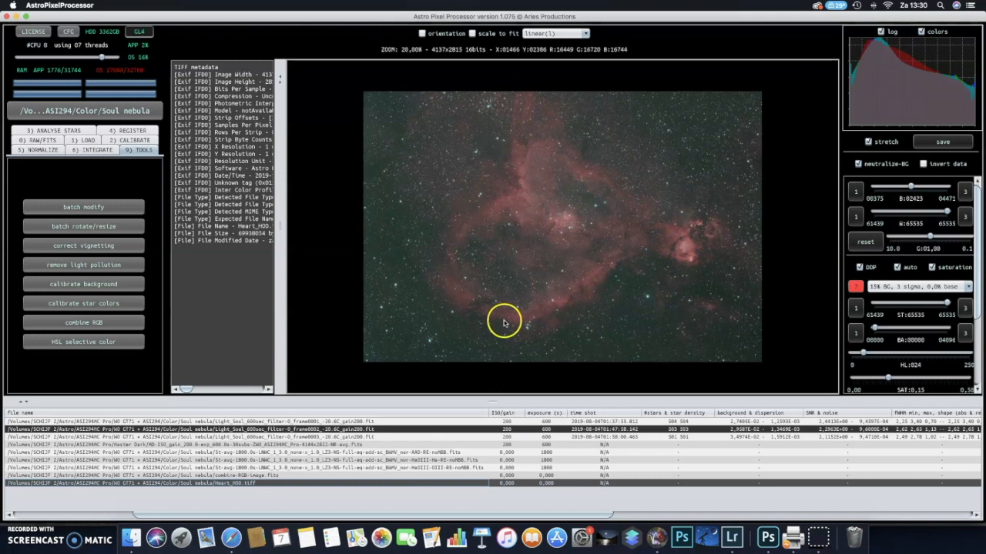
scroll("up", 3)
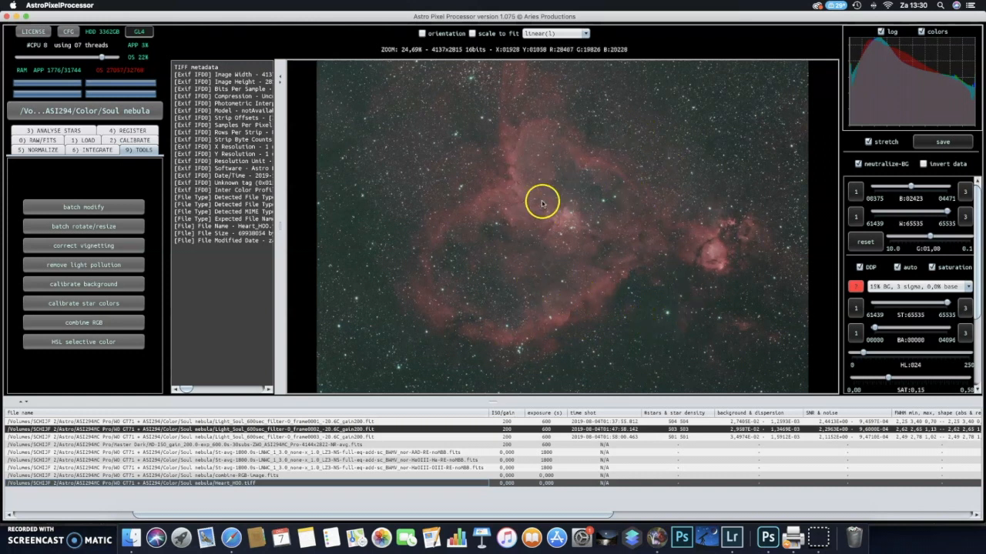
mouse_move(589, 279)
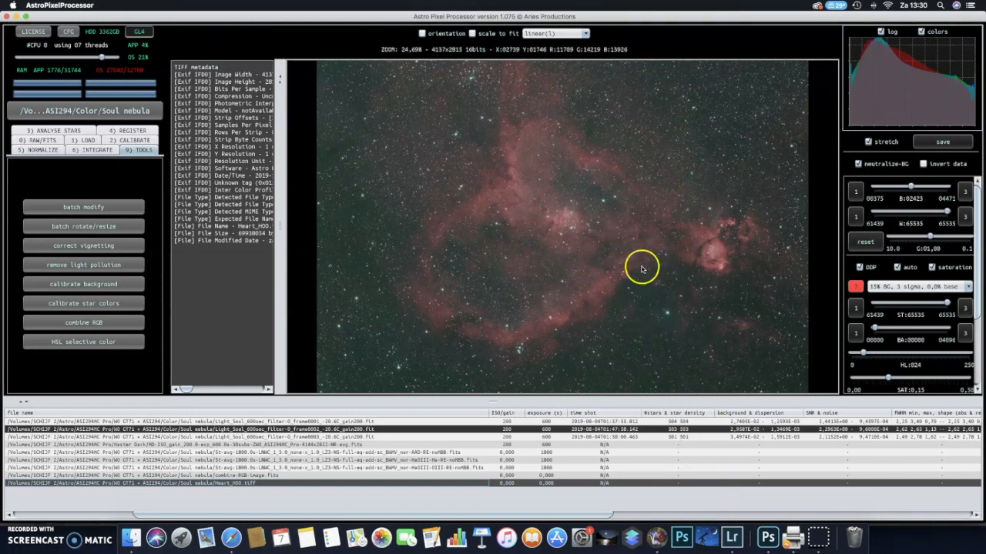
left_click(730, 536)
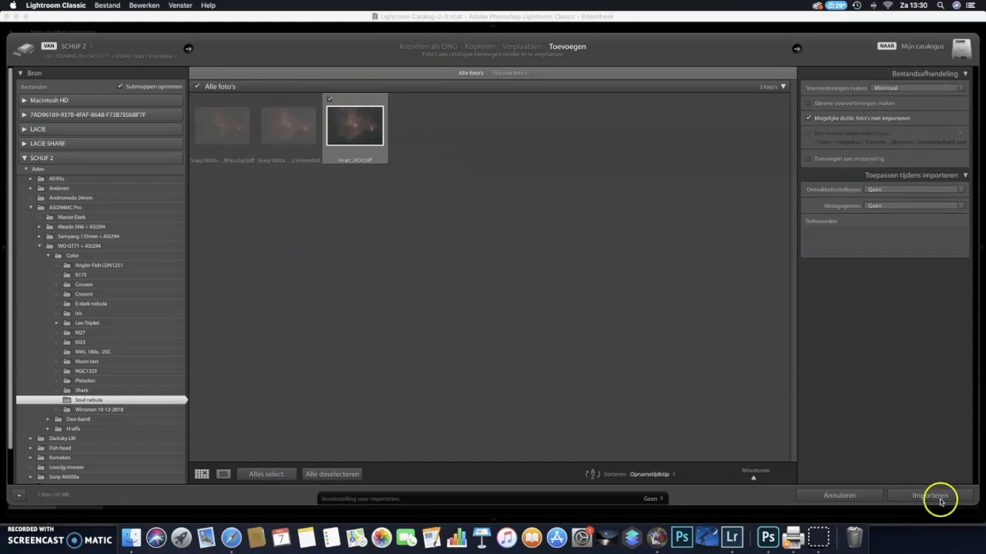
Import Heart_HOO.tiff, open it in Ontwikkelen, and edit a copy in Photoshop 2020
left_click(931, 495)
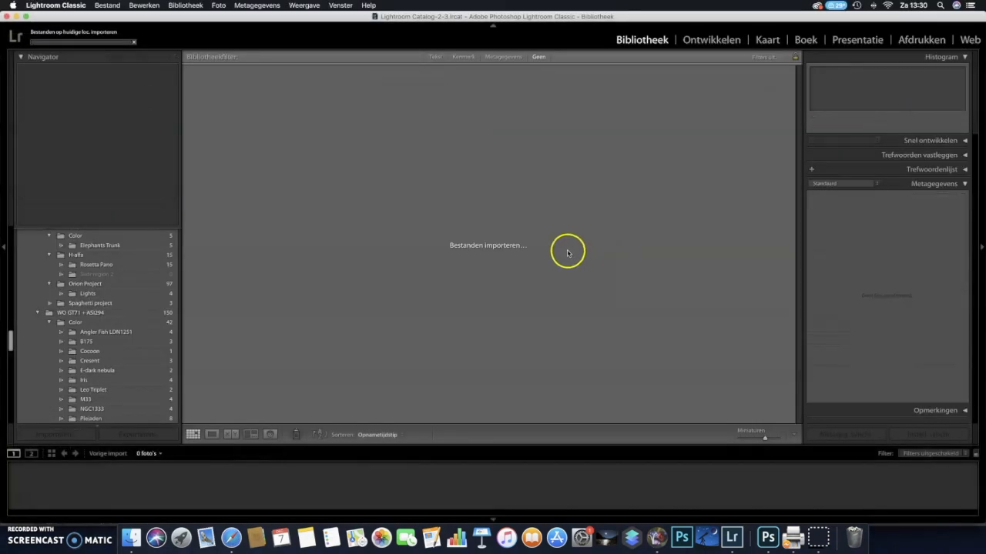
left_click(710, 40)
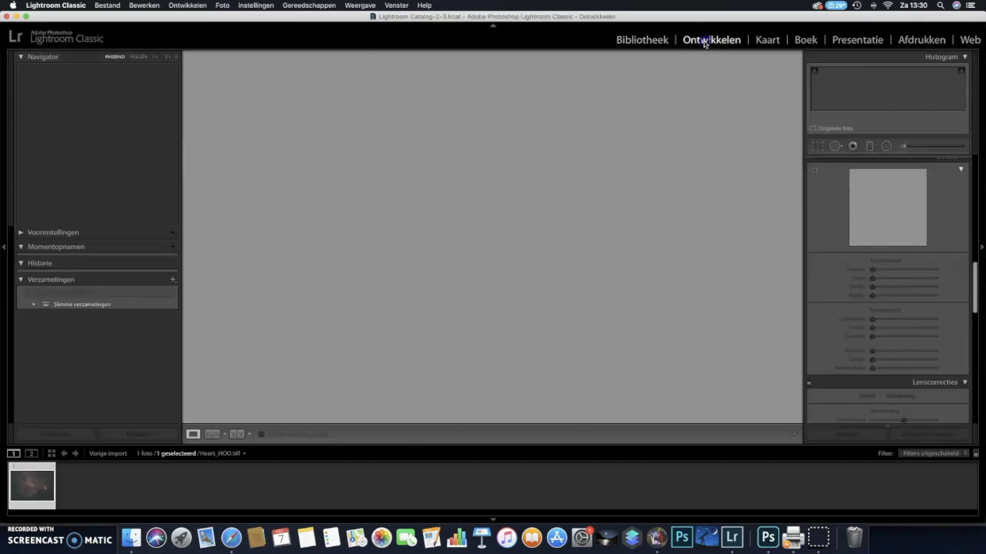
left_click(710, 39)
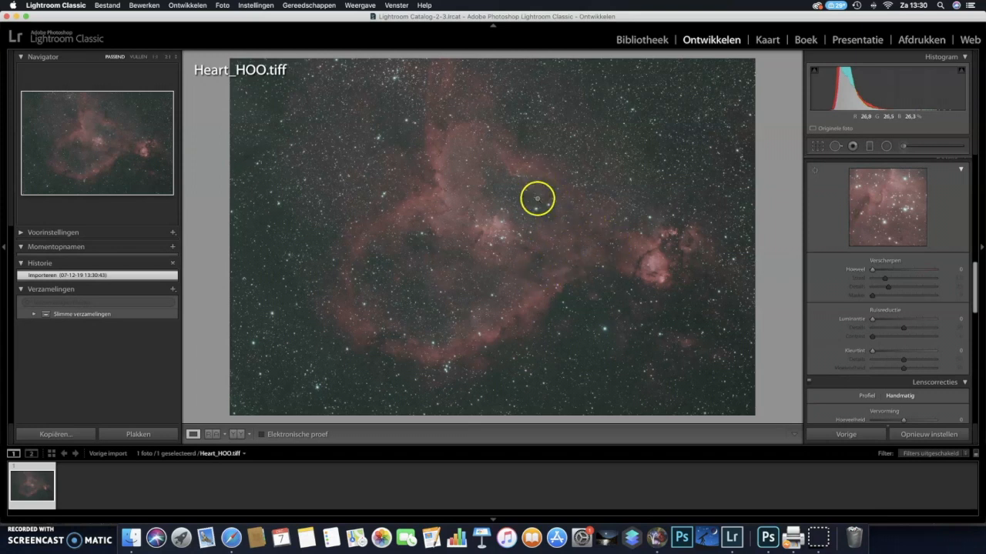
mouse_move(387, 318)
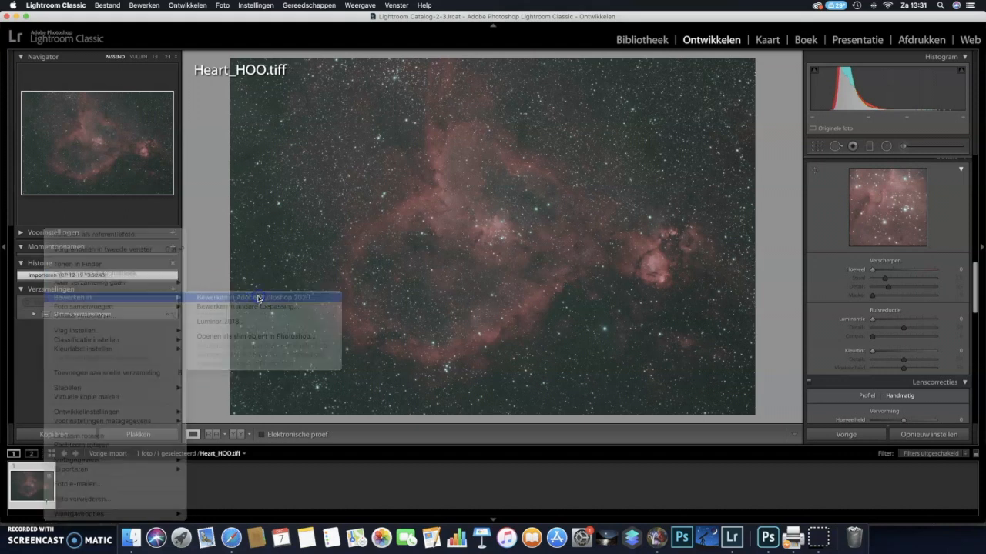
left_click(258, 298)
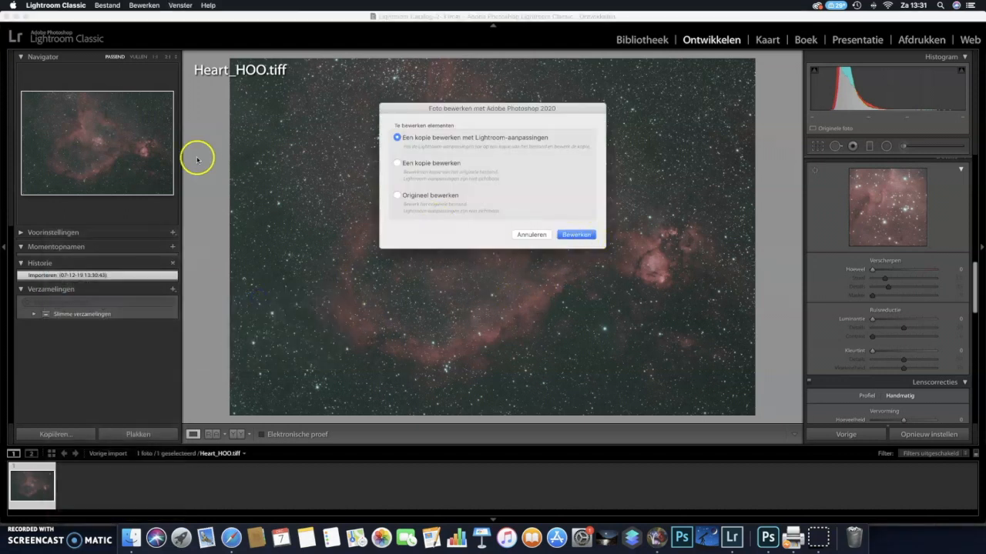
left_click(576, 235)
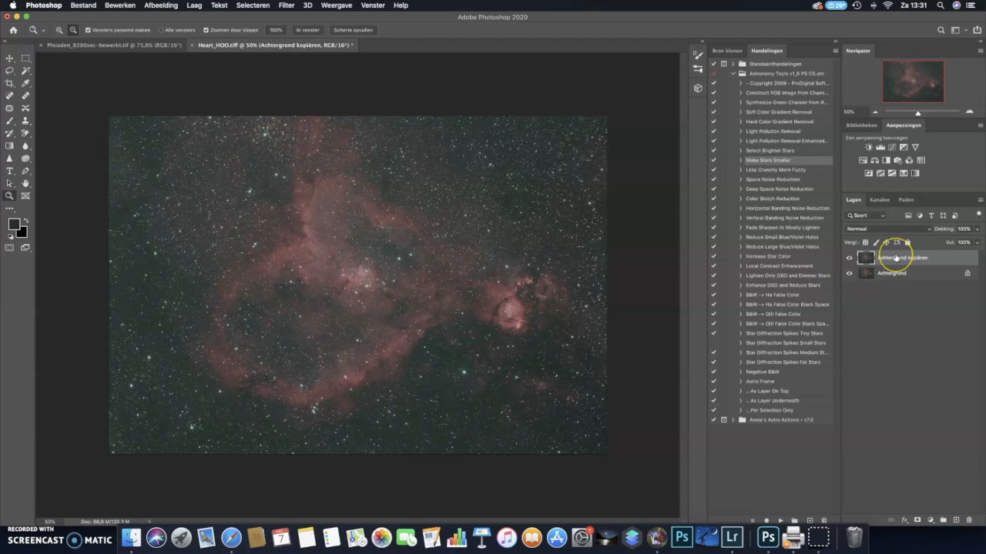
mouse_move(896, 258)
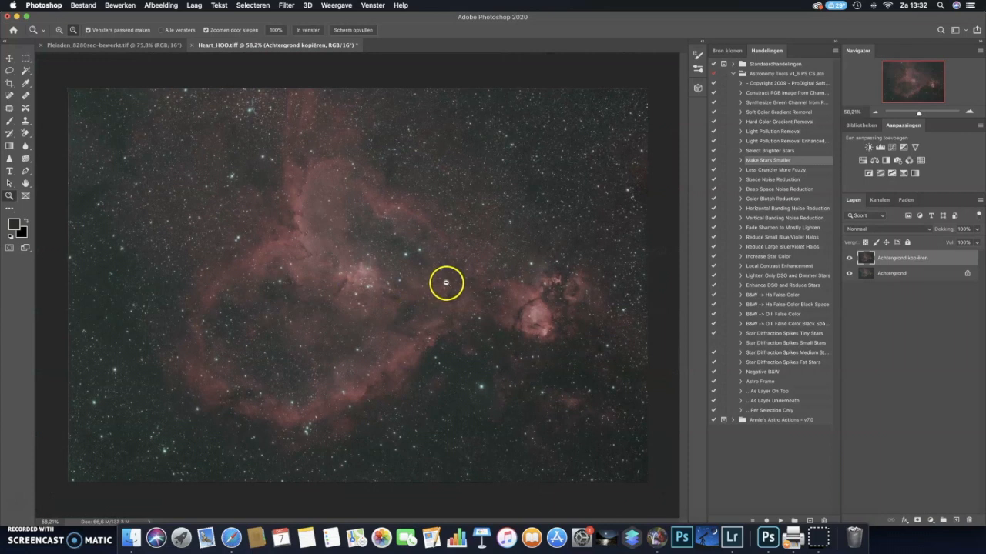
mouse_move(857, 298)
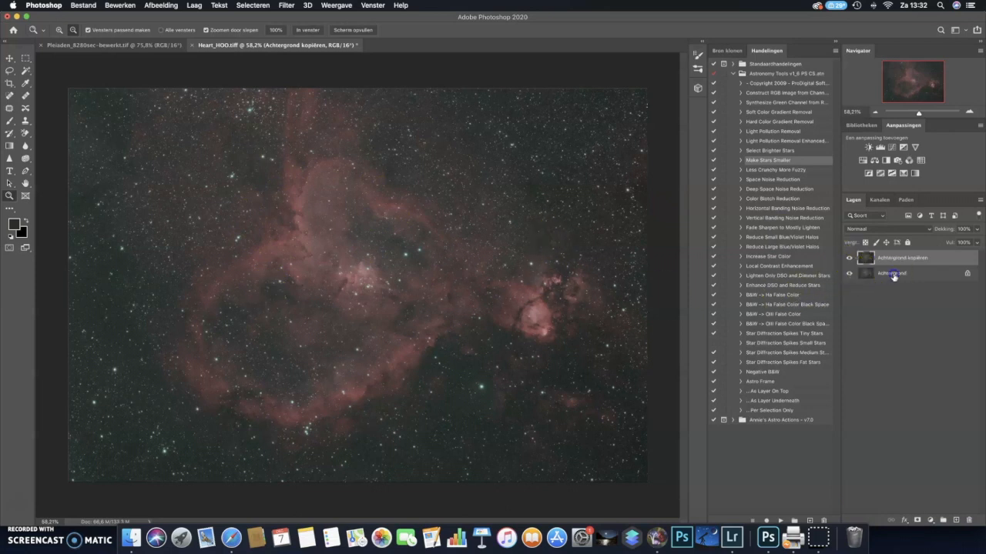
Combine the layers, select the red nebula via Kleurbereik, then refine it with Selecteren > Bewerken
right_click(891, 273)
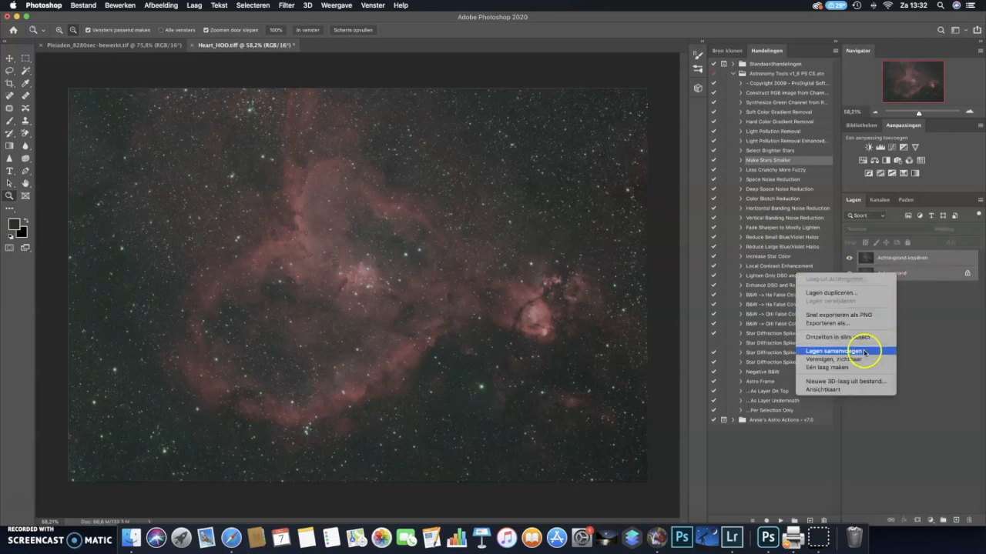
left_click(828, 351)
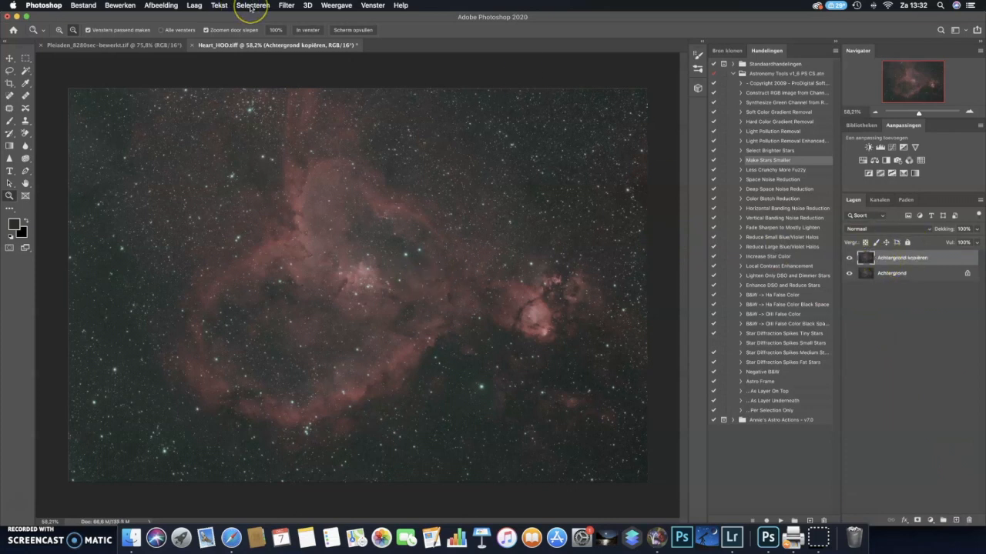
left_click(253, 6)
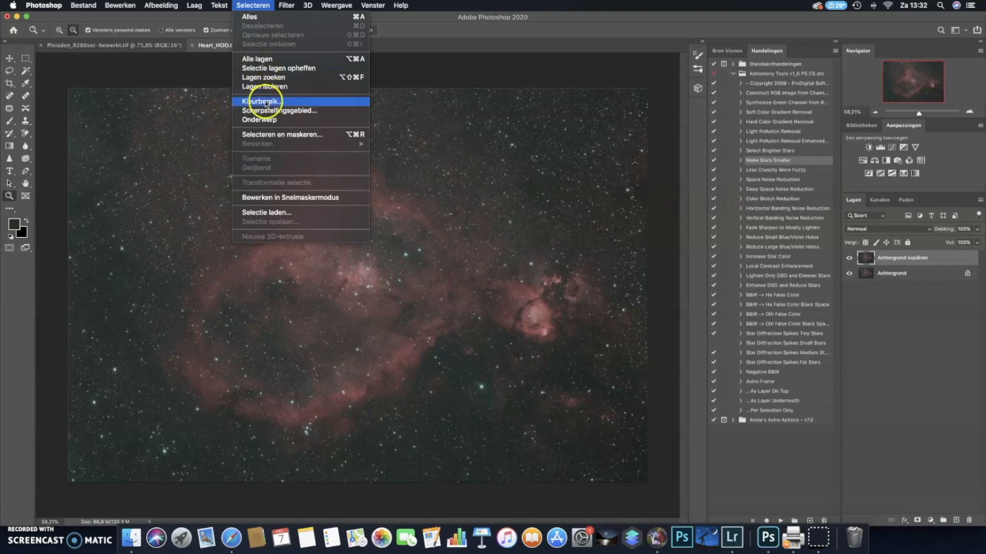
left_click(260, 101)
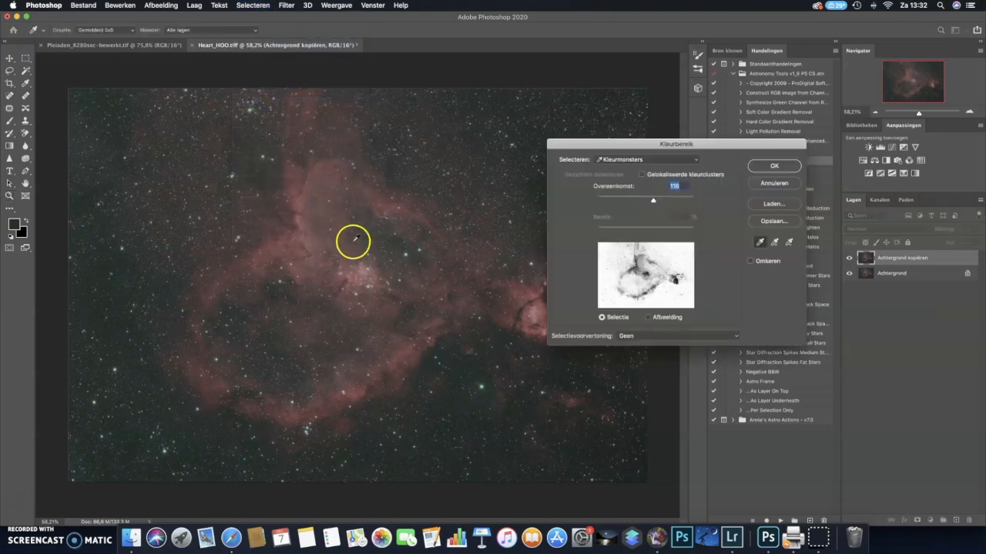
mouse_move(295, 204)
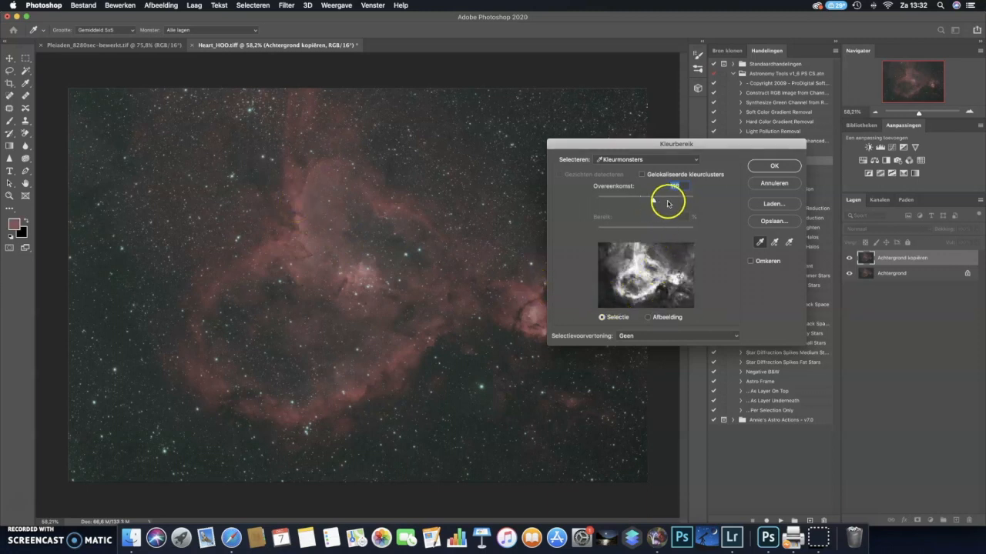
left_click(774, 166)
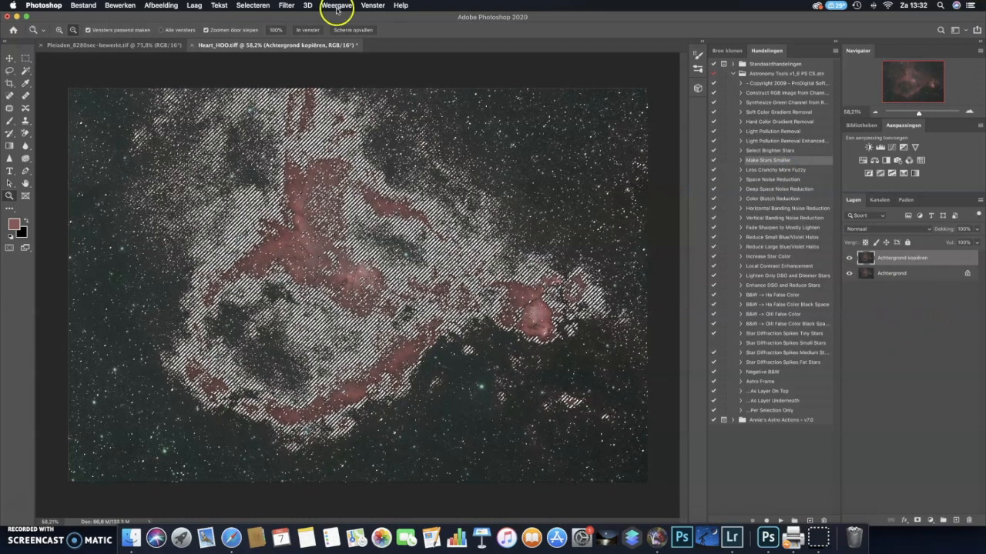
left_click(253, 5)
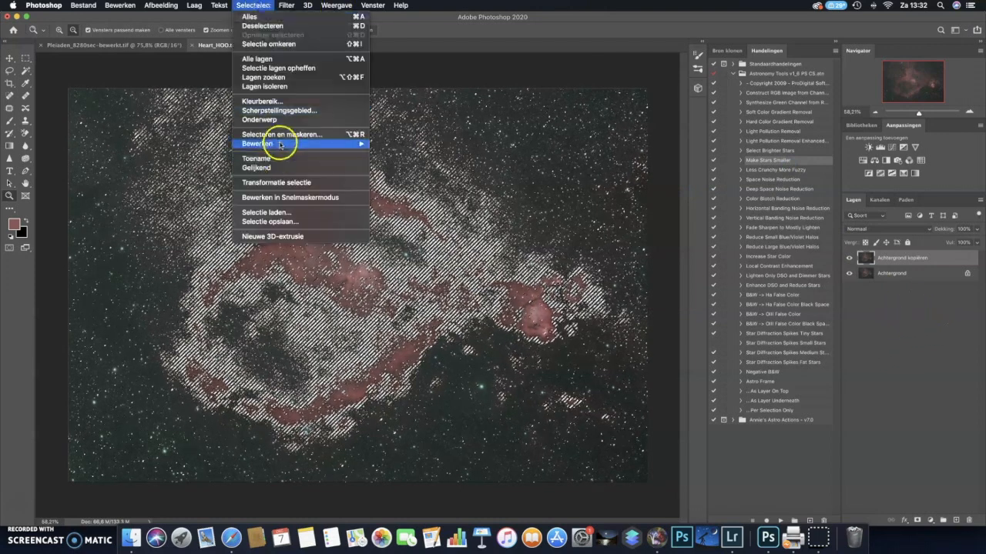
left_click(282, 134)
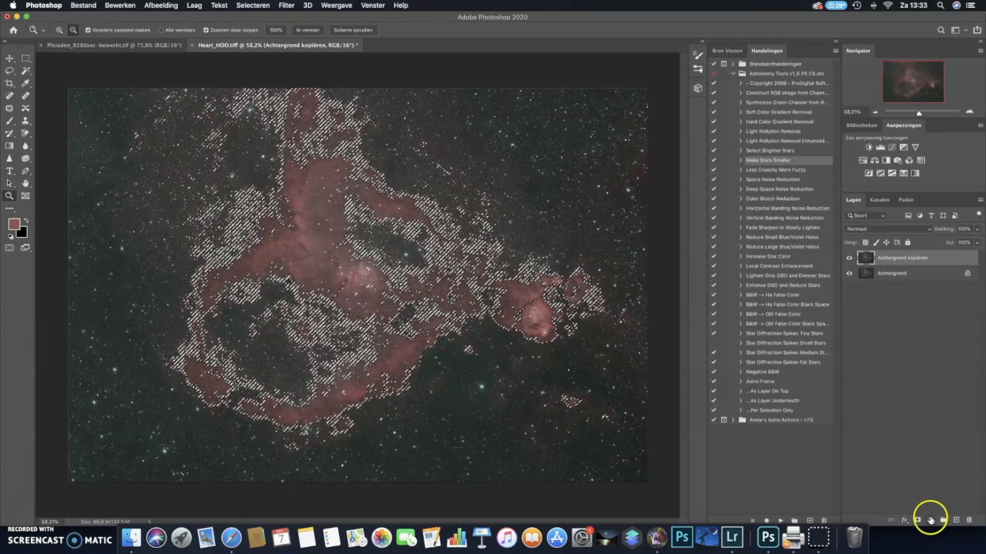
Add a Curven adjustment layer and drag the curve points upward to brighten the nebula
left_click(929, 519)
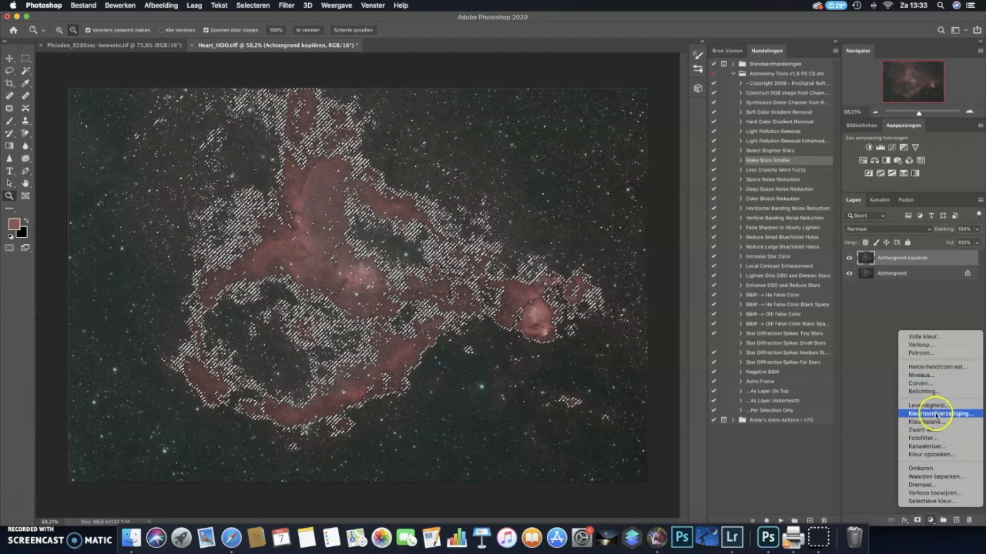
mouse_move(921, 384)
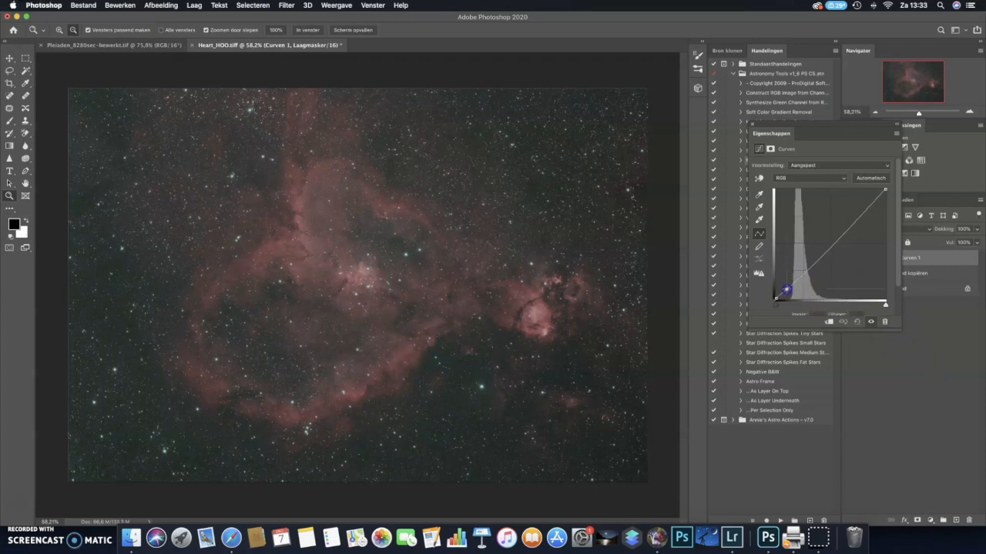
left_click_drag(784, 289, 785, 277)
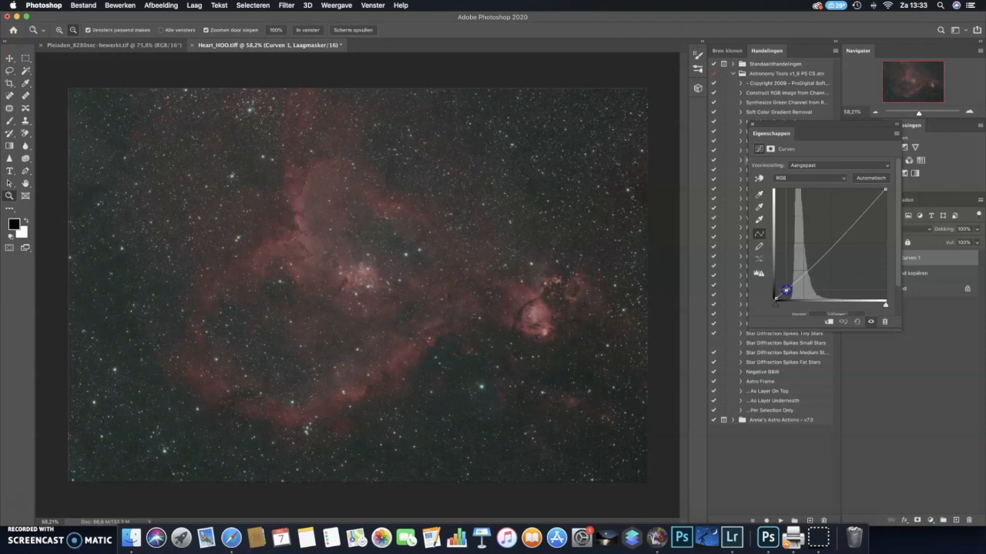
left_click_drag(784, 291, 787, 283)
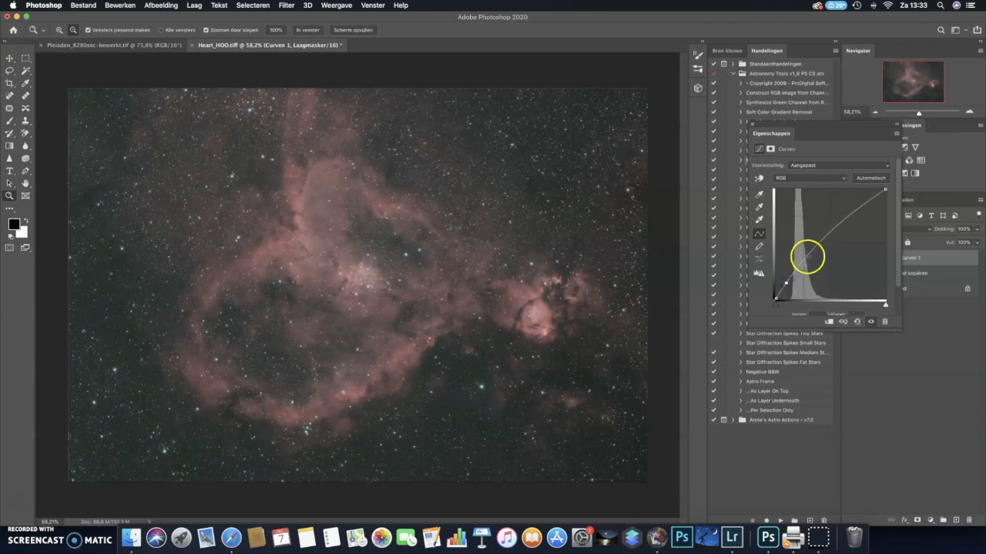
left_click_drag(807, 274, 806, 248)
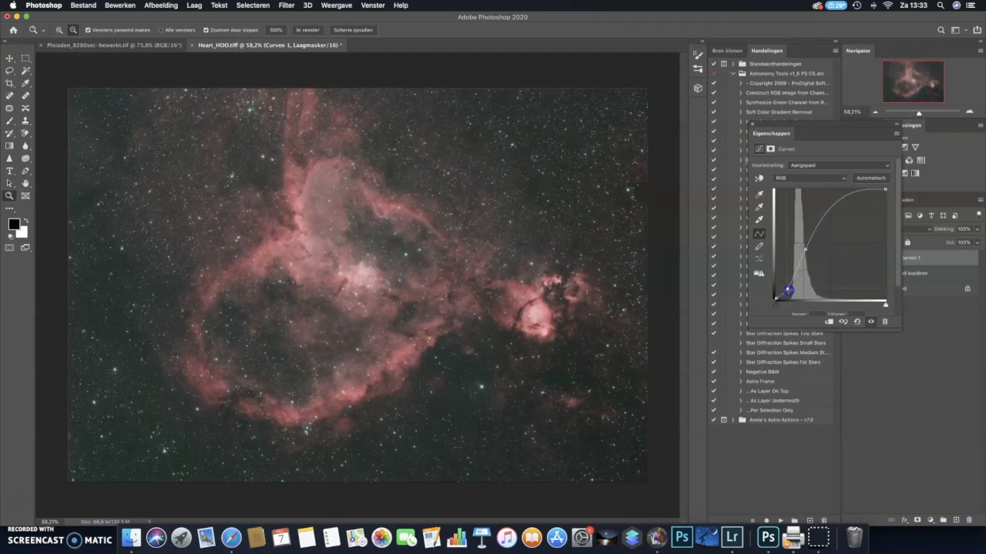
left_click_drag(787, 291, 833, 206)
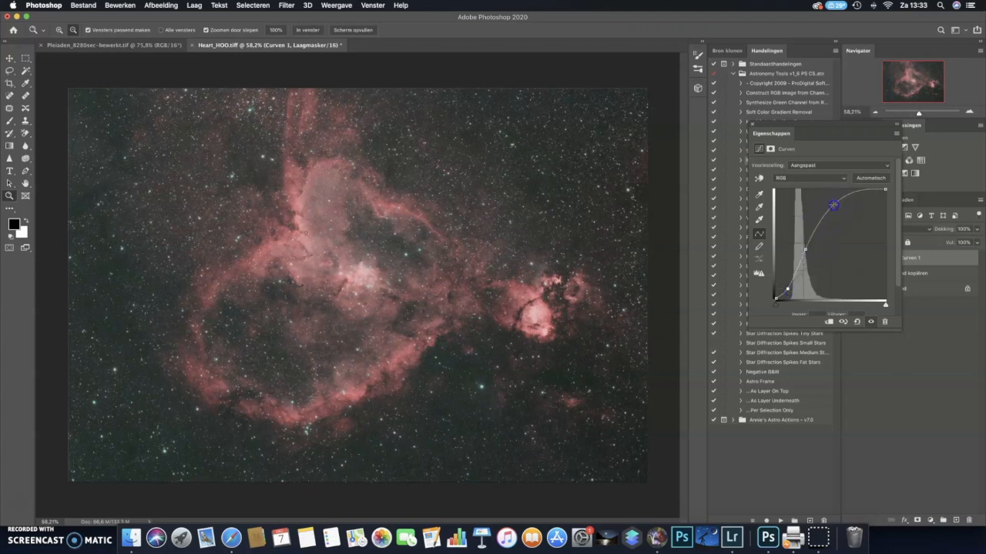
left_click_drag(833, 206, 836, 212)
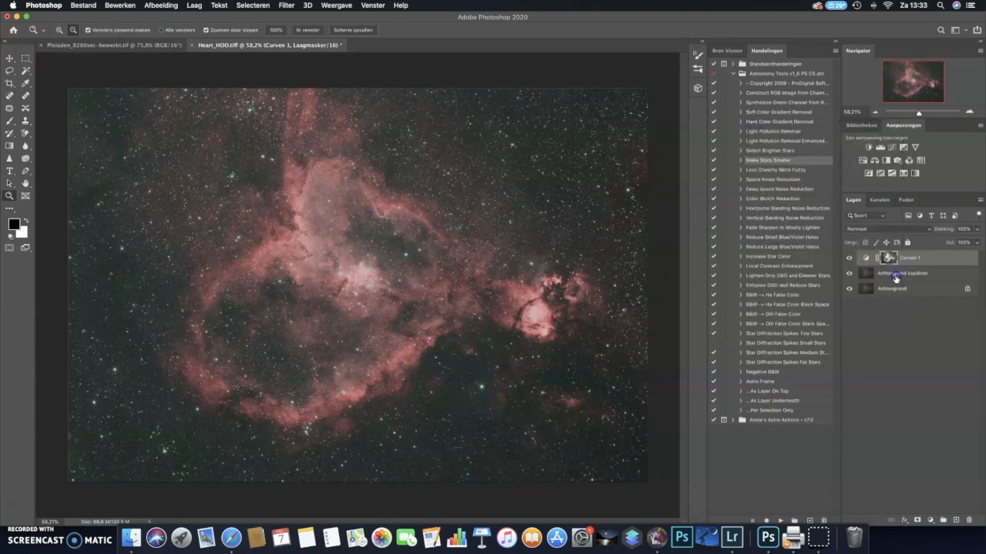
Merge the Curves layer into the duplicated background layer
right_click(901, 273)
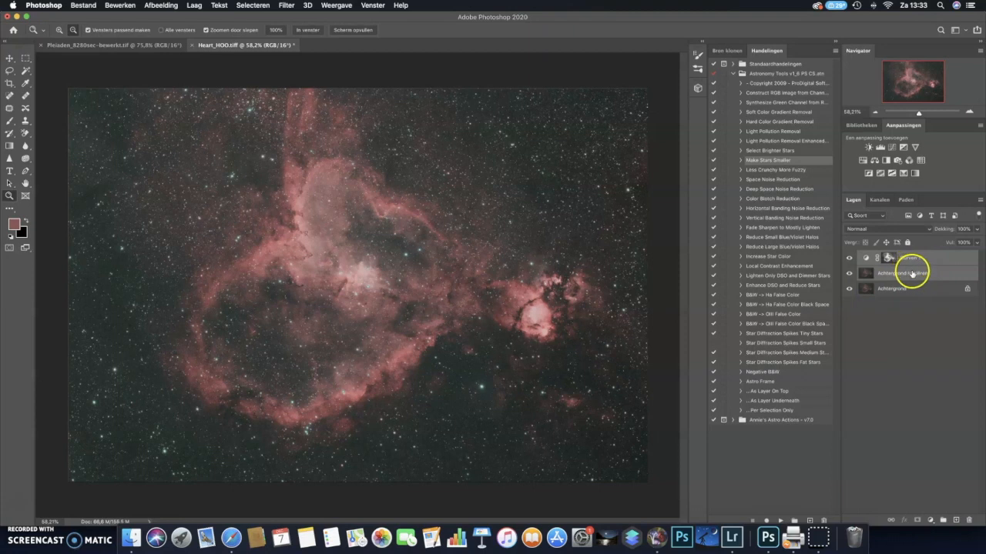
right_click(913, 272)
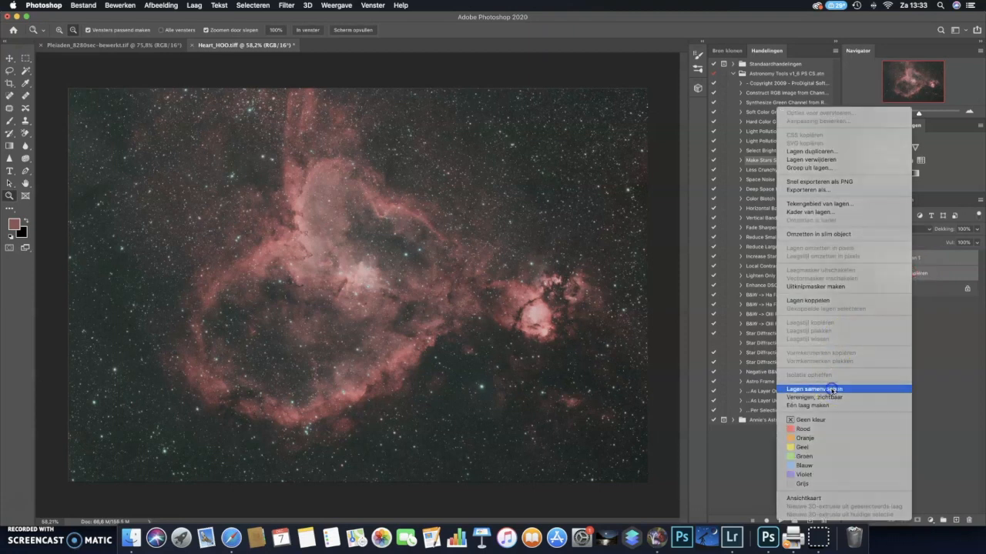
left_click(814, 388)
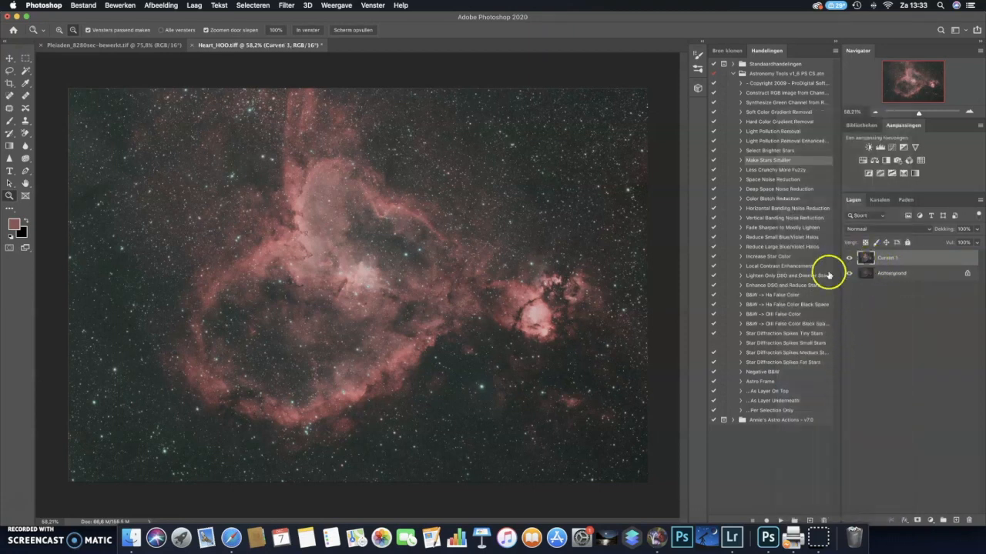
Select the pink nebula areas with Color Range at Fuzziness 132
left_click(253, 5)
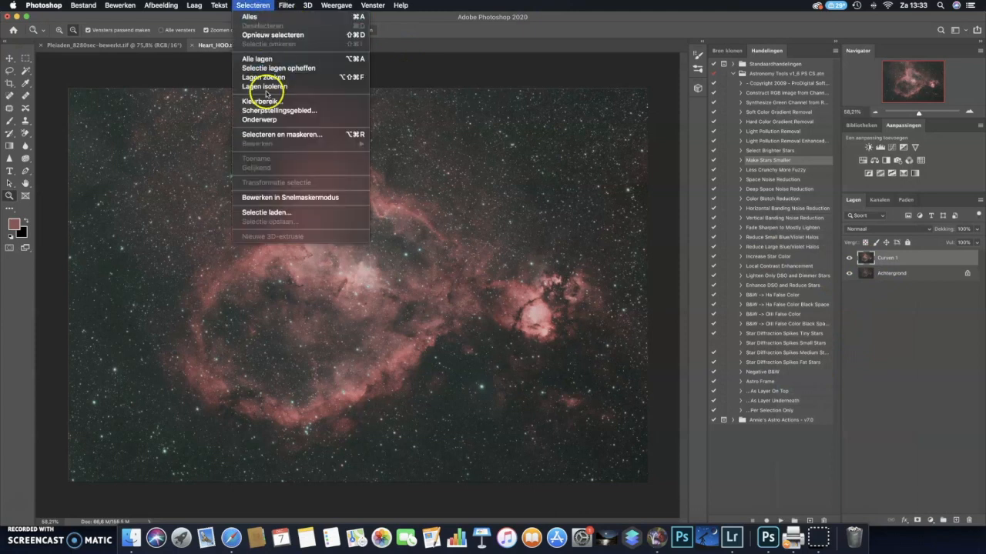
left_click(260, 101)
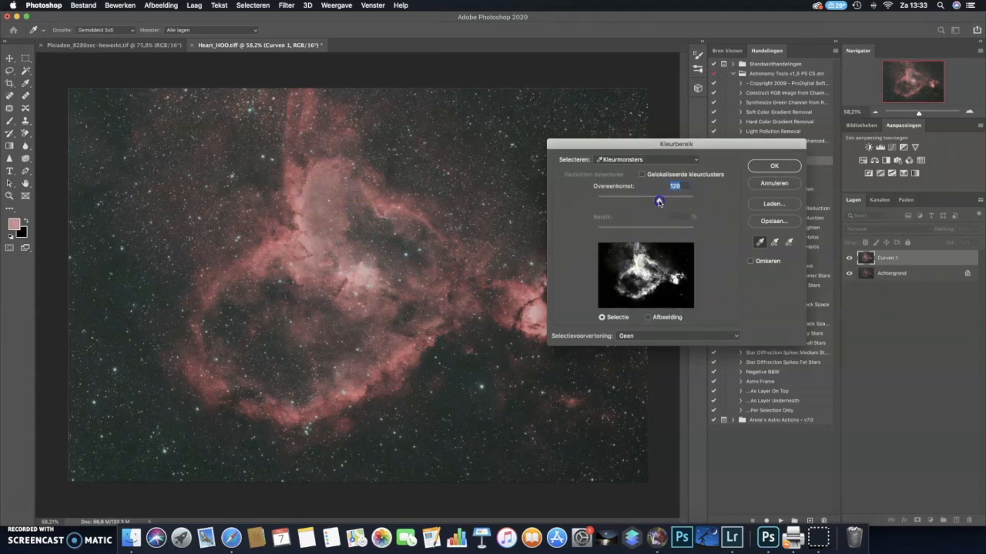
left_click_drag(658, 201, 661, 201)
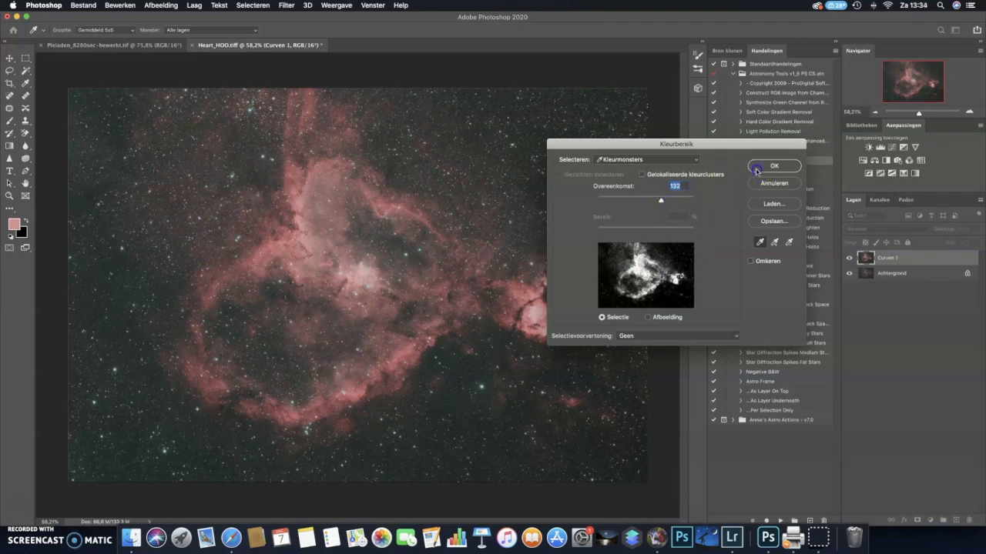
left_click(773, 167)
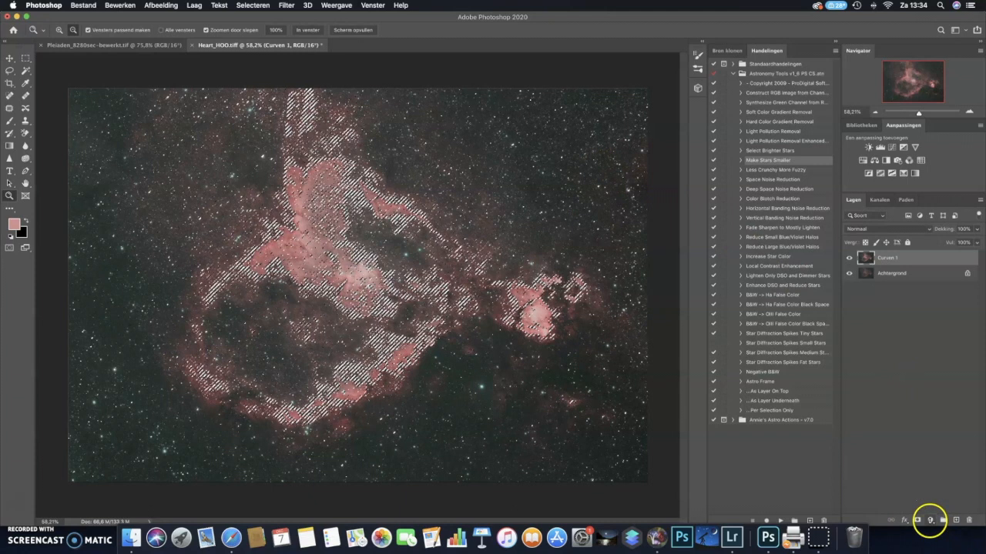
Add a Color Balance layer and try the midtones Yellow/Blue slider, ending near neutral
left_click(929, 521)
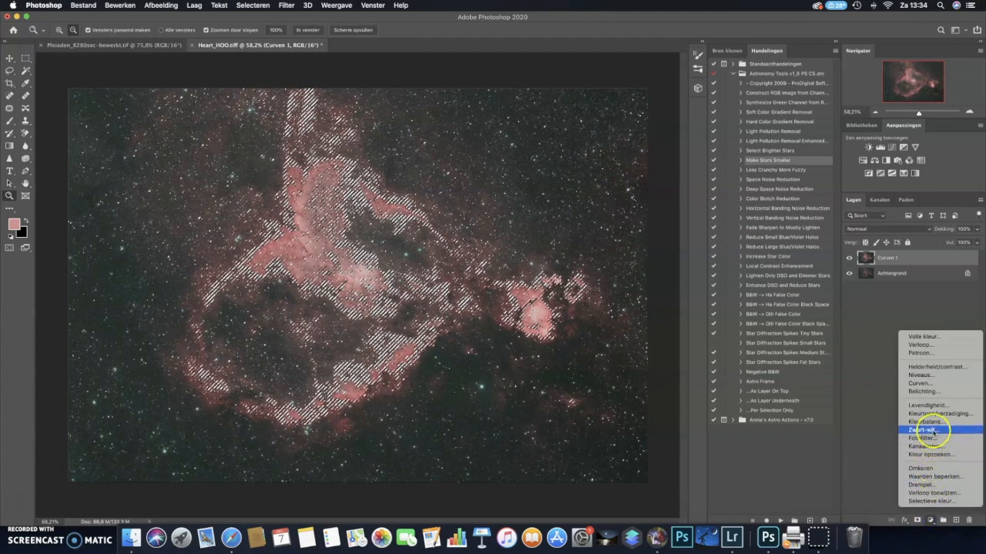
left_click(926, 430)
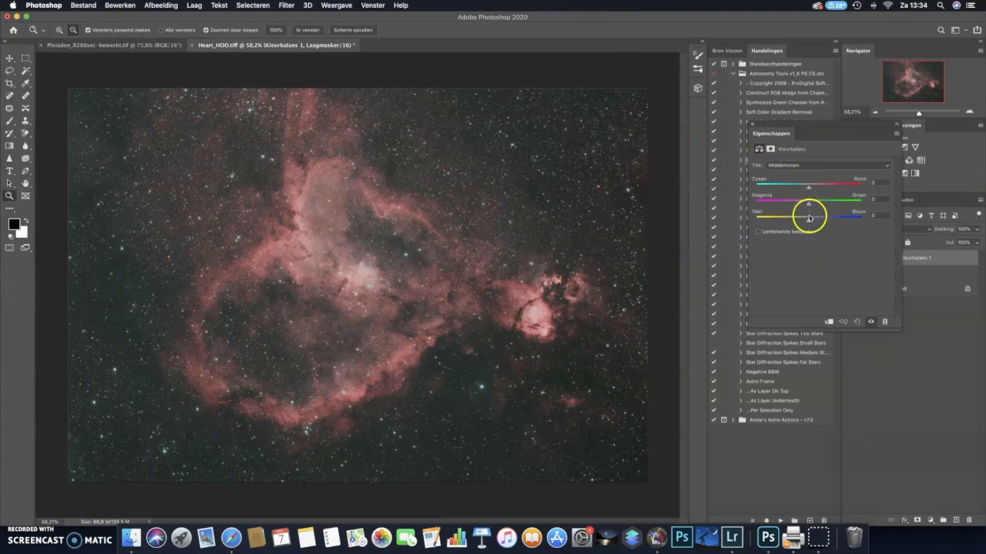
left_click_drag(808, 218, 803, 222)
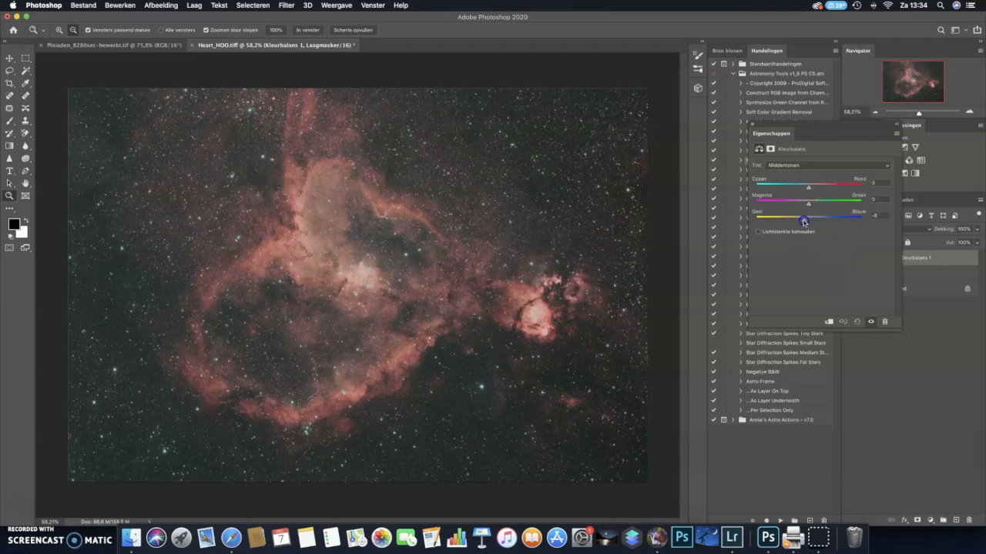
left_click_drag(805, 218, 784, 217)
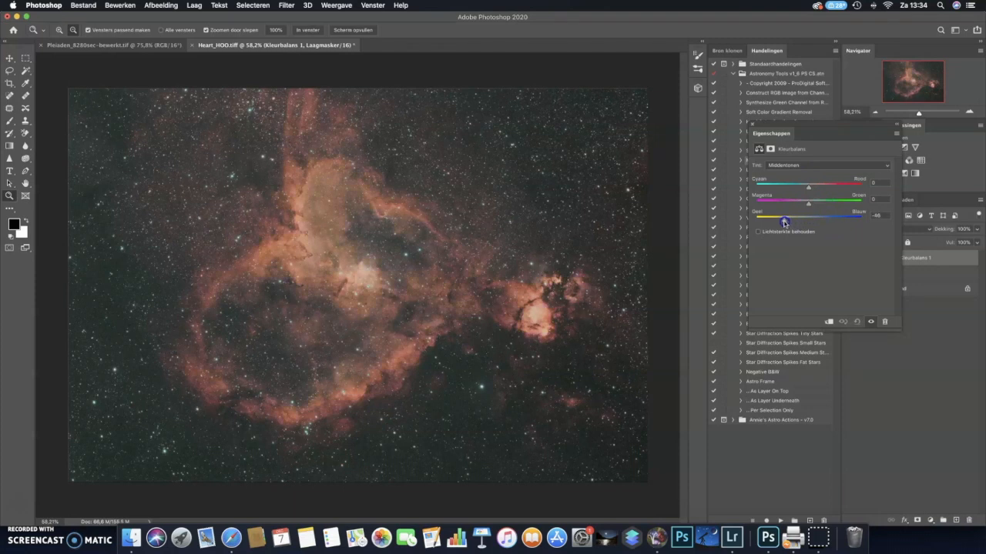
left_click_drag(784, 218, 809, 218)
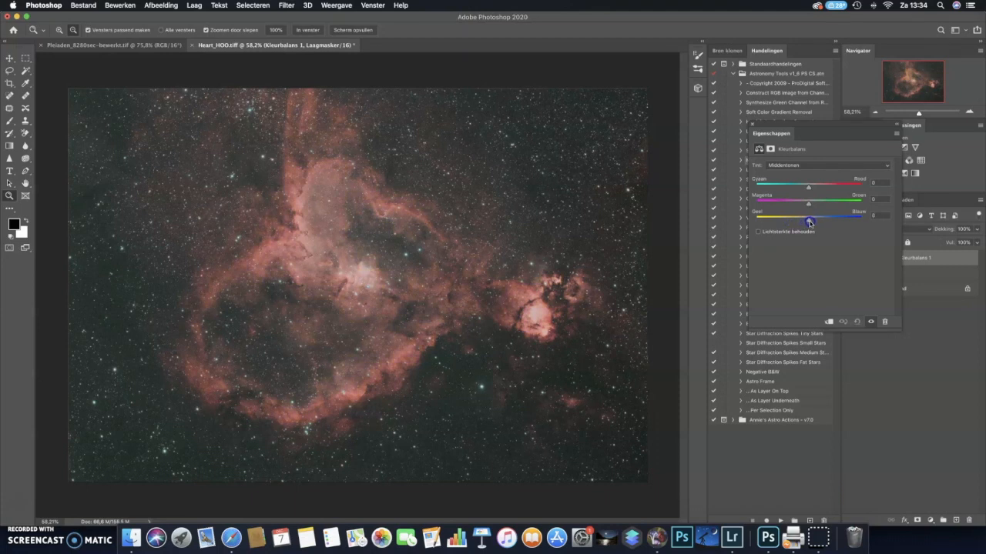
left_click_drag(809, 217, 813, 217)
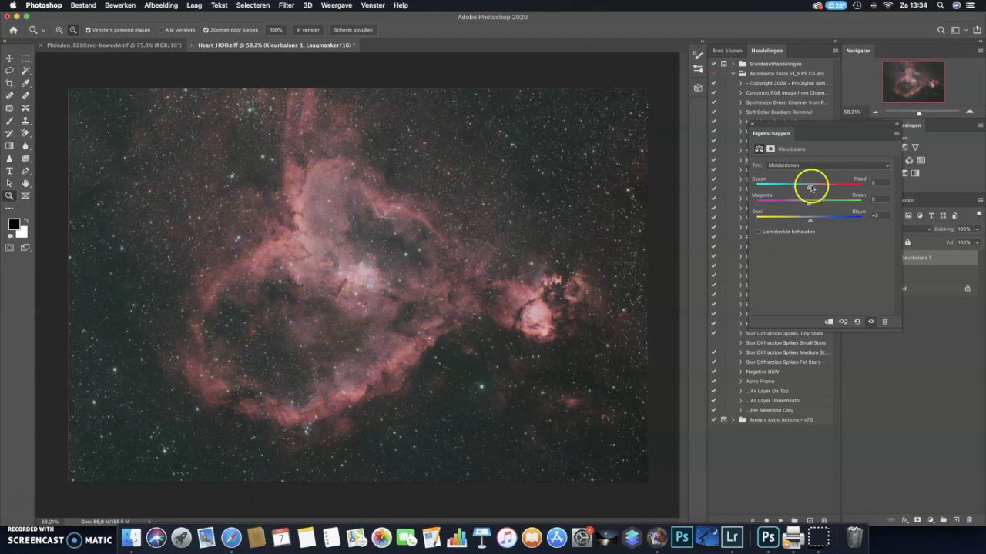
Tune the midtones Cyan/Red, Magenta/Green and Yellow/Blue sliders toward a warmer pink-red
left_click_drag(811, 187, 805, 190)
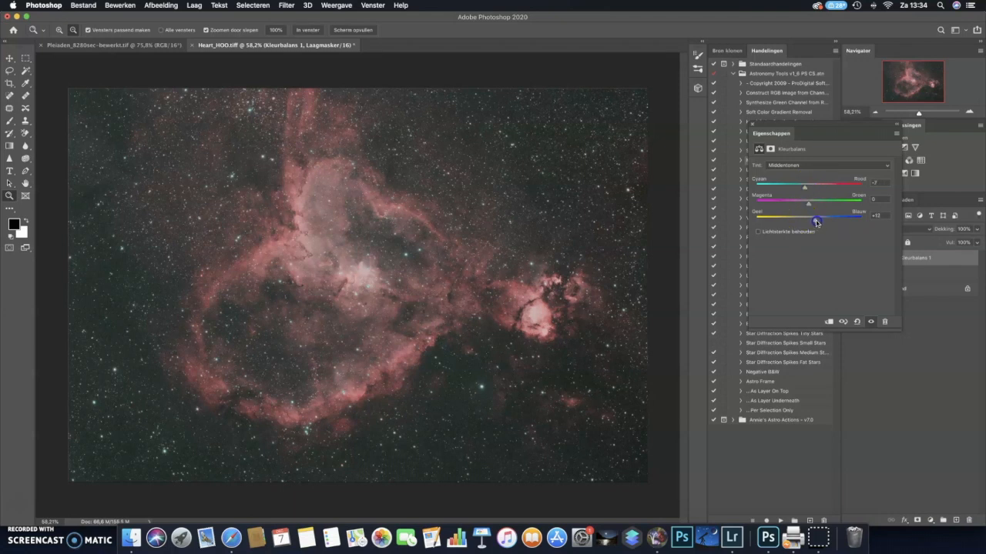
left_click_drag(806, 218, 814, 217)
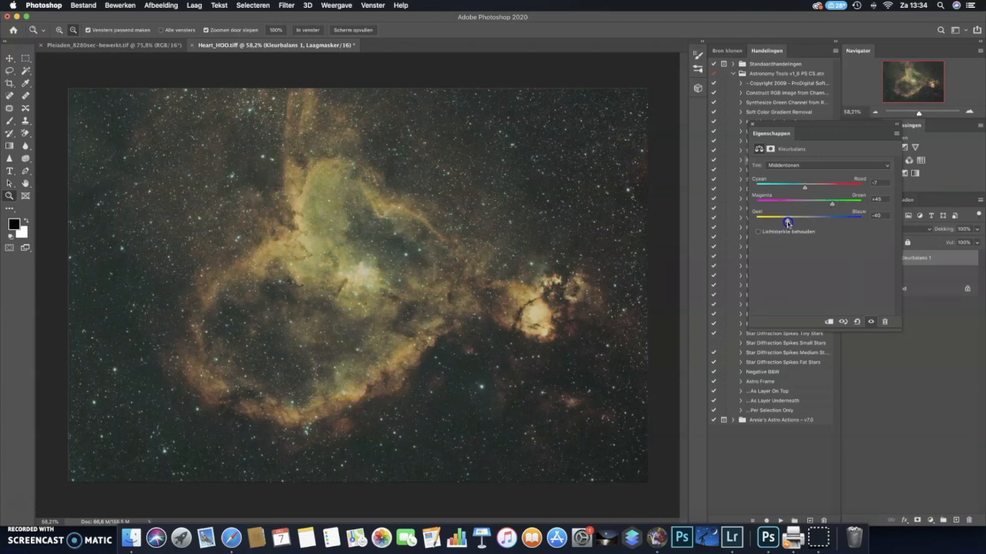
left_click_drag(787, 217, 784, 217)
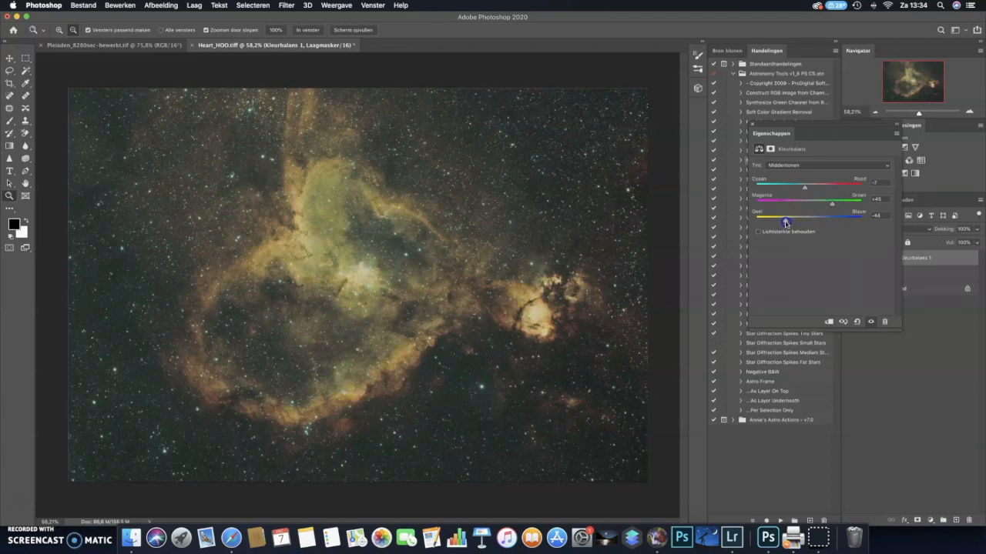
left_click_drag(785, 222, 798, 222)
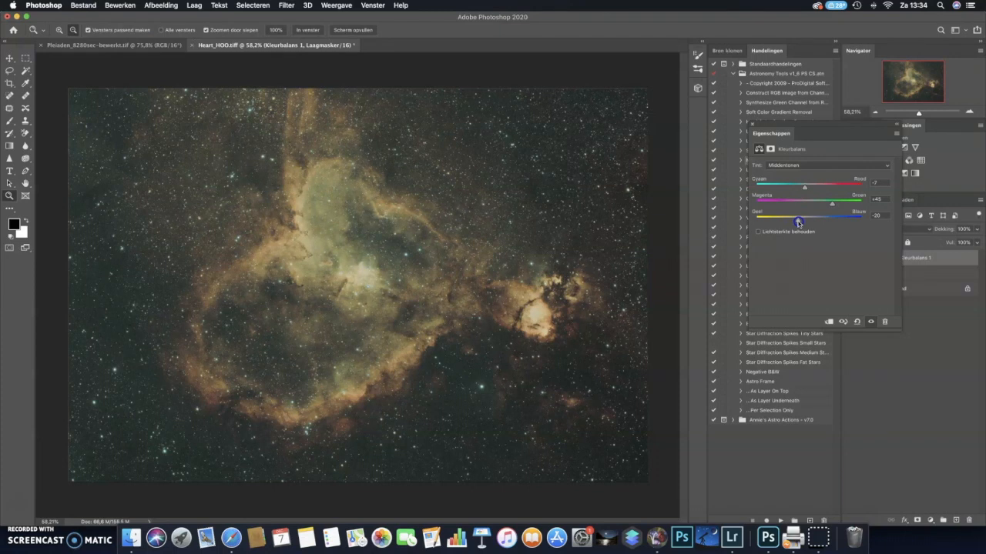
left_click_drag(797, 223, 807, 223)
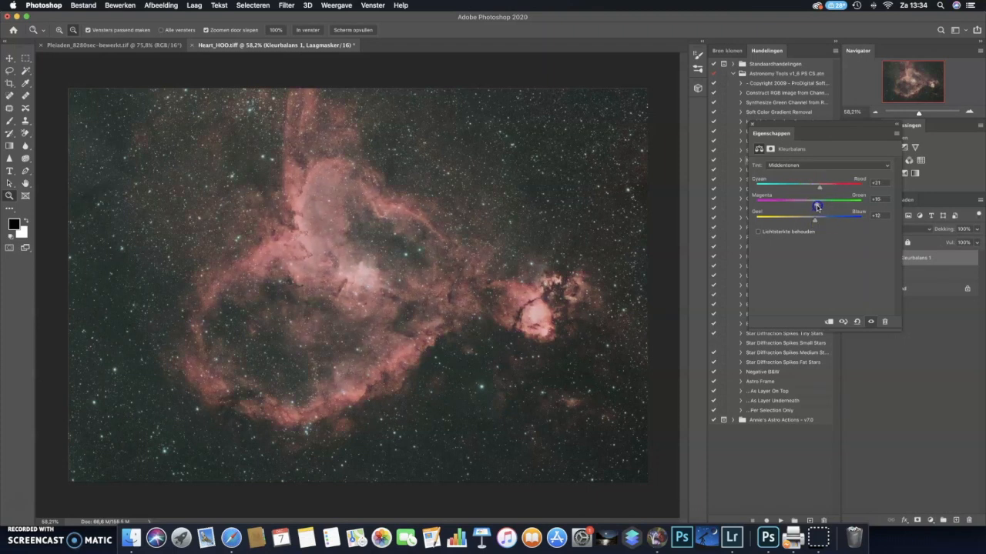
left_click_drag(814, 205, 825, 206)
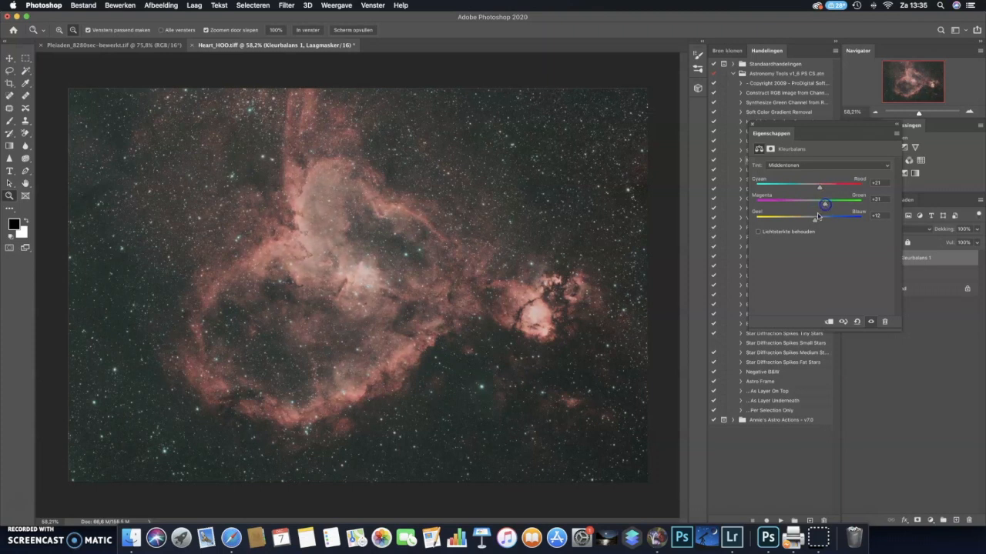
left_click_drag(831, 216, 812, 221)
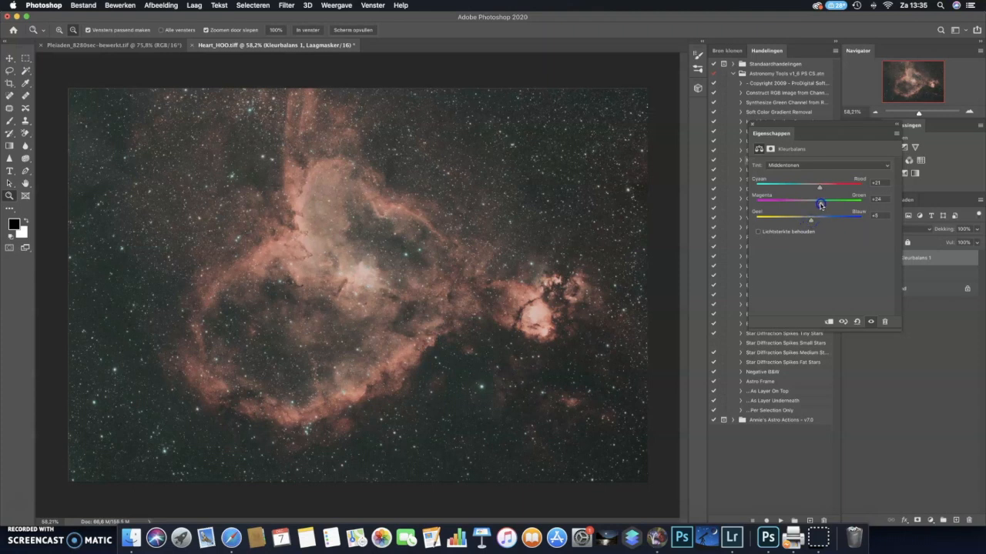
left_click_drag(819, 188, 814, 187)
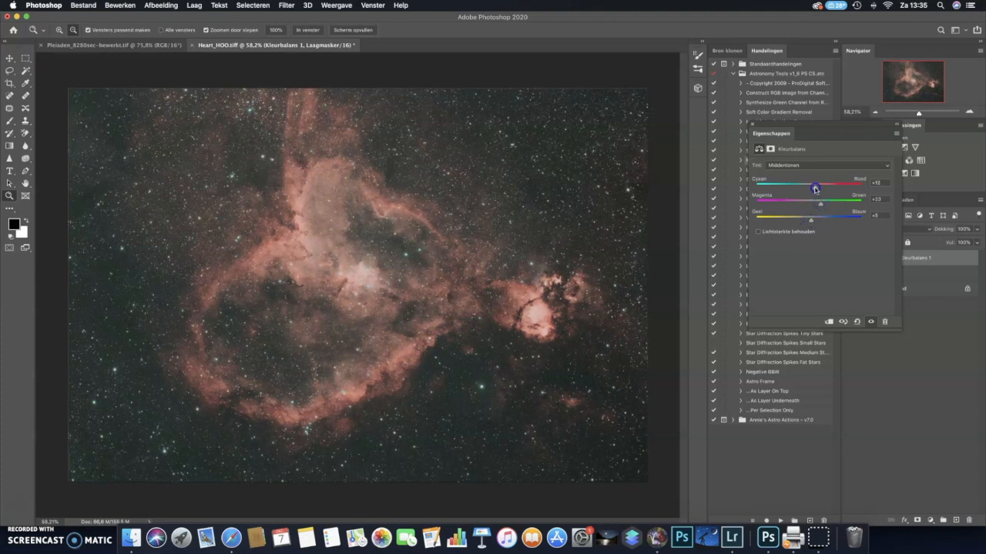
left_click_drag(816, 188, 820, 189)
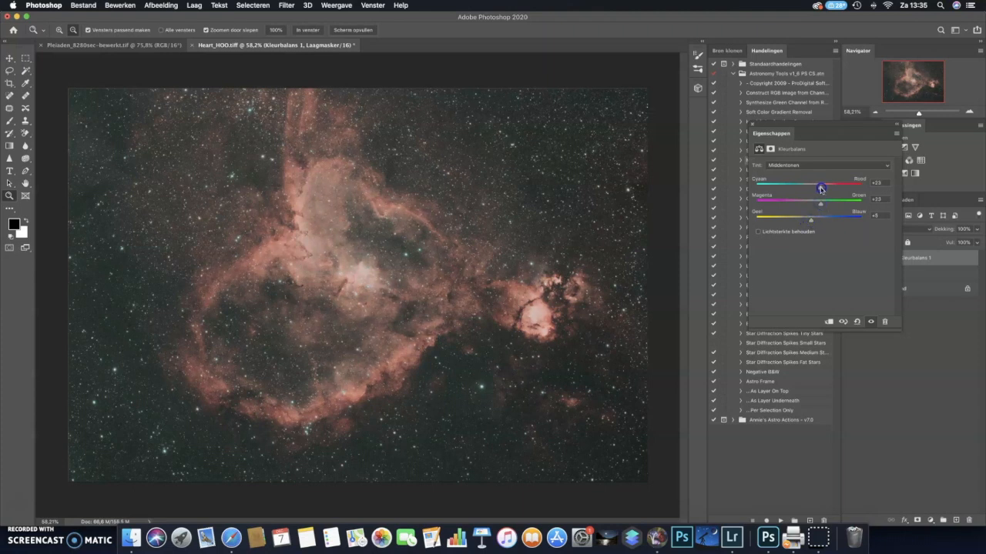
left_click_drag(820, 187, 823, 187)
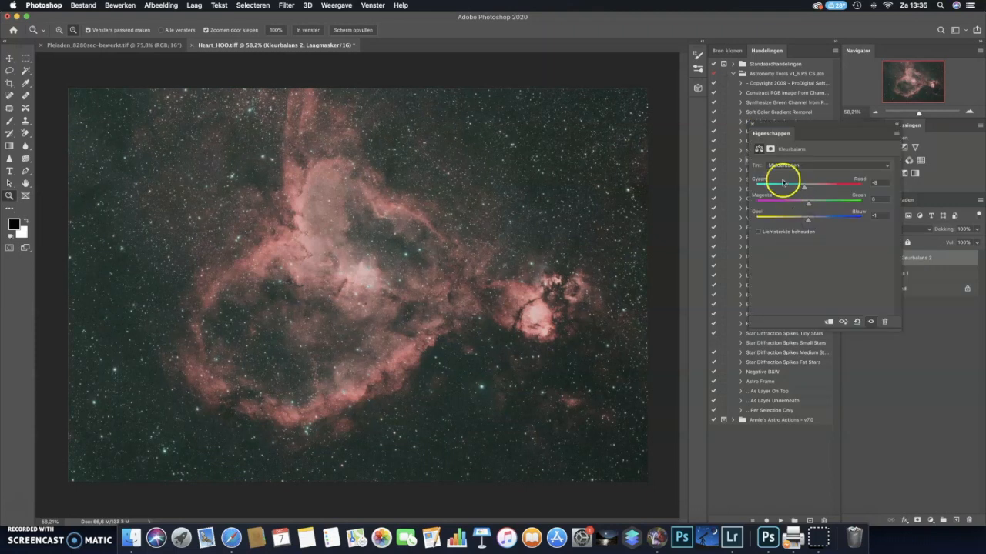
mouse_move(750, 125)
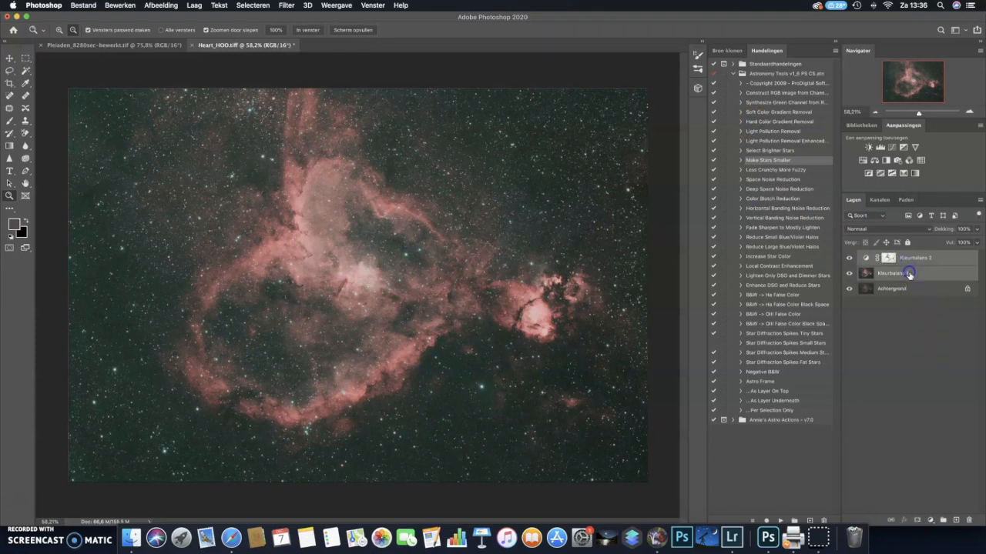
Merge the layers and flatten the image into a single layer
right_click(891, 273)
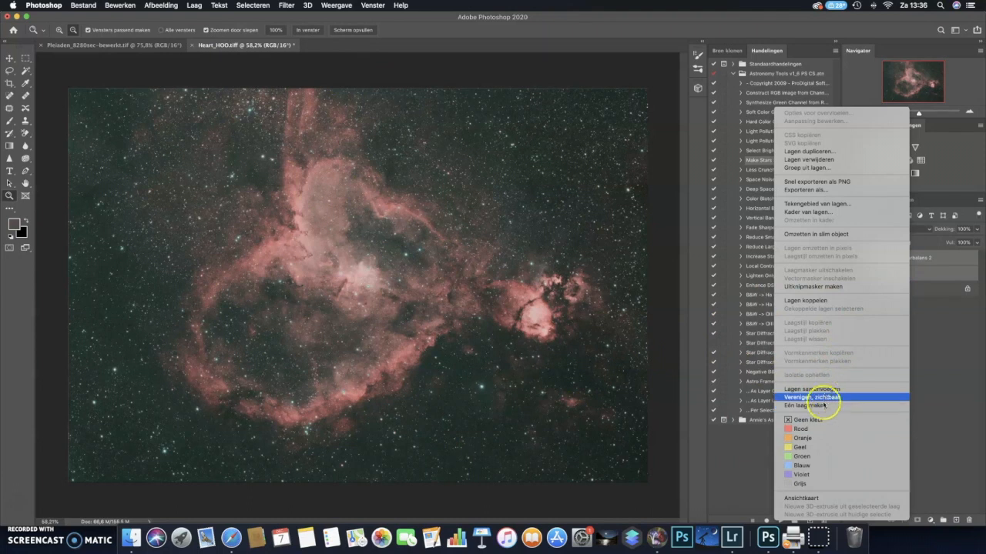
mouse_move(820, 406)
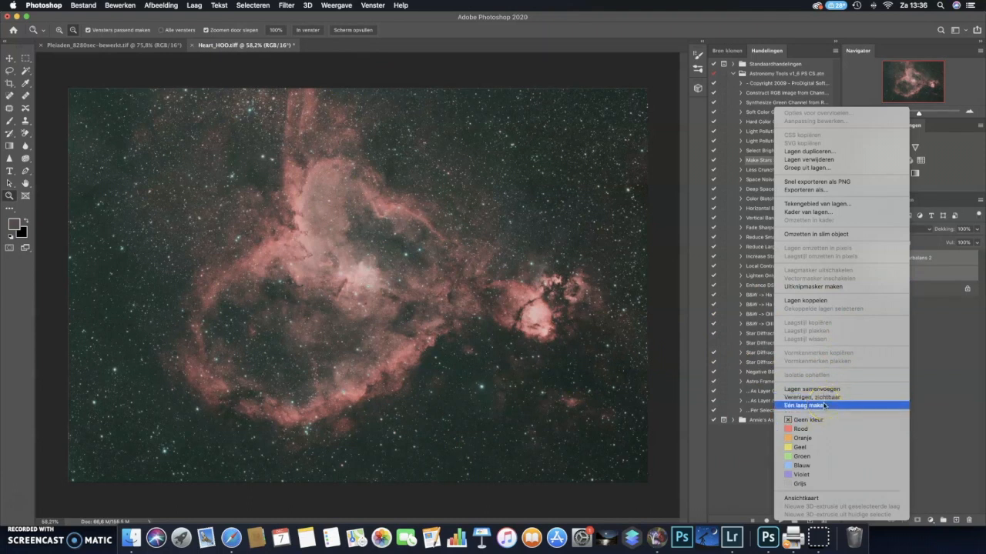
mouse_move(820, 389)
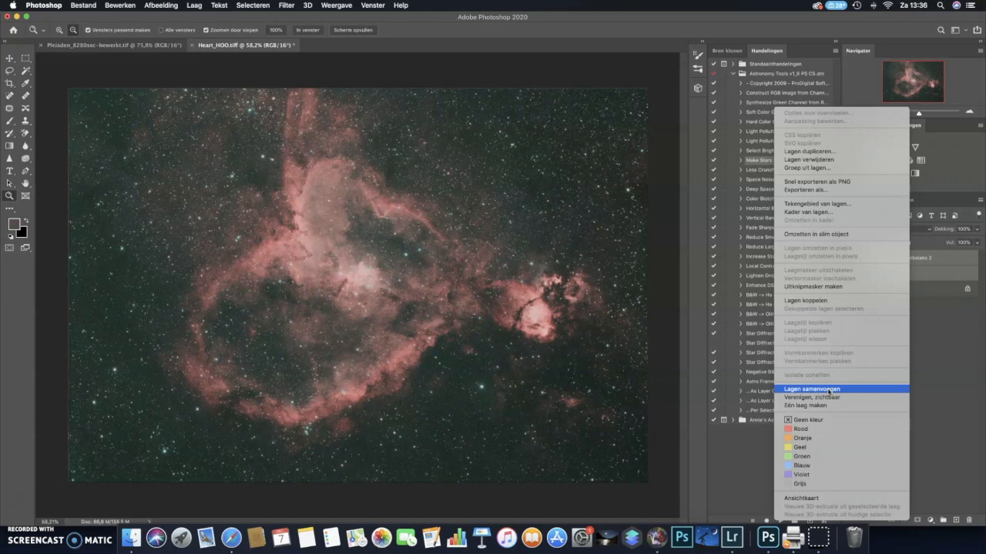
left_click(811, 388)
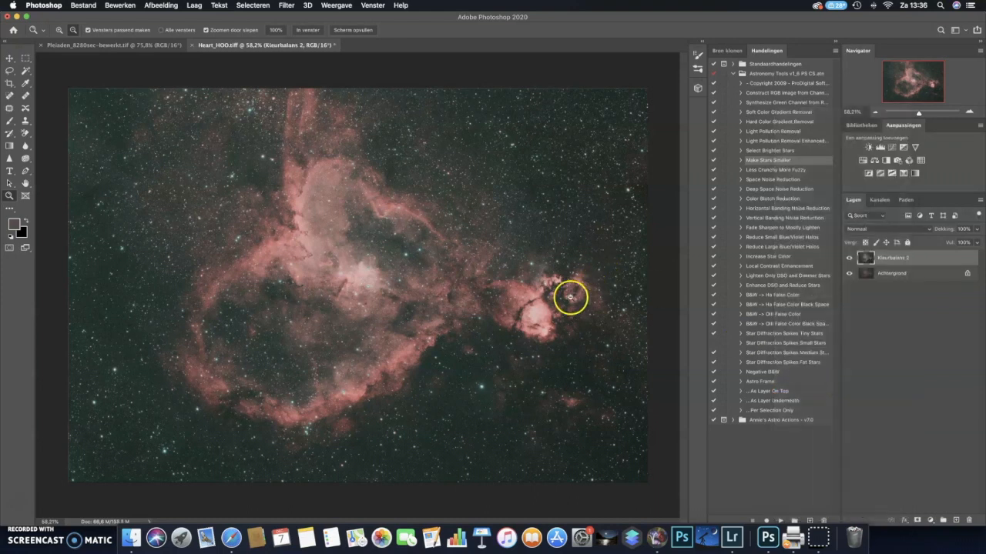
mouse_move(578, 310)
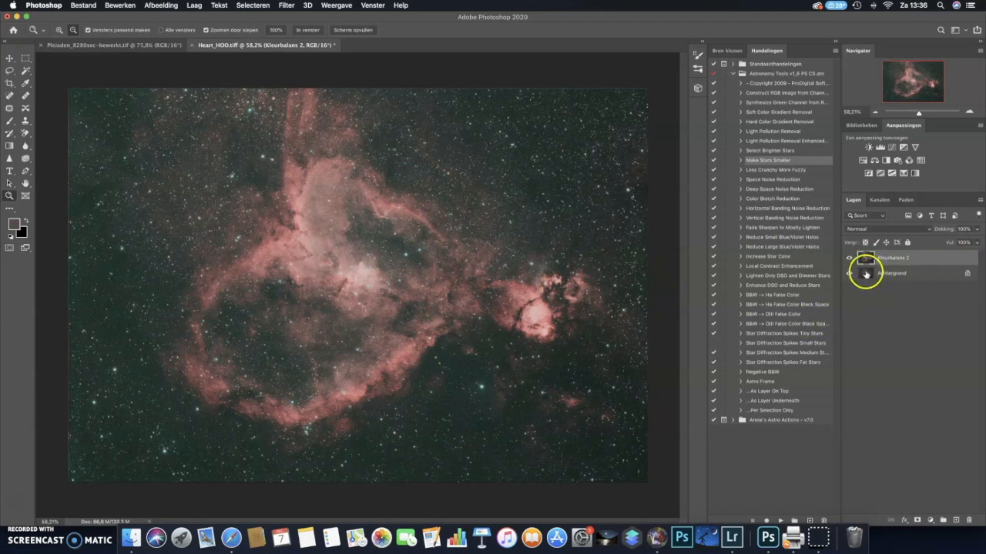
right_click(891, 273)
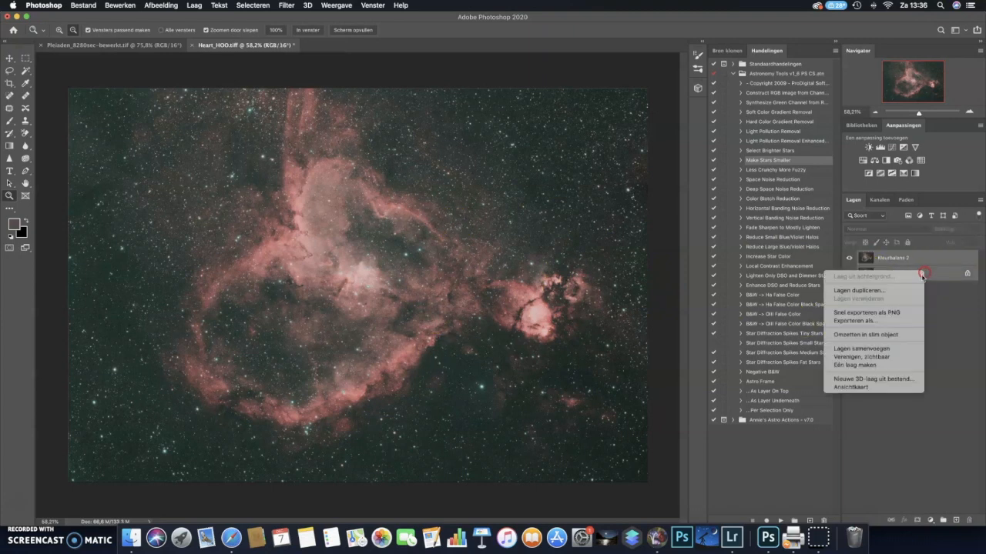
mouse_move(861, 349)
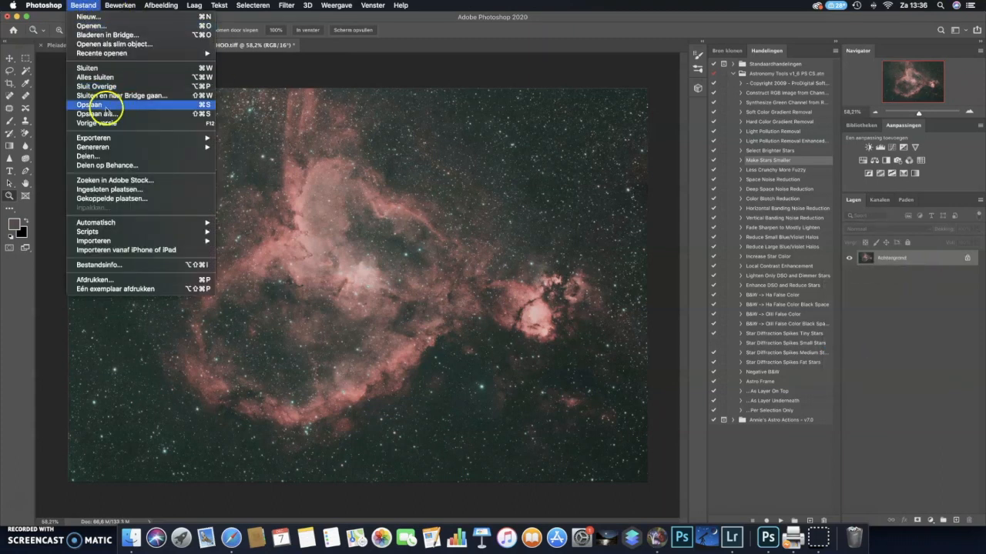
Save as Heart_HOO-bewerkt.tif, dismiss the clipboard warning, and return to Lightroom Classic
left_click(89, 104)
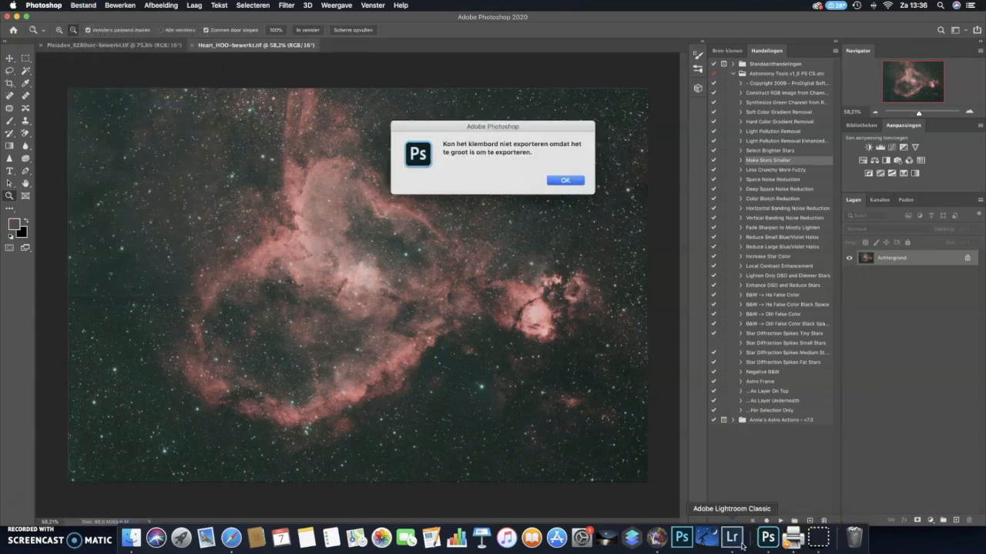
left_click(565, 180)
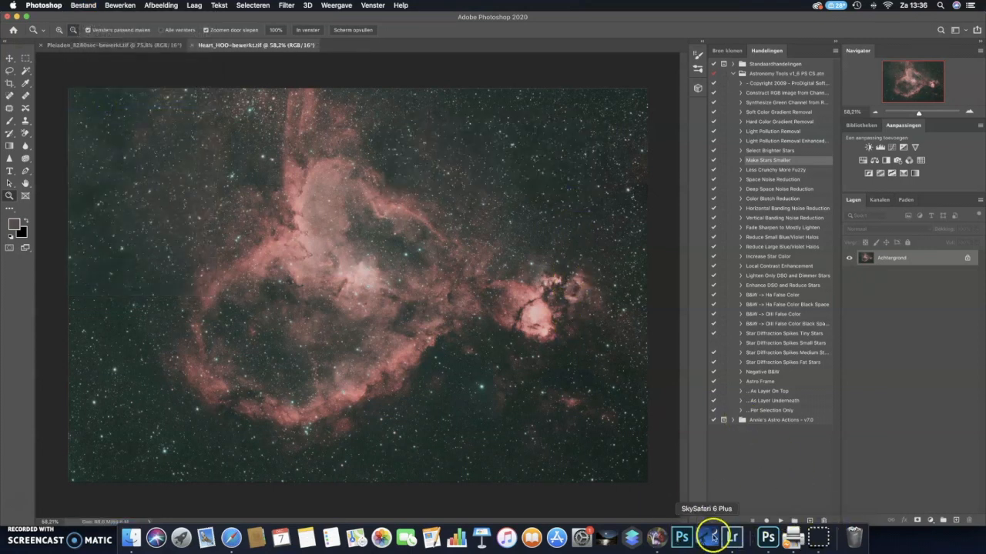
left_click(731, 537)
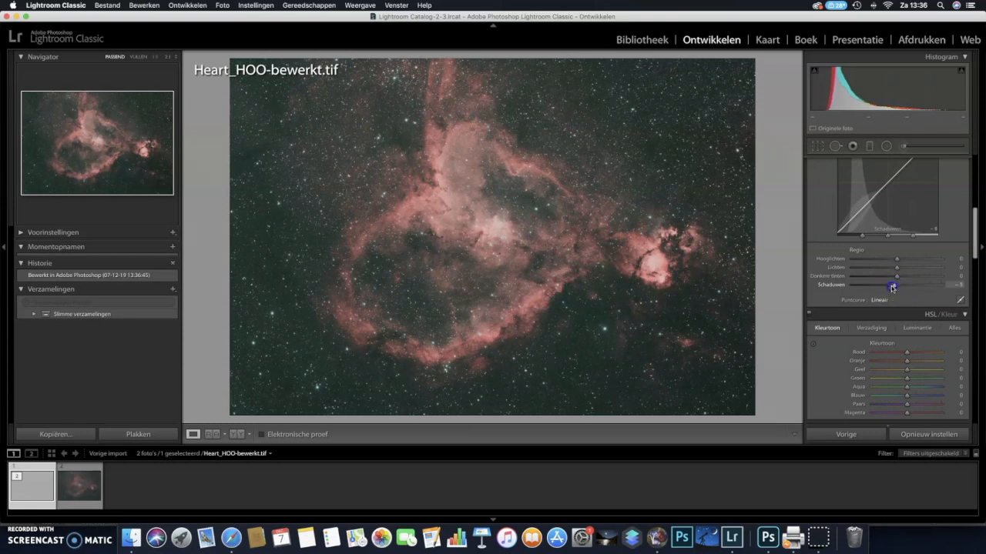
Darken the Shadows and lift the Lights and Highlights in the Tone Curve
left_click_drag(891, 285, 878, 285)
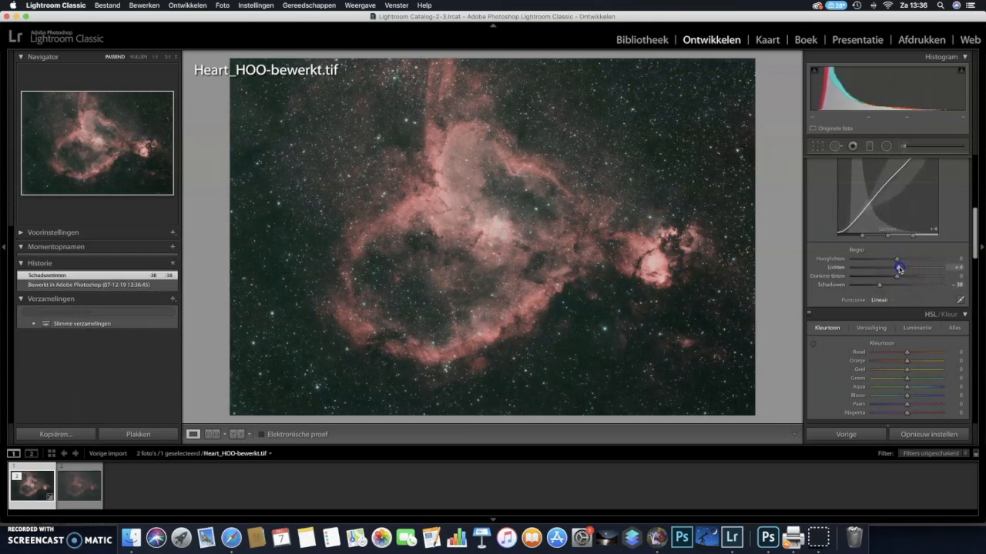
left_click_drag(898, 258, 907, 258)
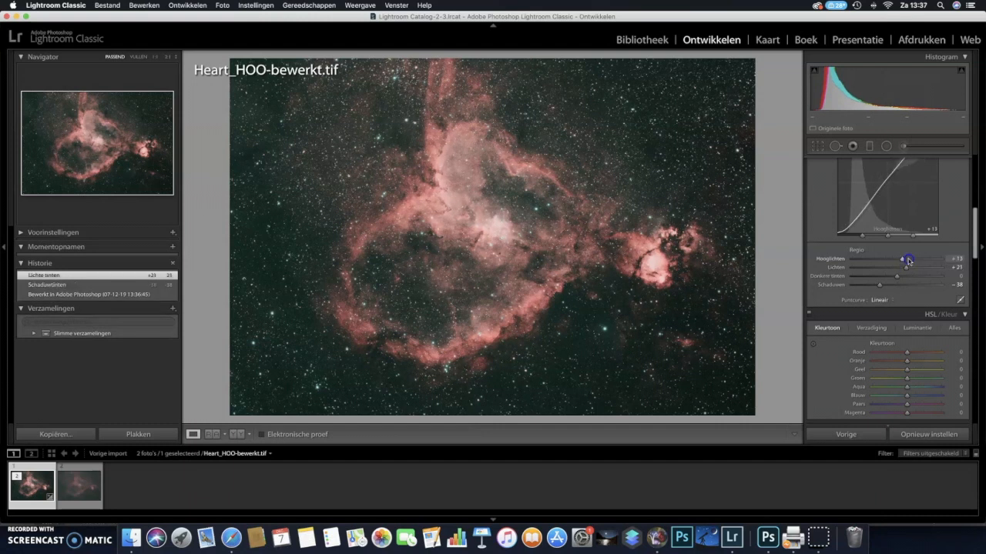
left_click_drag(896, 258, 908, 258)
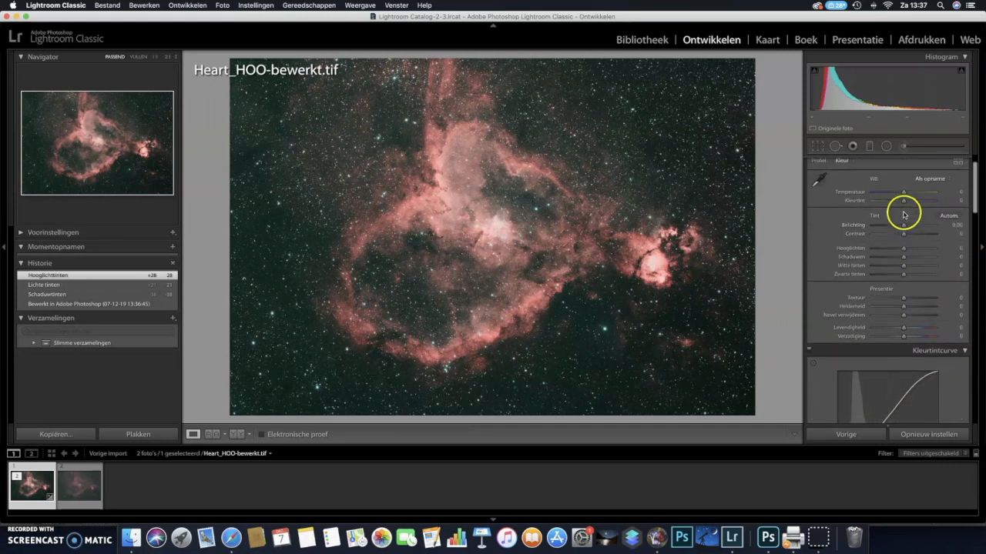
Cool the Temp slightly, shift the Tint, and set luminance noise reduction
left_click_drag(902, 200, 903, 191)
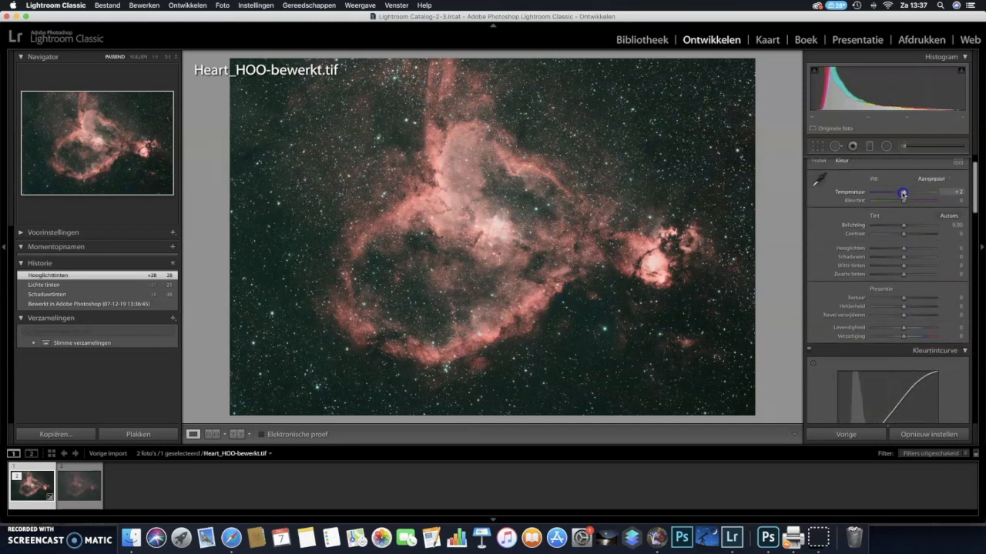
left_click_drag(903, 191, 894, 192)
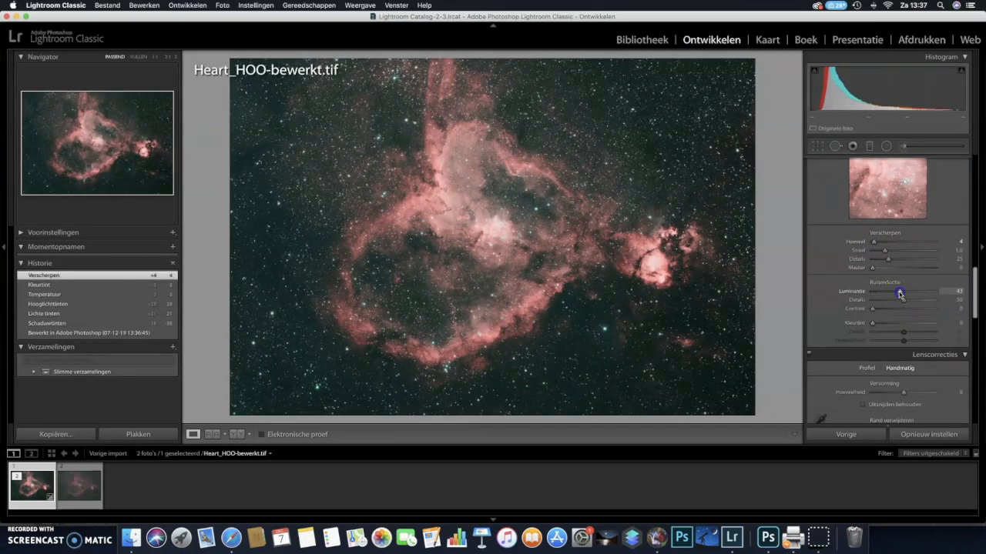
left_click_drag(900, 291, 875, 291)
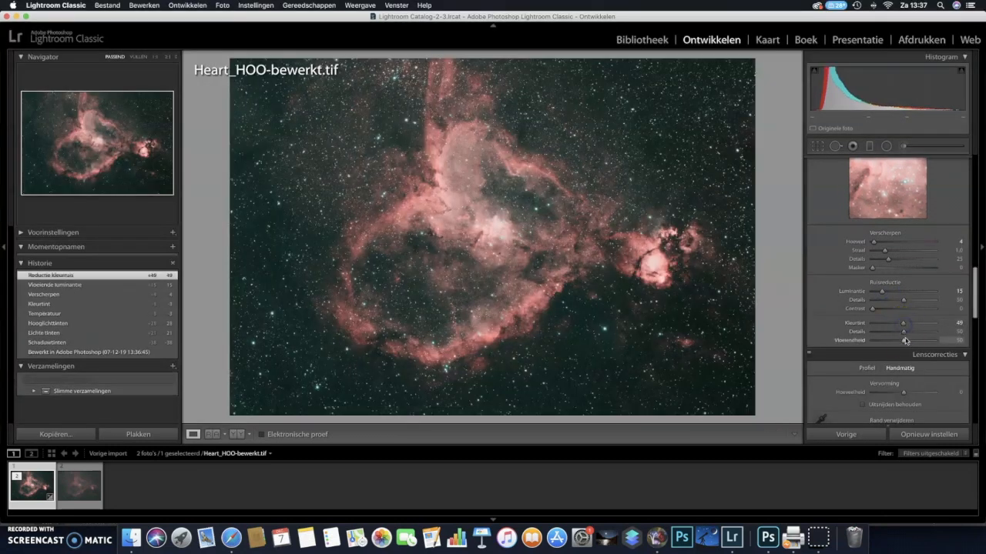
Shift the Blue, Green and Red Primary hues in Calibration toward warm orange
scroll("down", 3)
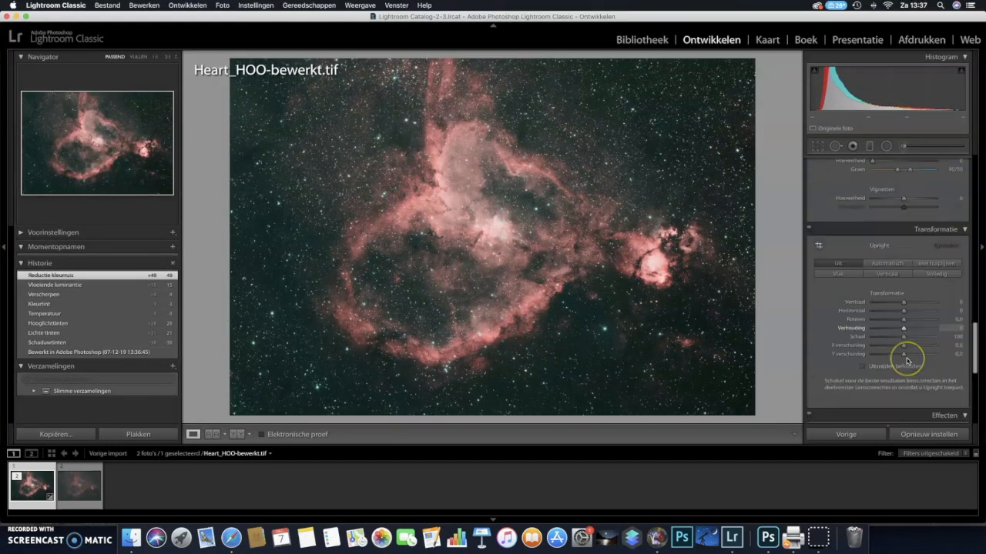
scroll("down", 3)
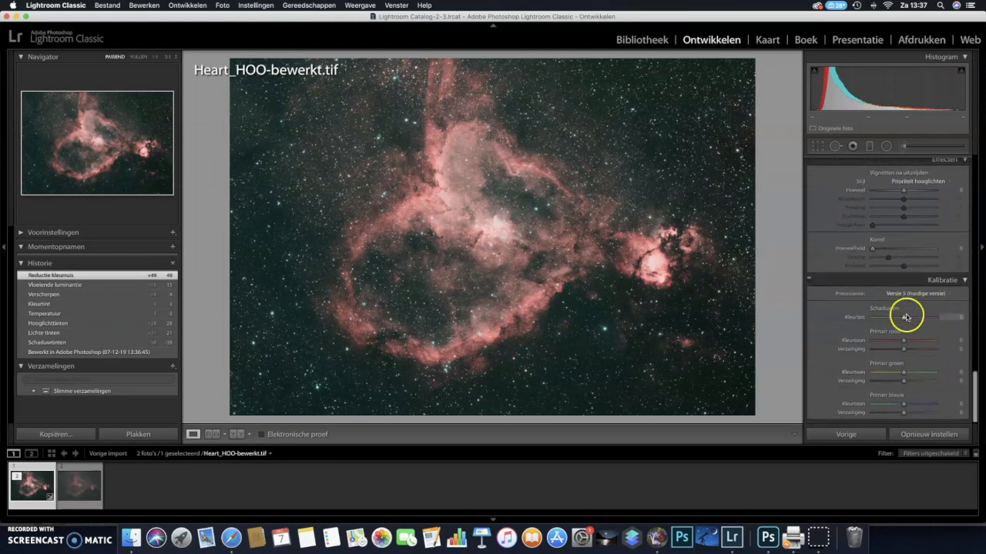
mouse_move(863, 398)
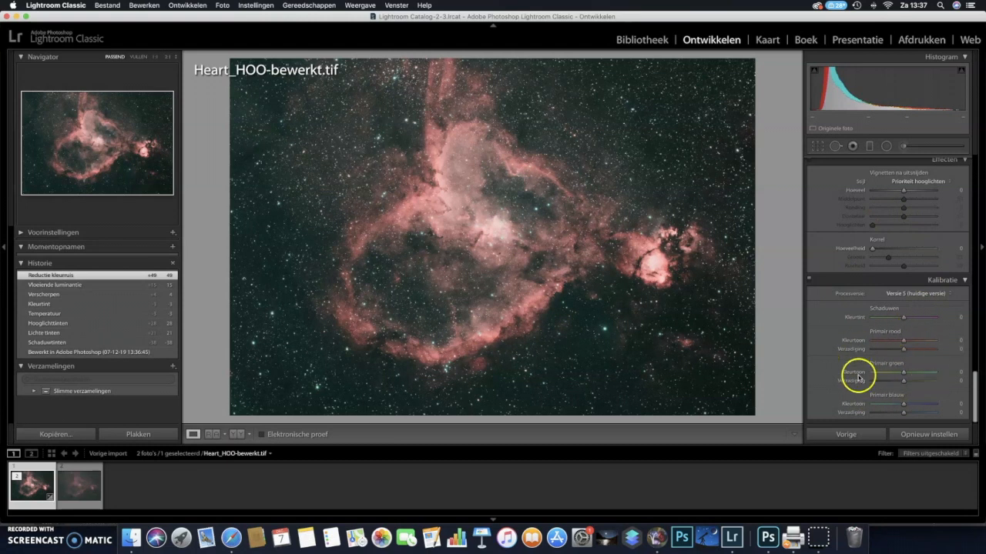
mouse_move(921, 411)
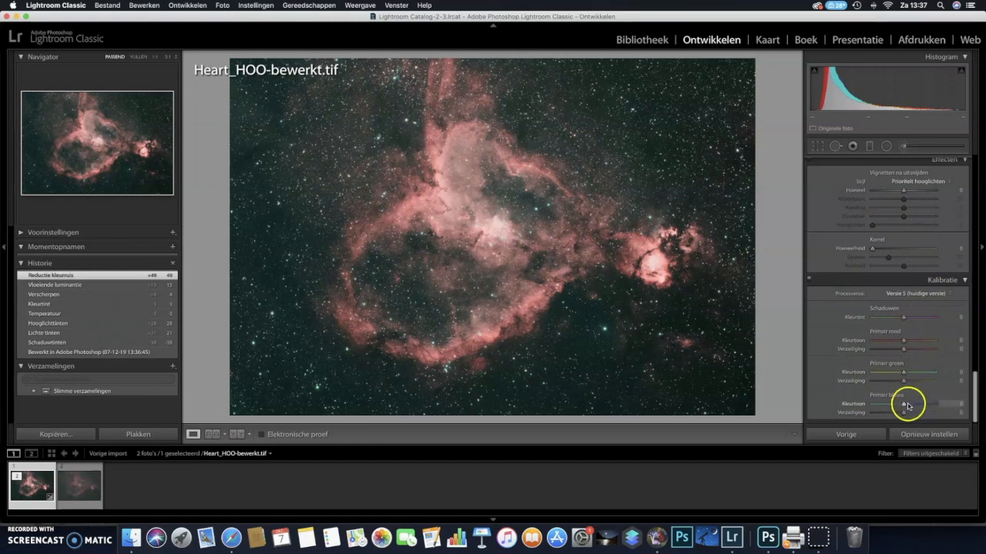
left_click_drag(905, 404, 879, 404)
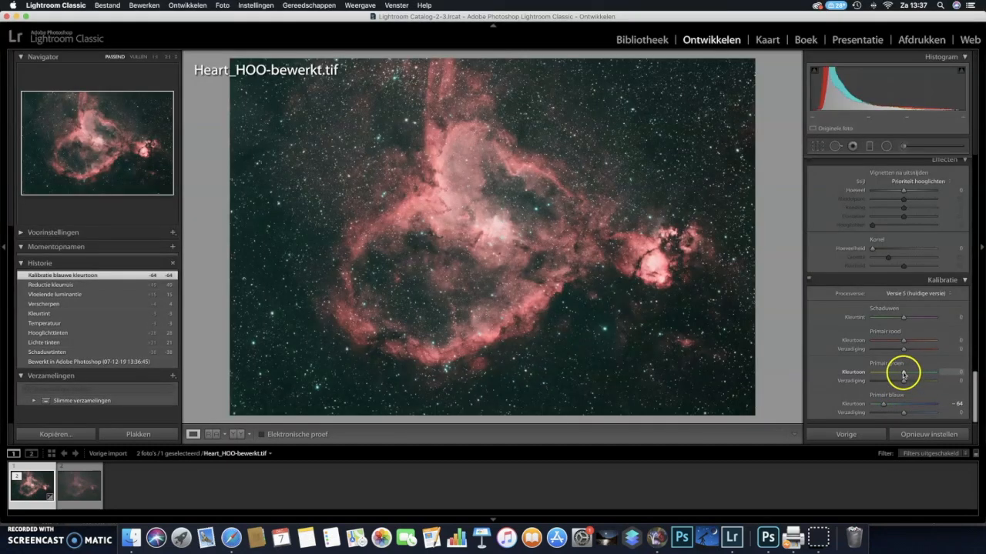
left_click_drag(903, 372, 891, 372)
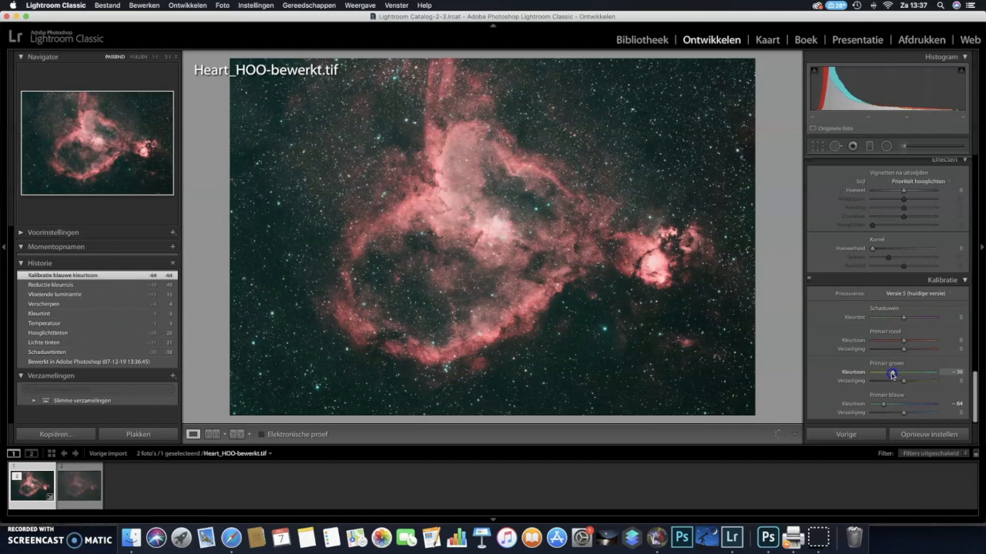
left_click_drag(904, 340, 909, 340)
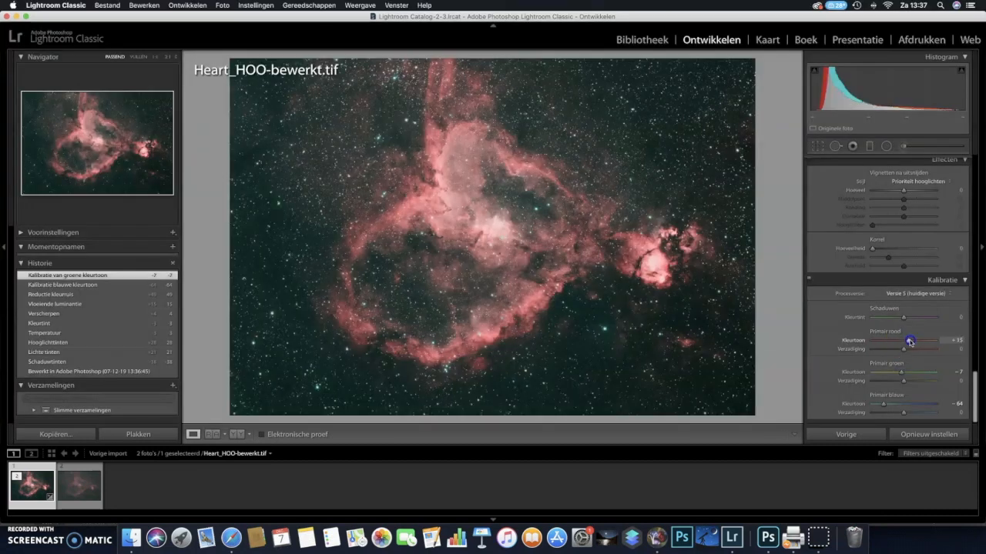
left_click_drag(909, 342, 922, 342)
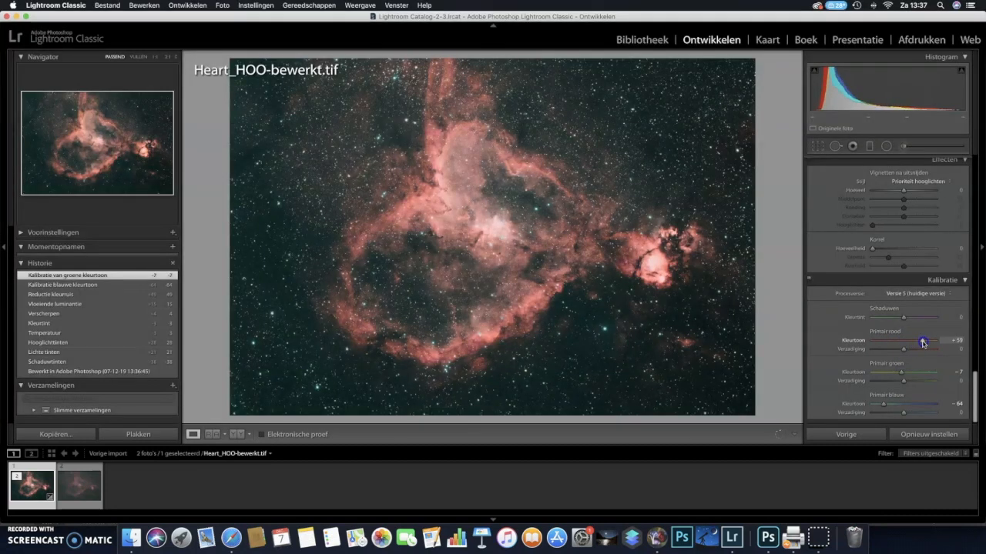
left_click_drag(923, 341, 917, 342)
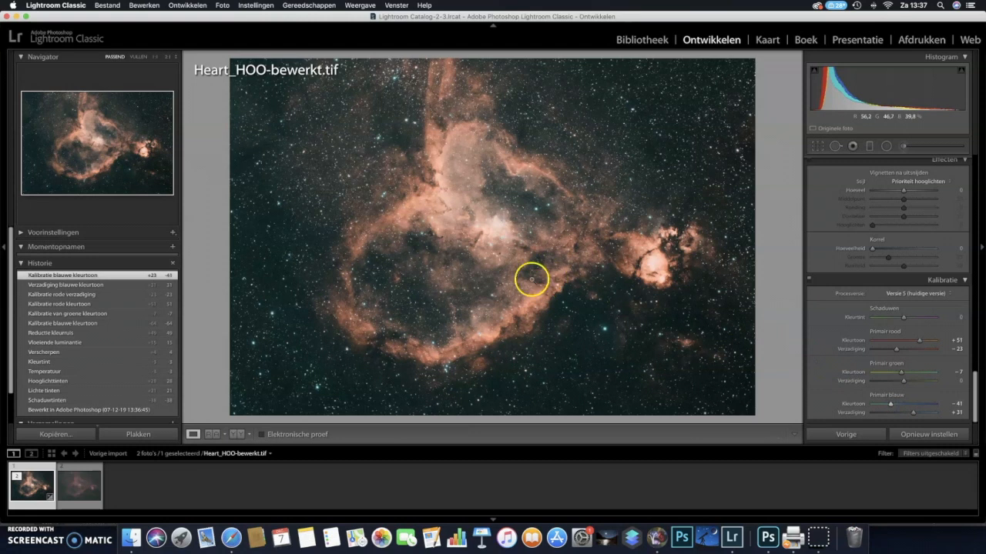
Compare Heart_HOO-bewerkt.tif with the original, then set its Highlights to -53
left_click(77, 485)
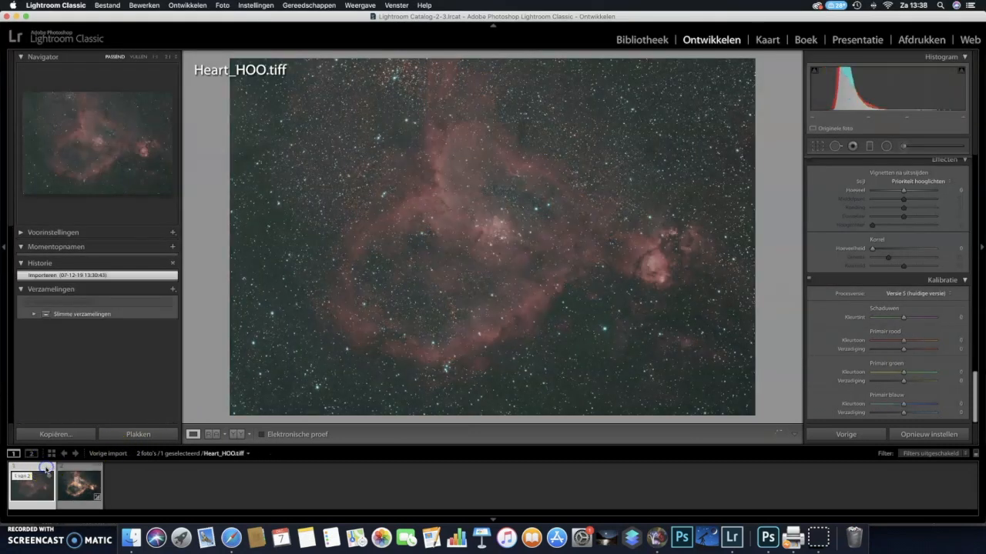
left_click(78, 485)
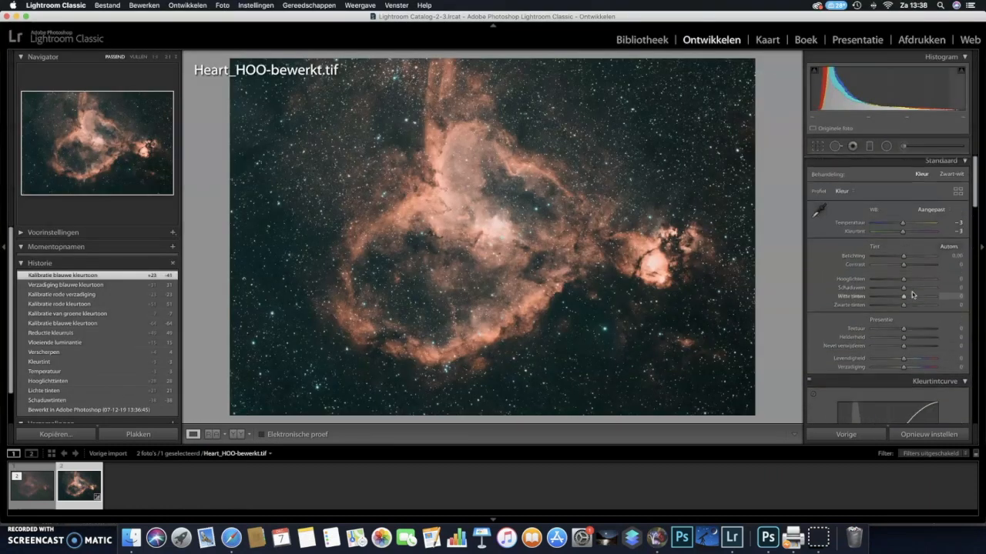
left_click_drag(903, 280, 890, 280)
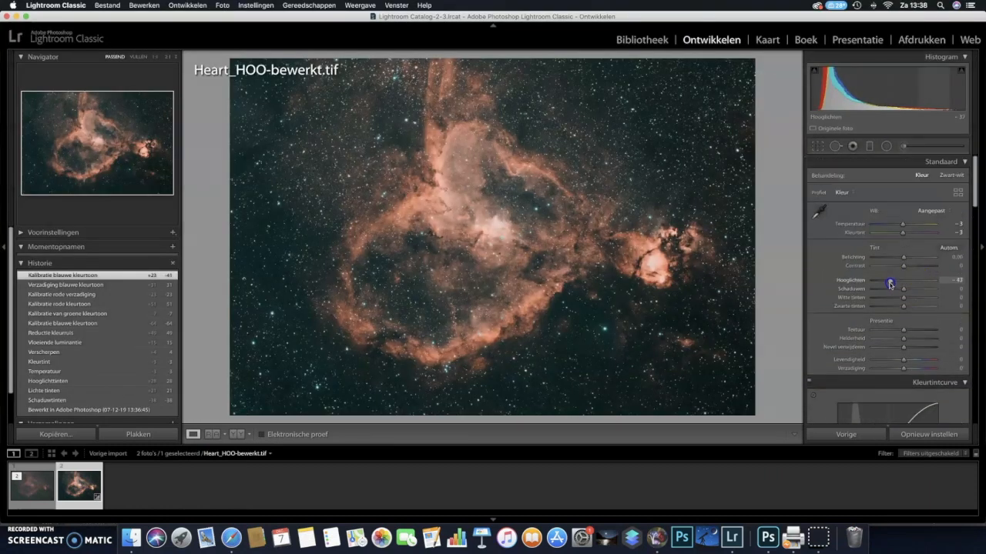
left_click_drag(890, 283, 886, 283)
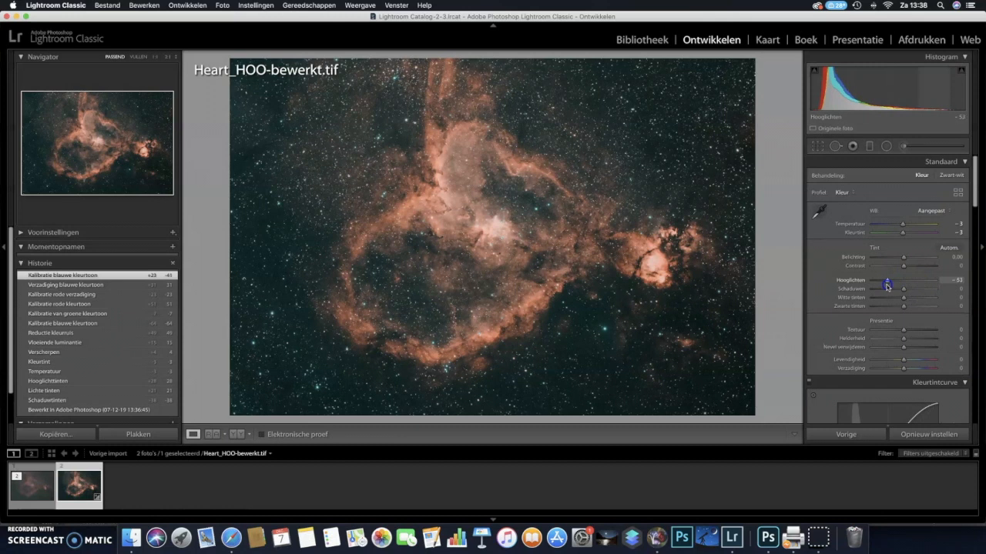
left_click_drag(888, 284, 886, 283)
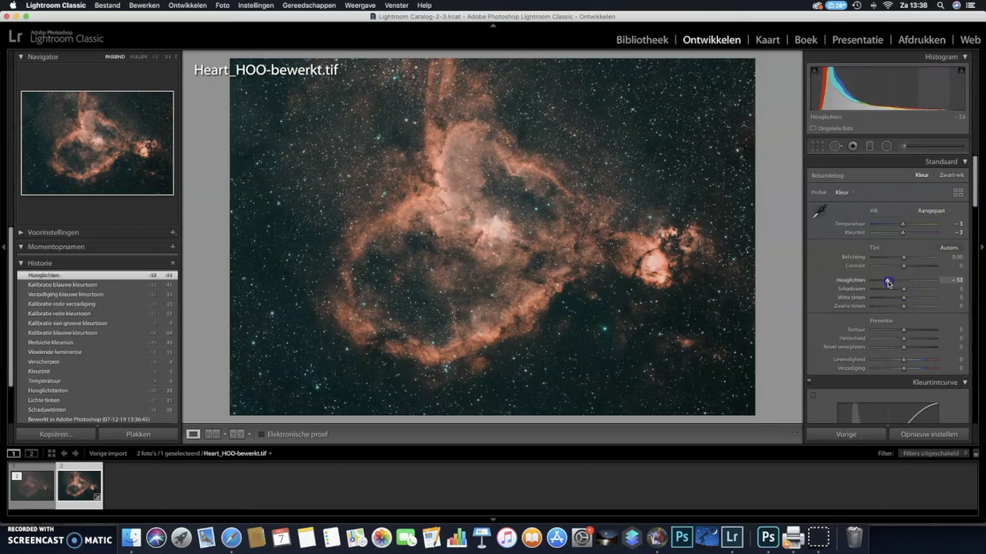